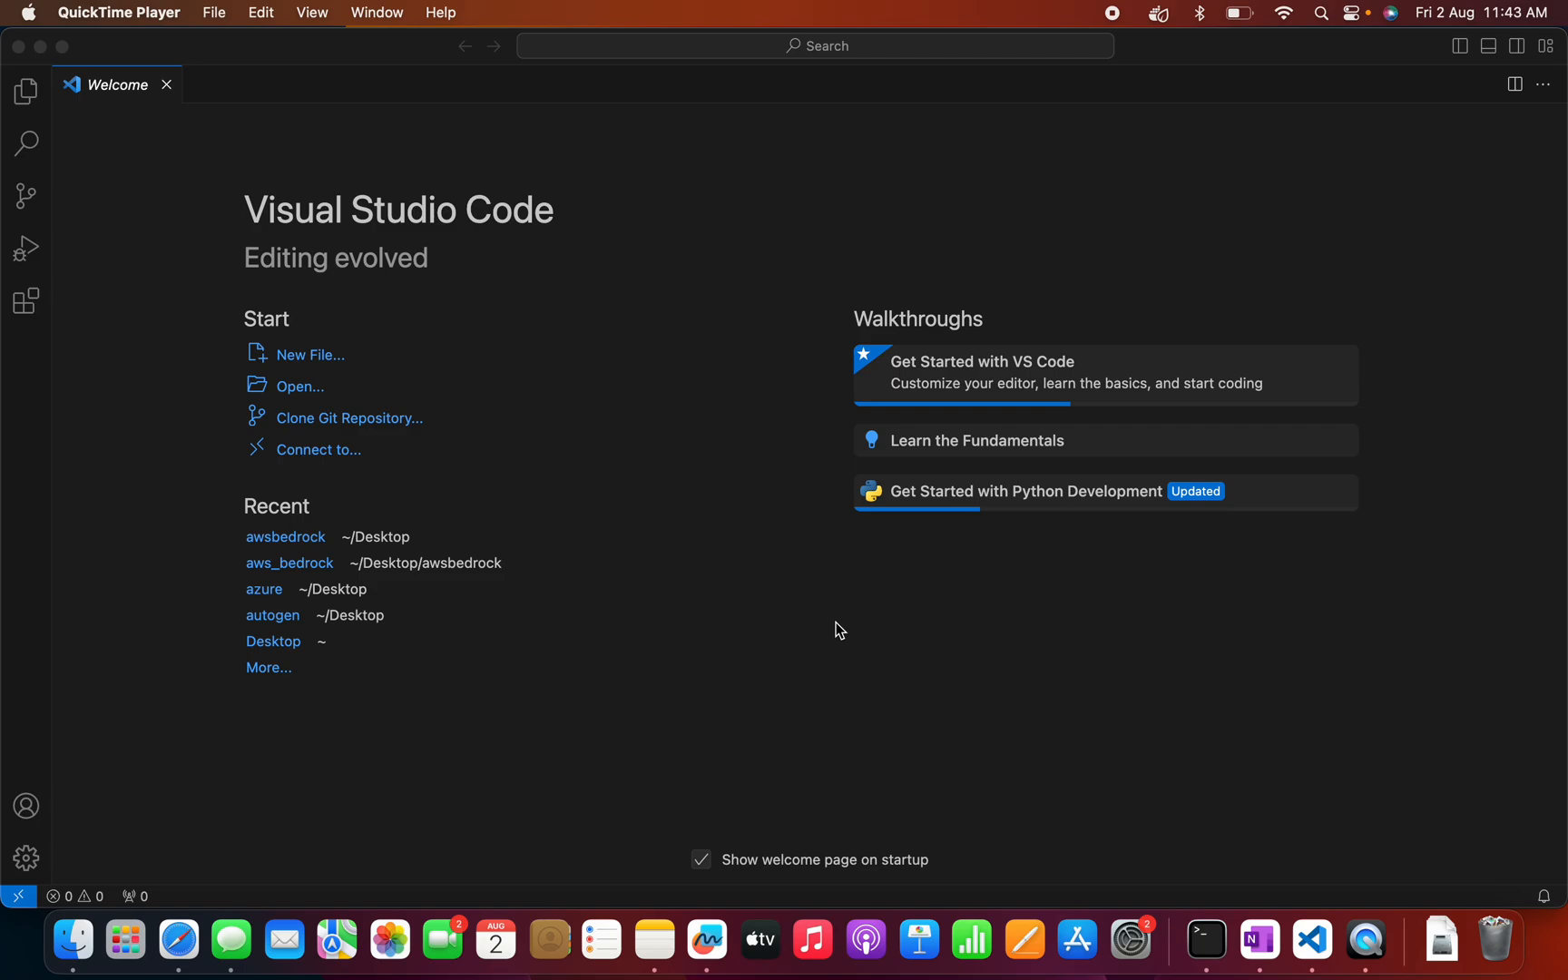
mouse_move(1169, 100)
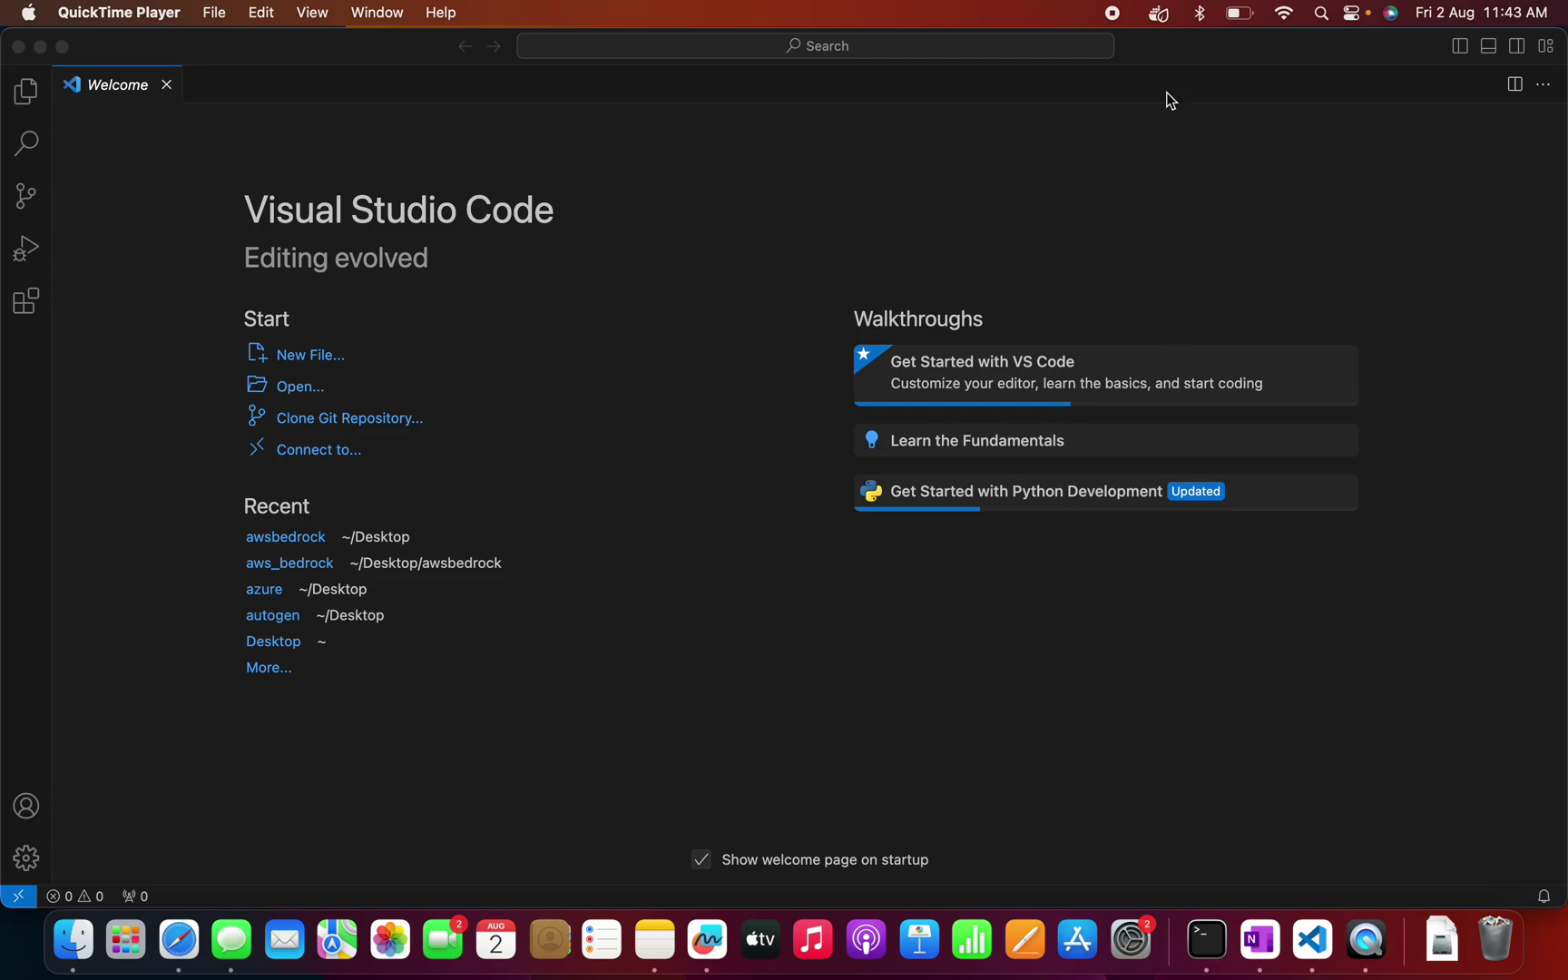
mouse_move(1157, 136)
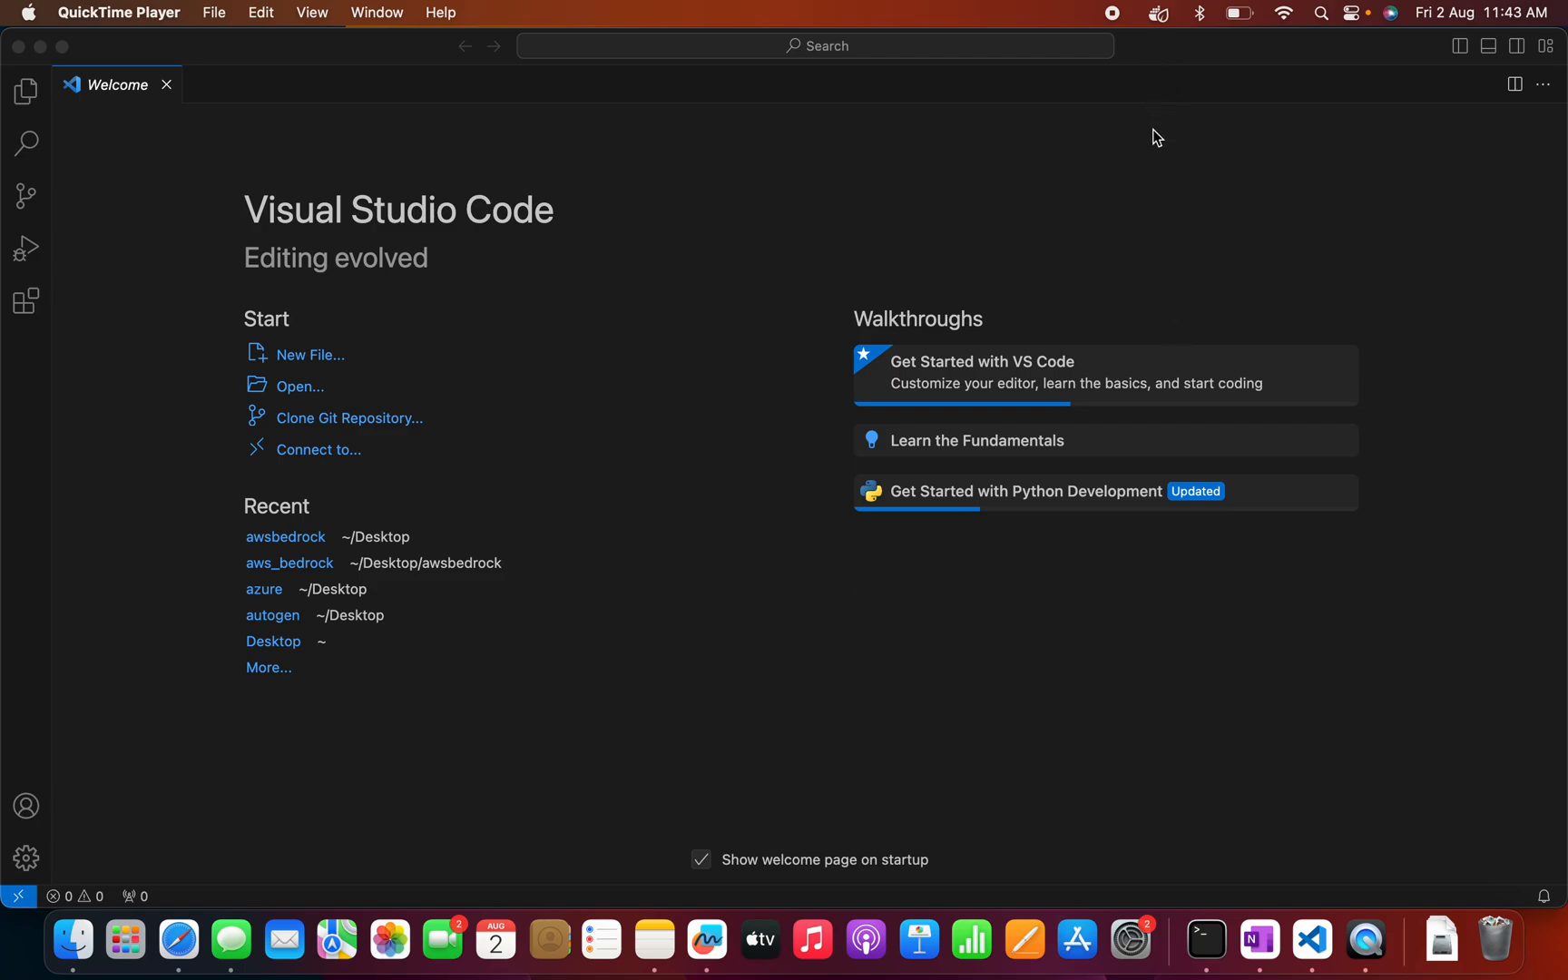
mouse_move(618, 494)
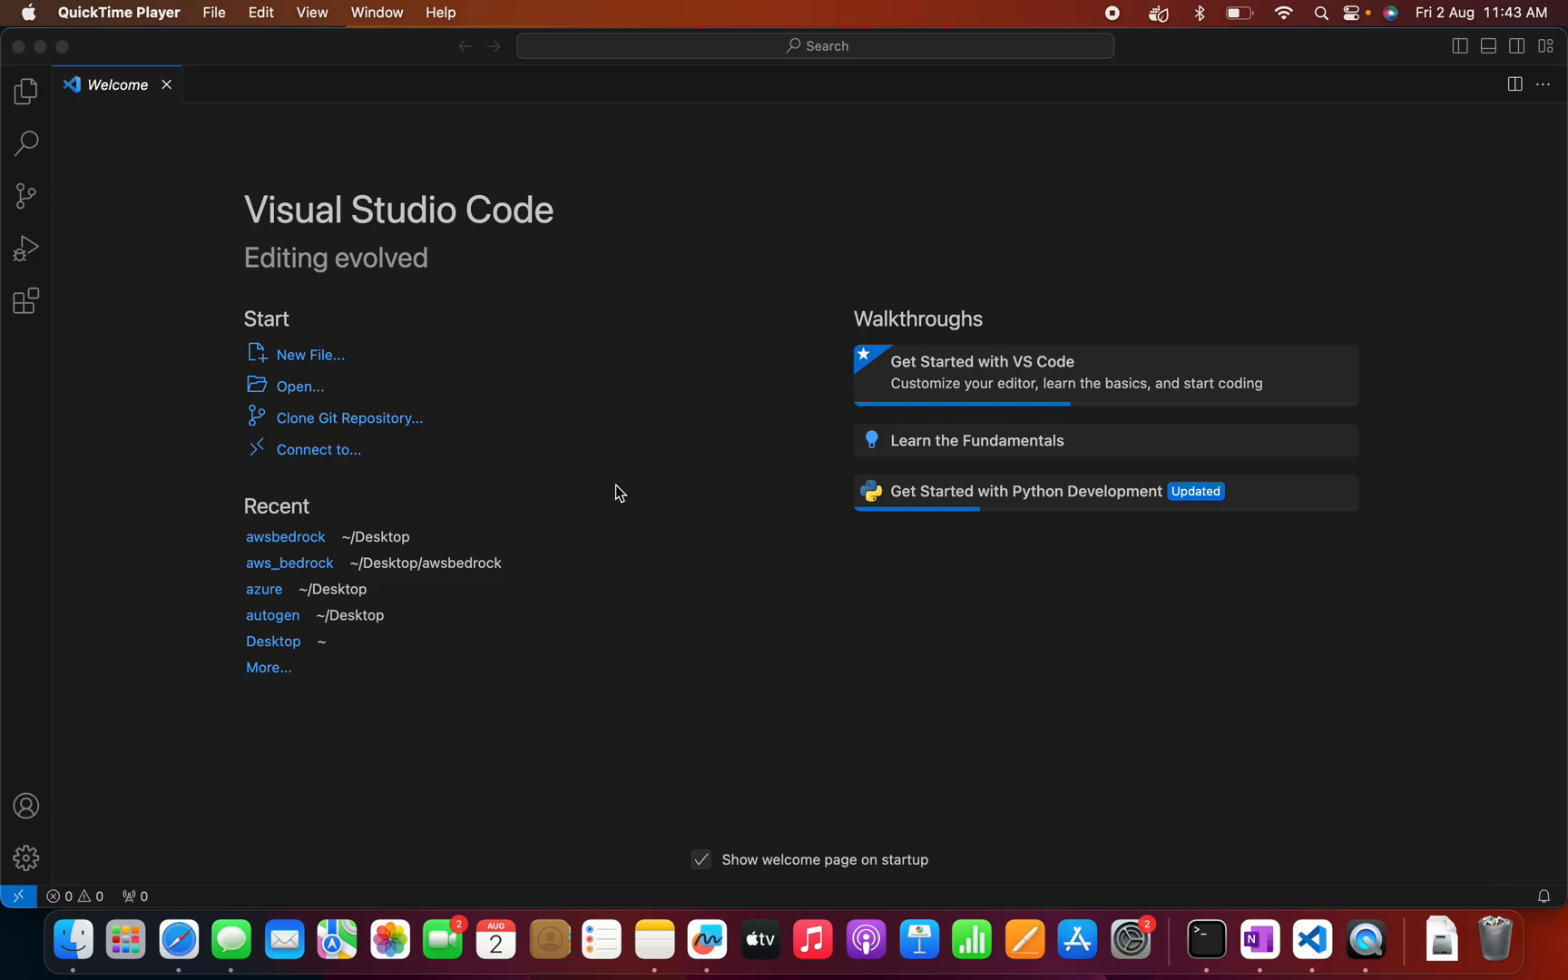
mouse_move(1174, 47)
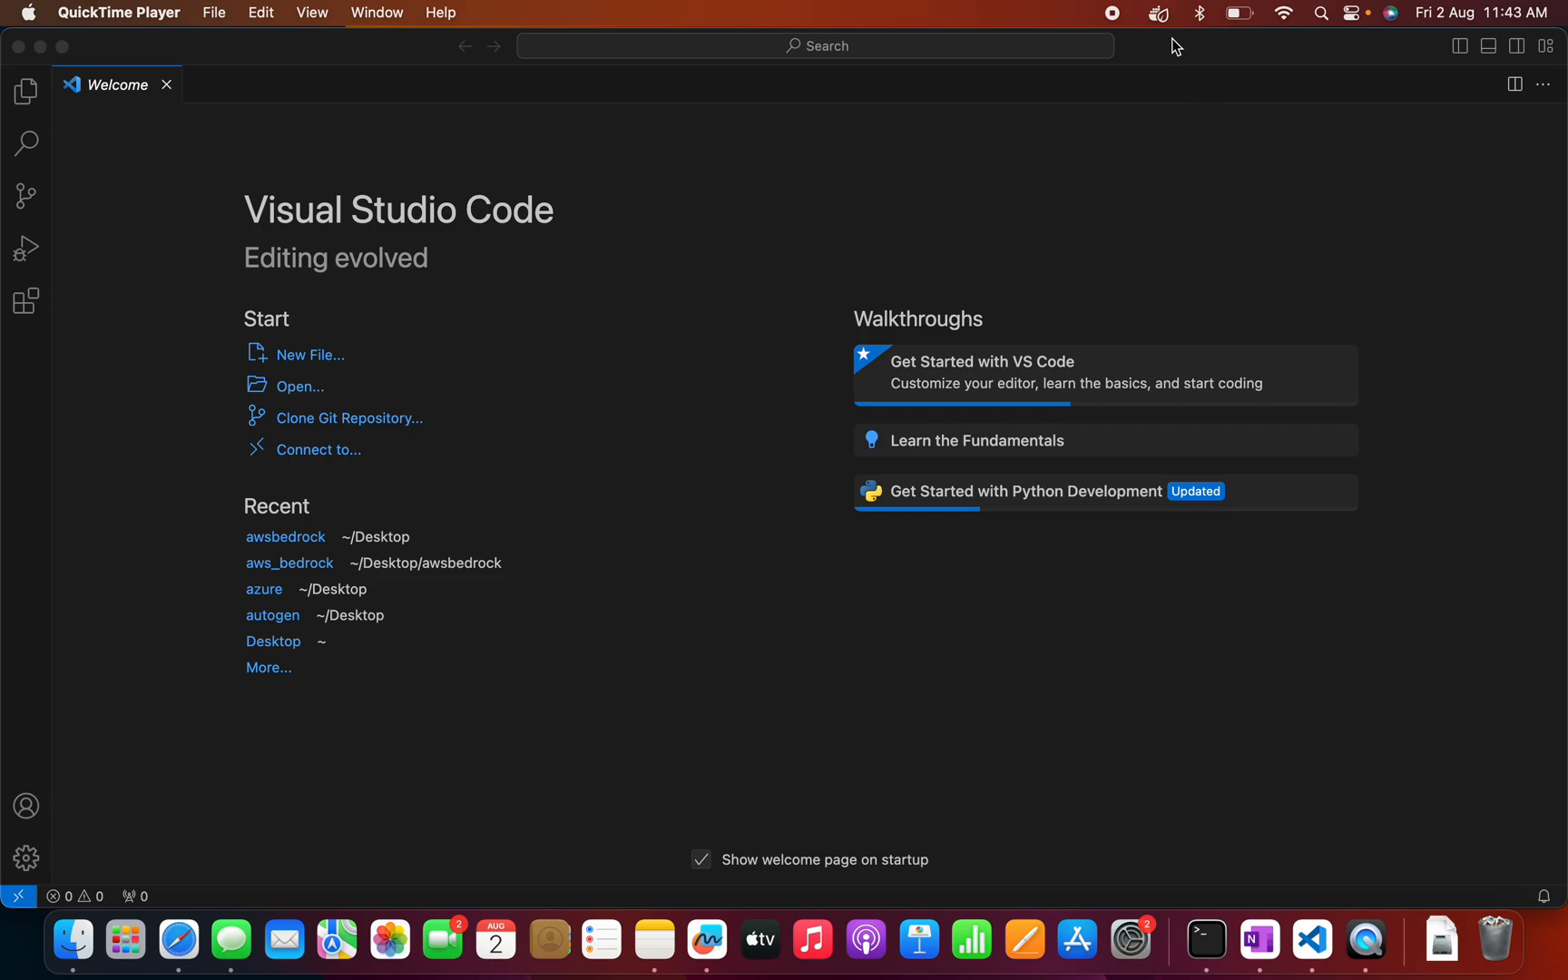
mouse_move(1158, 14)
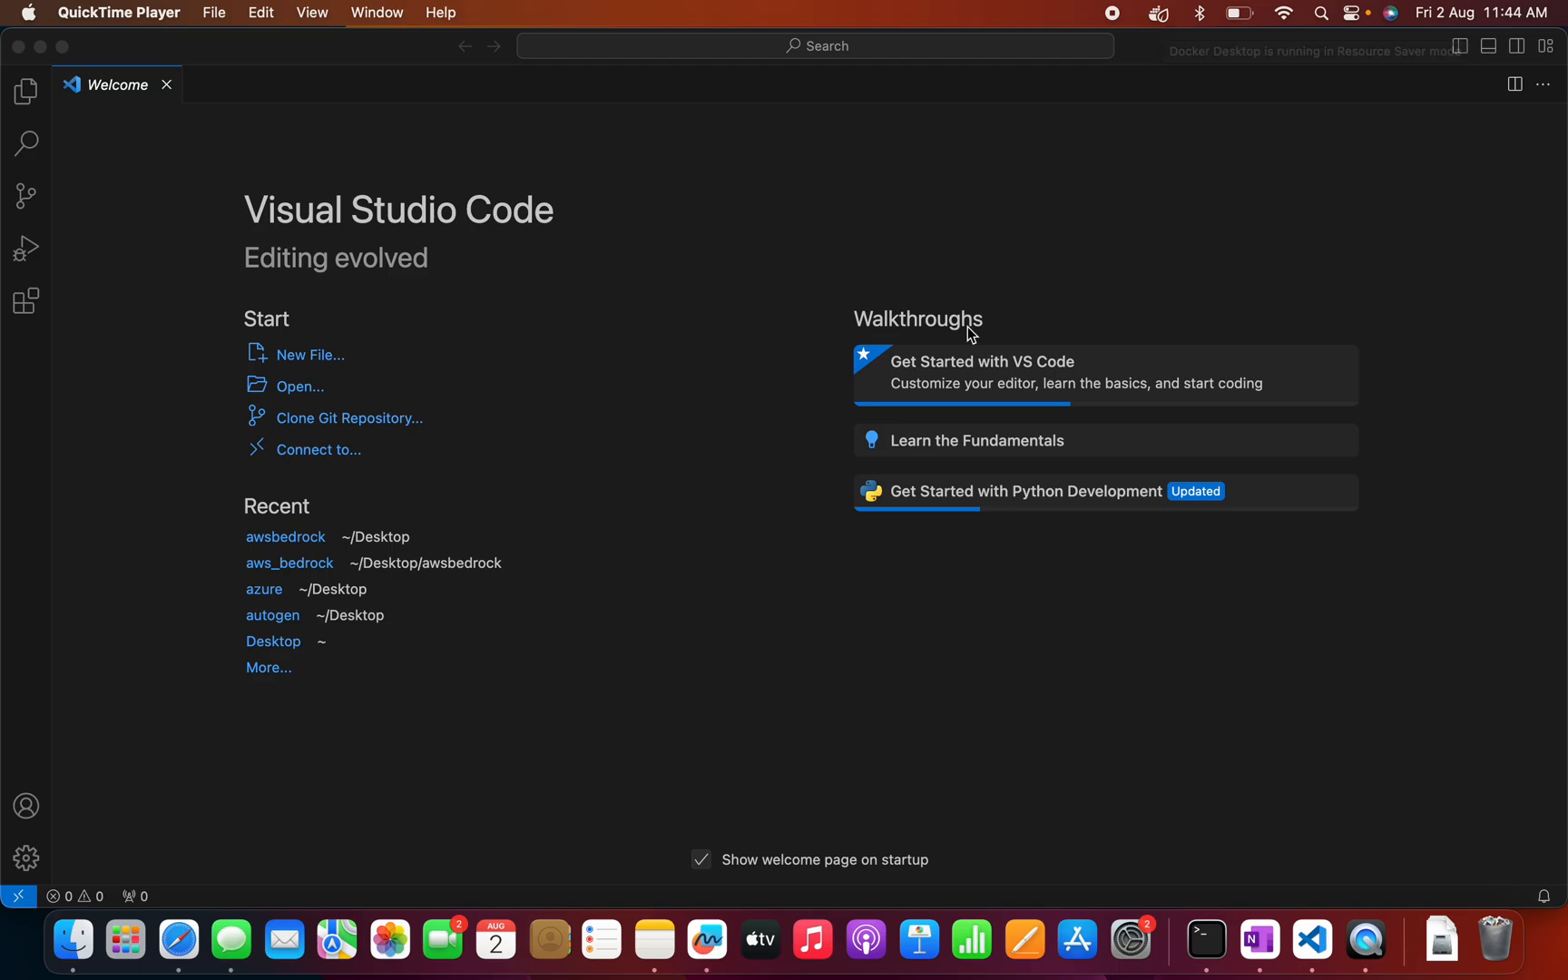
Search the Extensions marketplace for "aws sdk" and inspect aws-sdk snippets and AWS CLI Configure
left_click(29, 303)
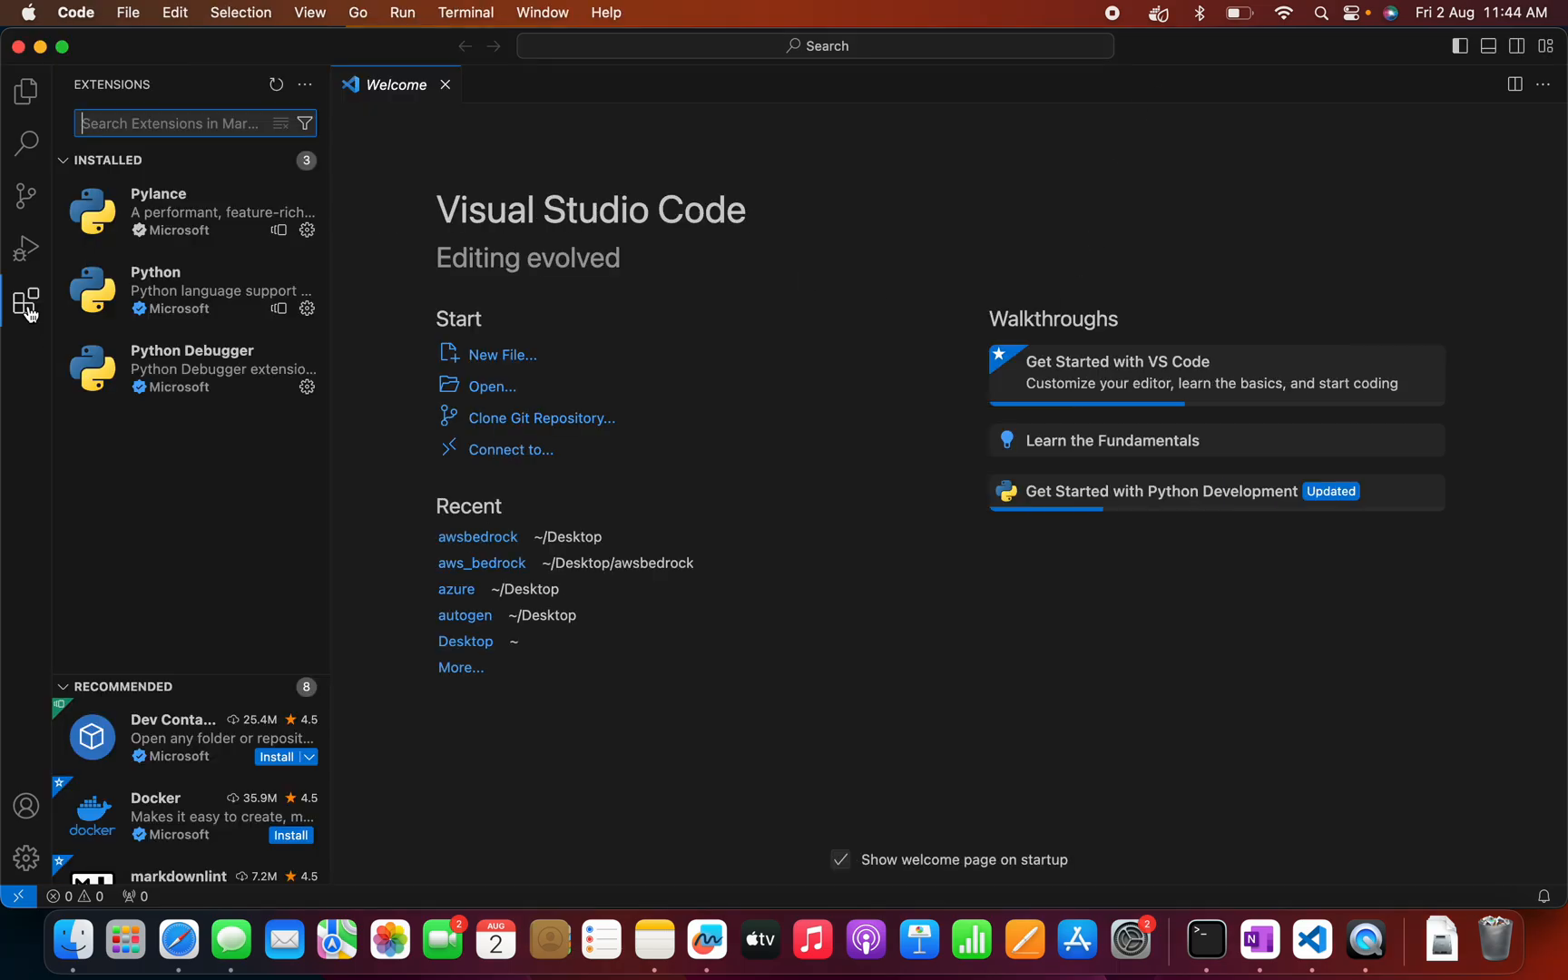
mouse_move(25, 298)
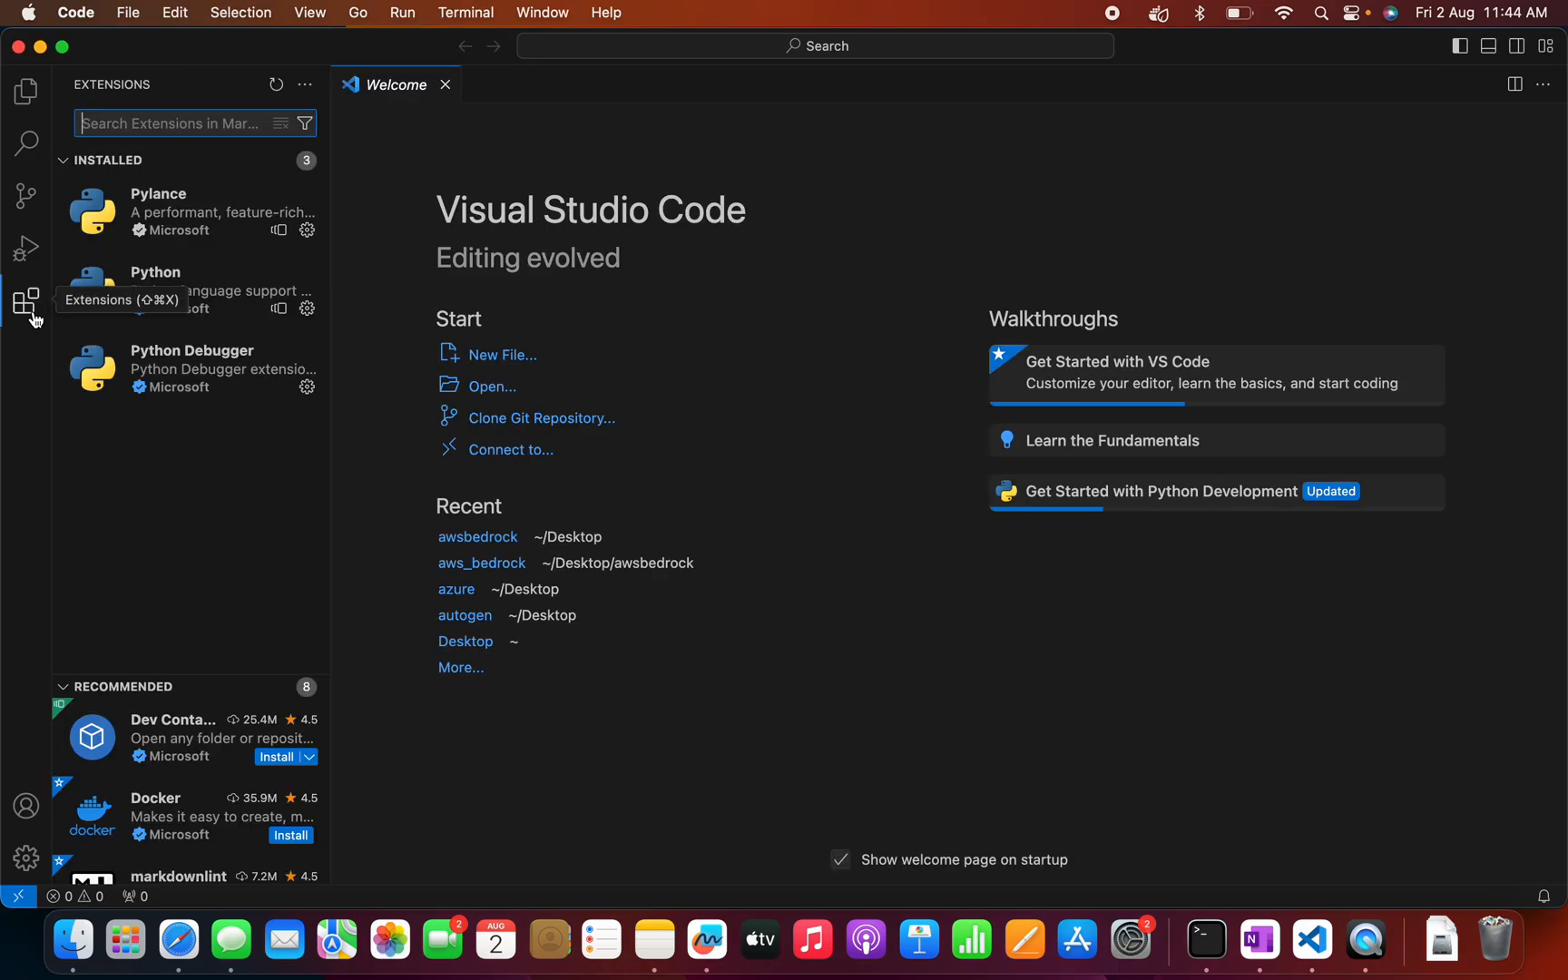
type("a")
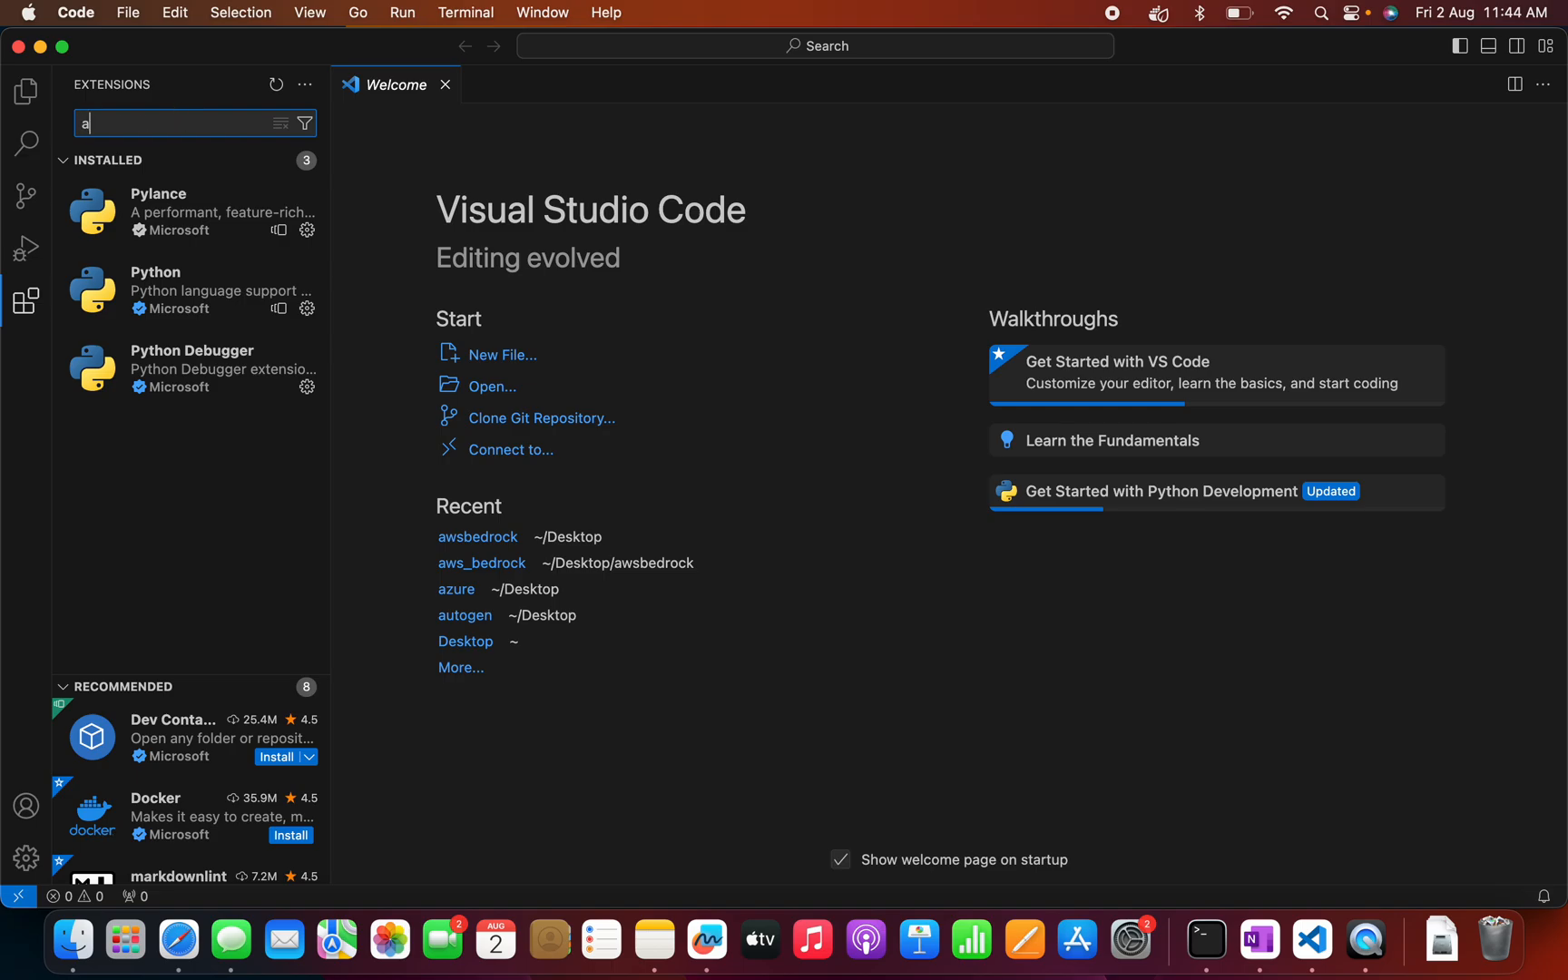
type("ws sdk")
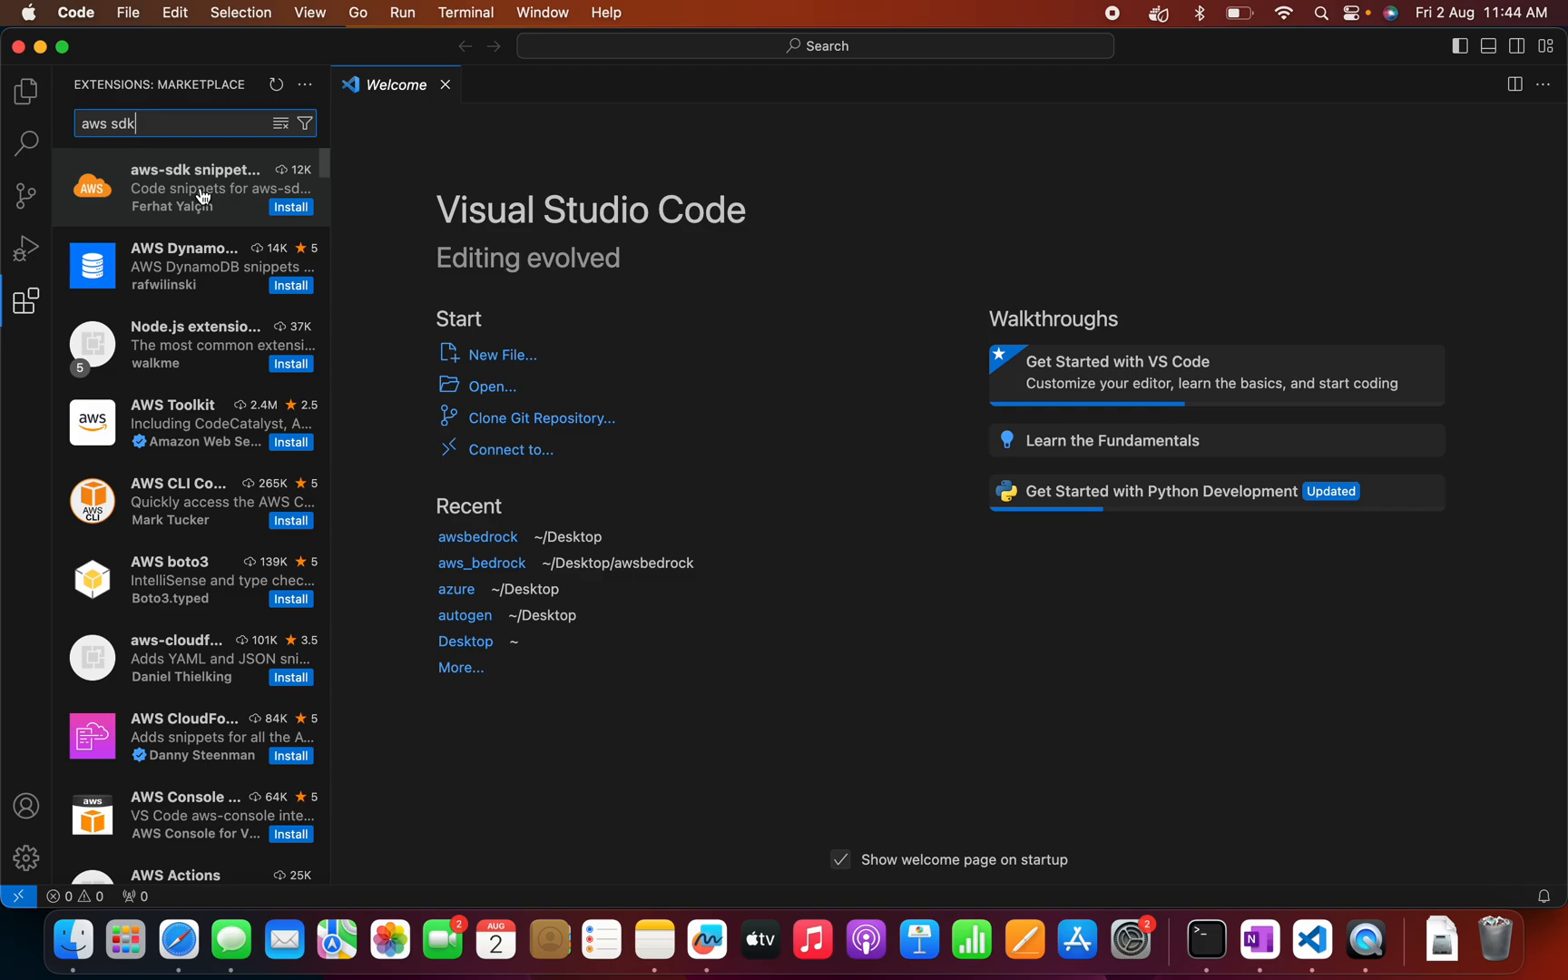
left_click(204, 189)
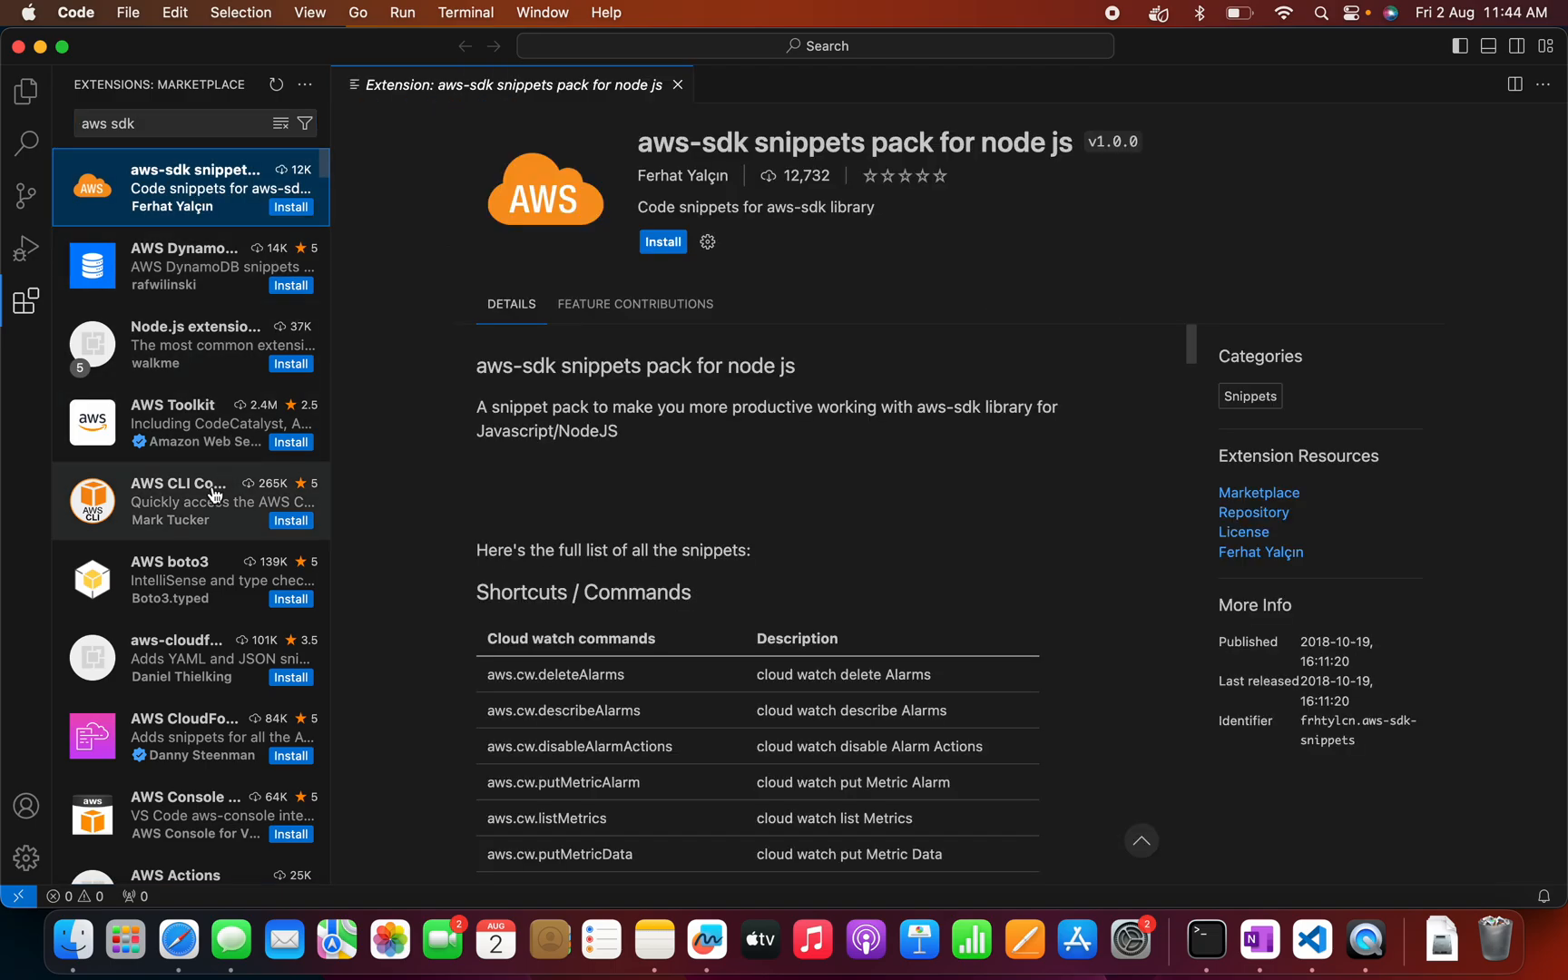
left_click(200, 501)
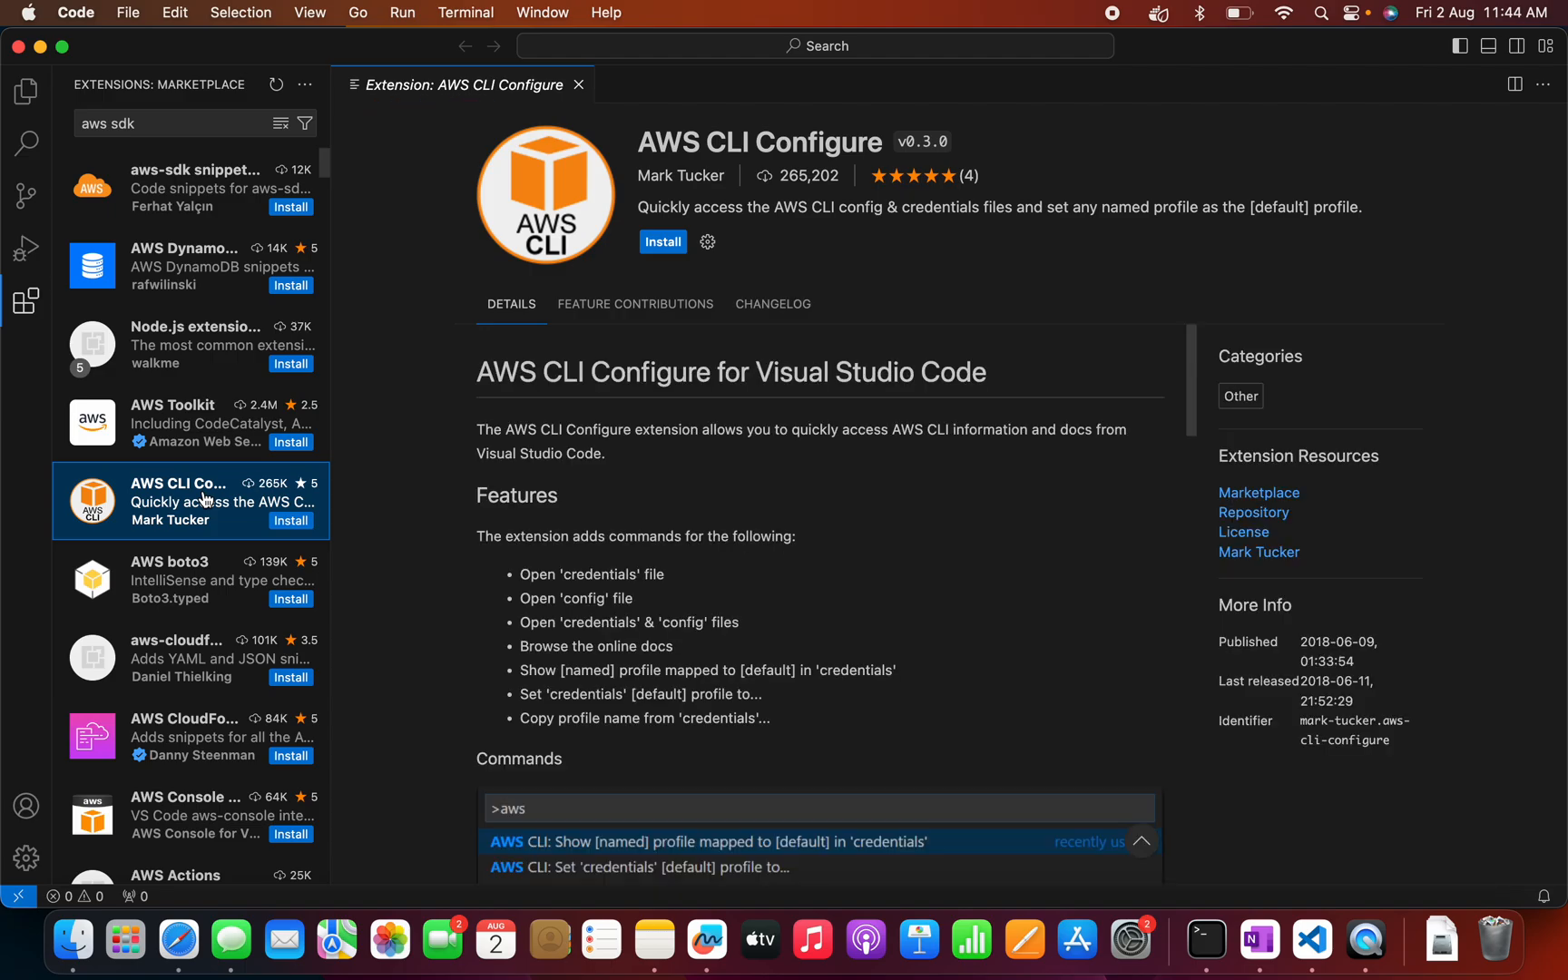
mouse_move(205, 384)
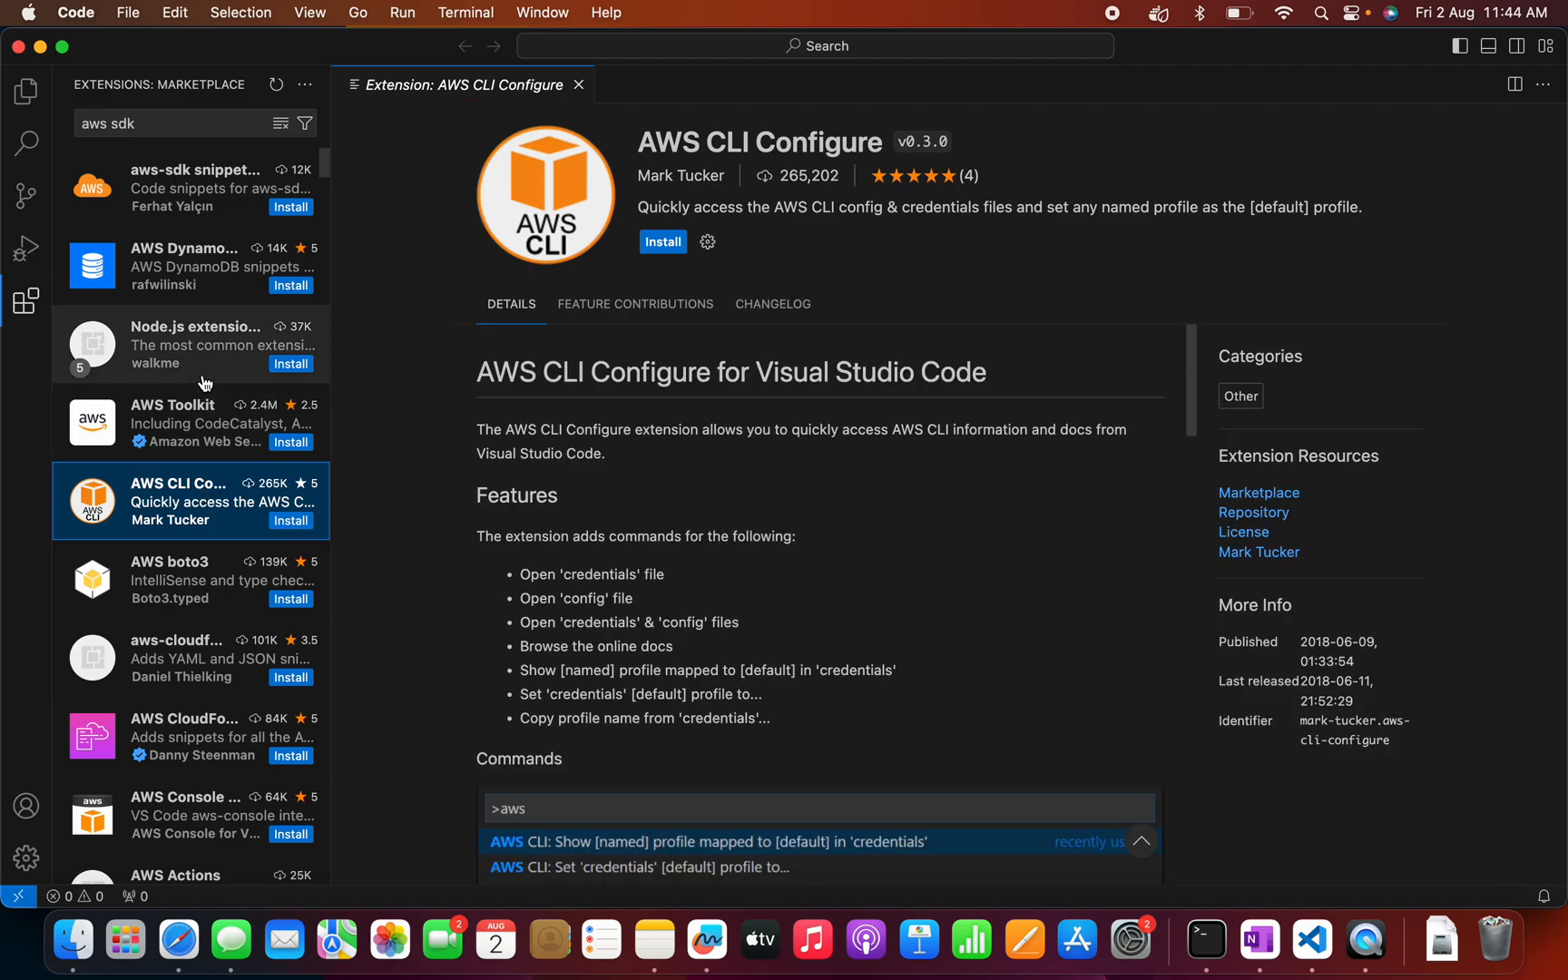
Change the marketplace search to "aws toolkit"
left_click(172, 123)
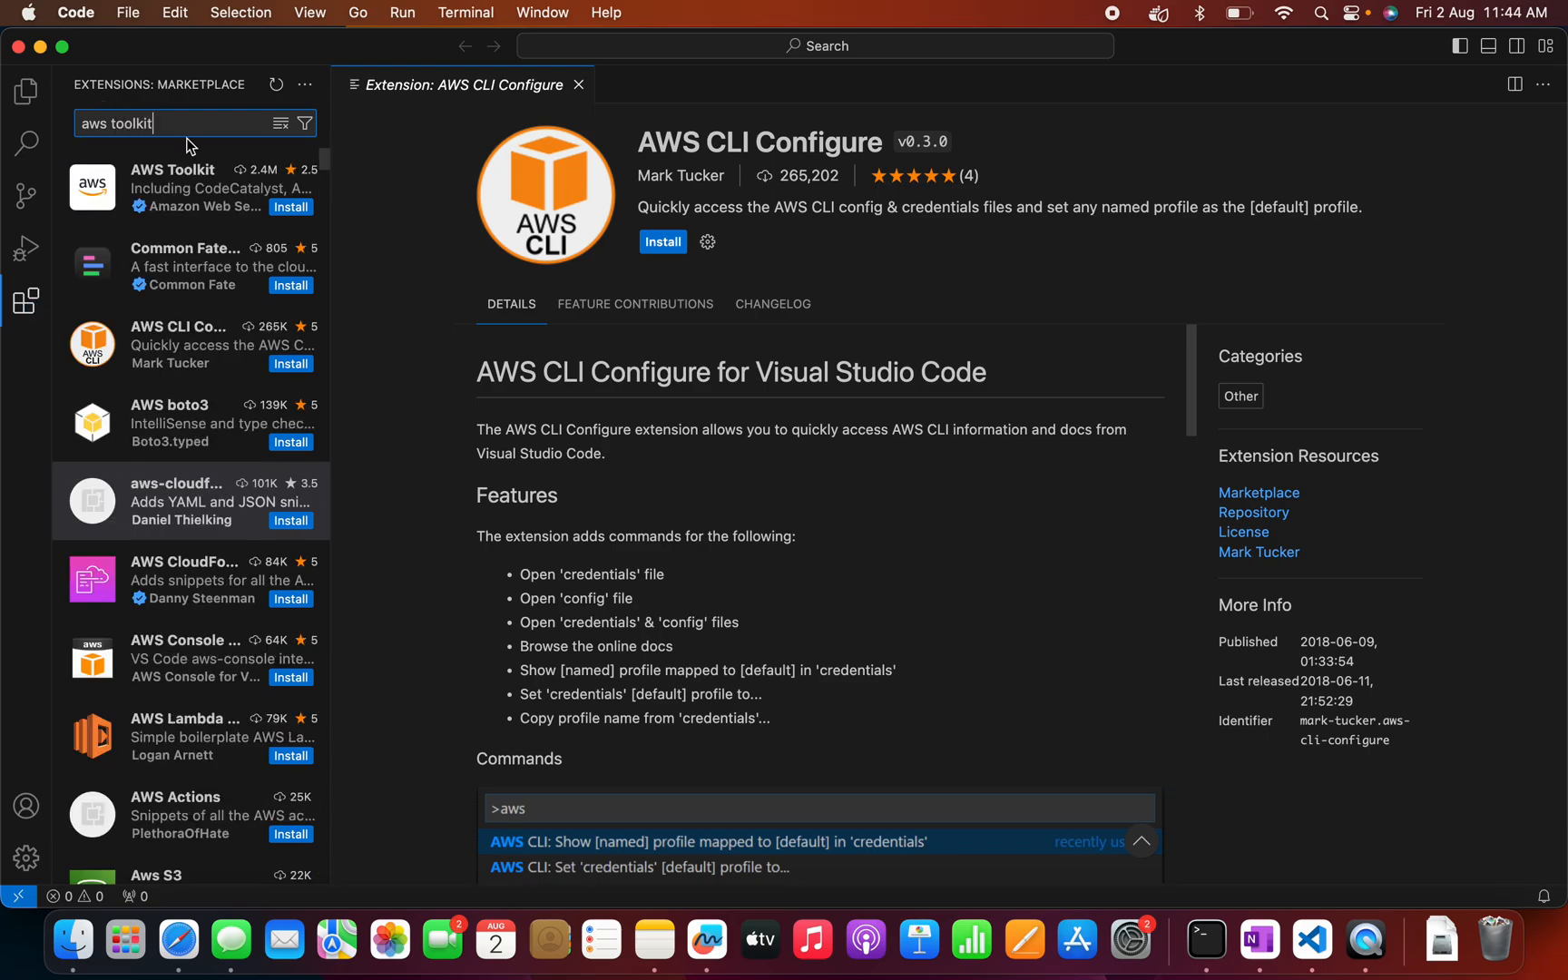
mouse_move(217, 191)
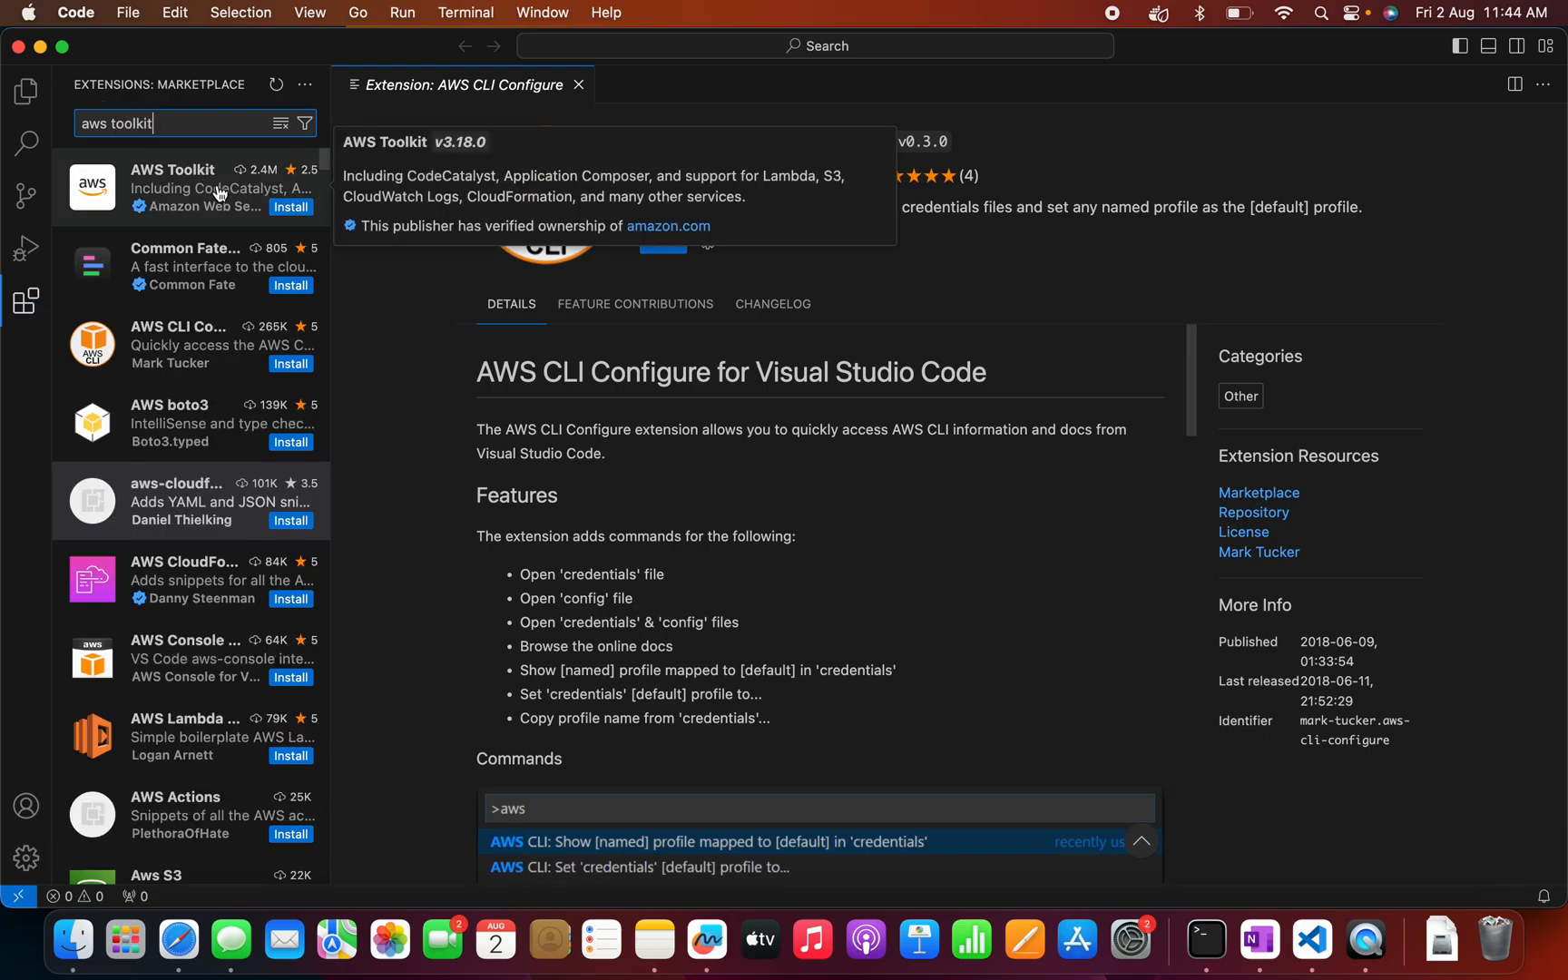
Install the AWS Toolkit extension, then view the Lambda Functions page listing testFunction
left_click(218, 189)
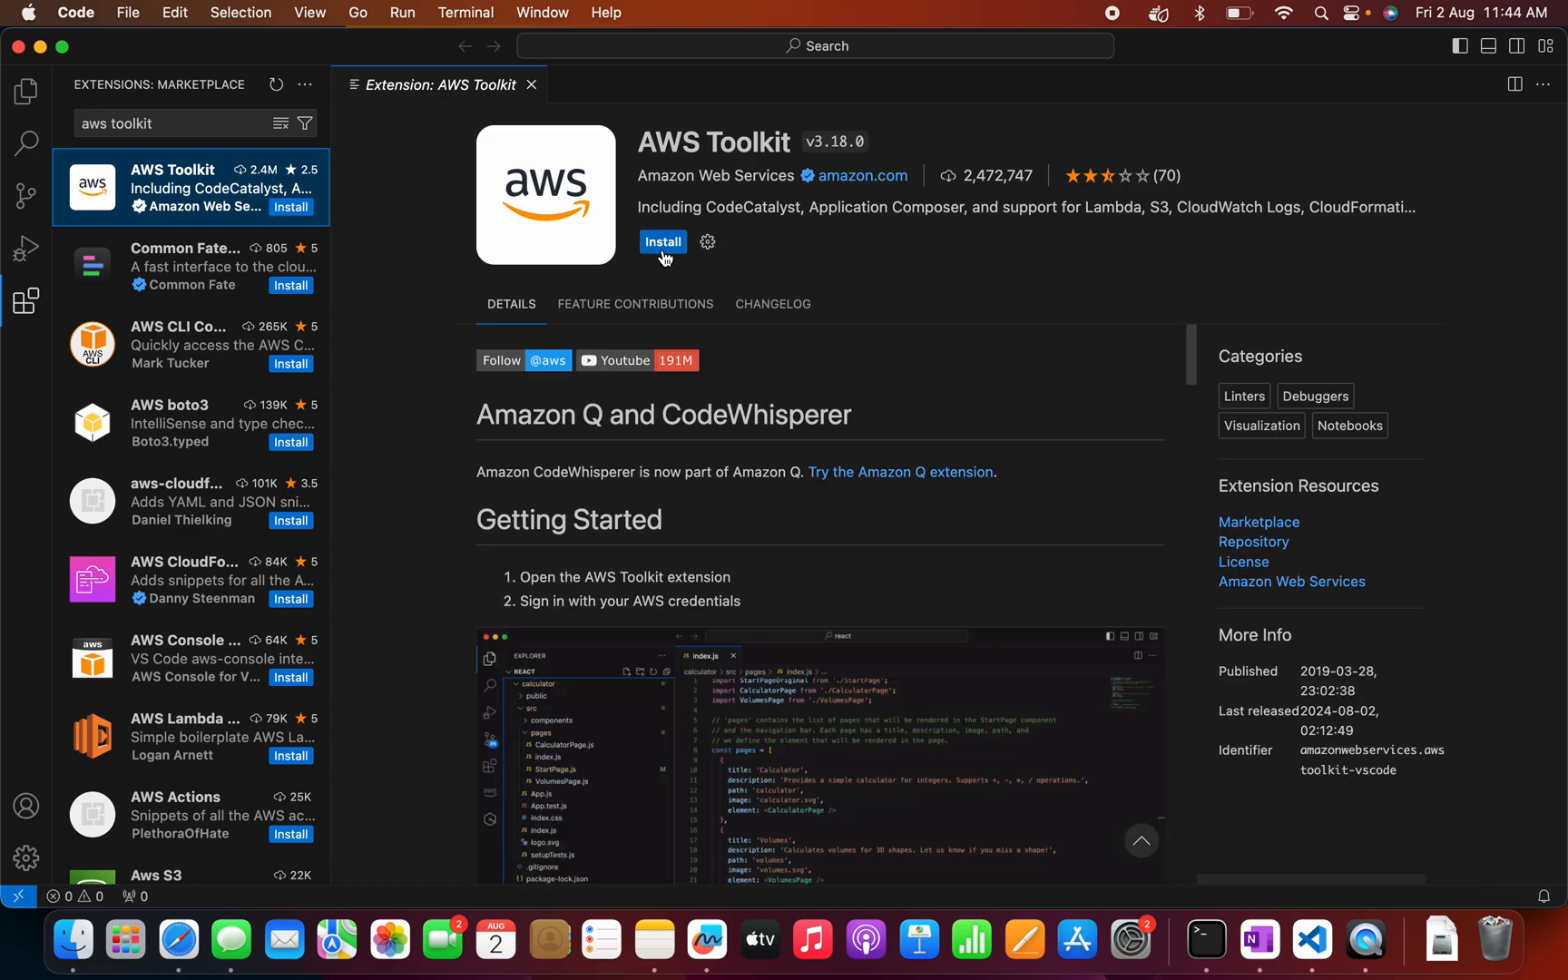
left_click(664, 243)
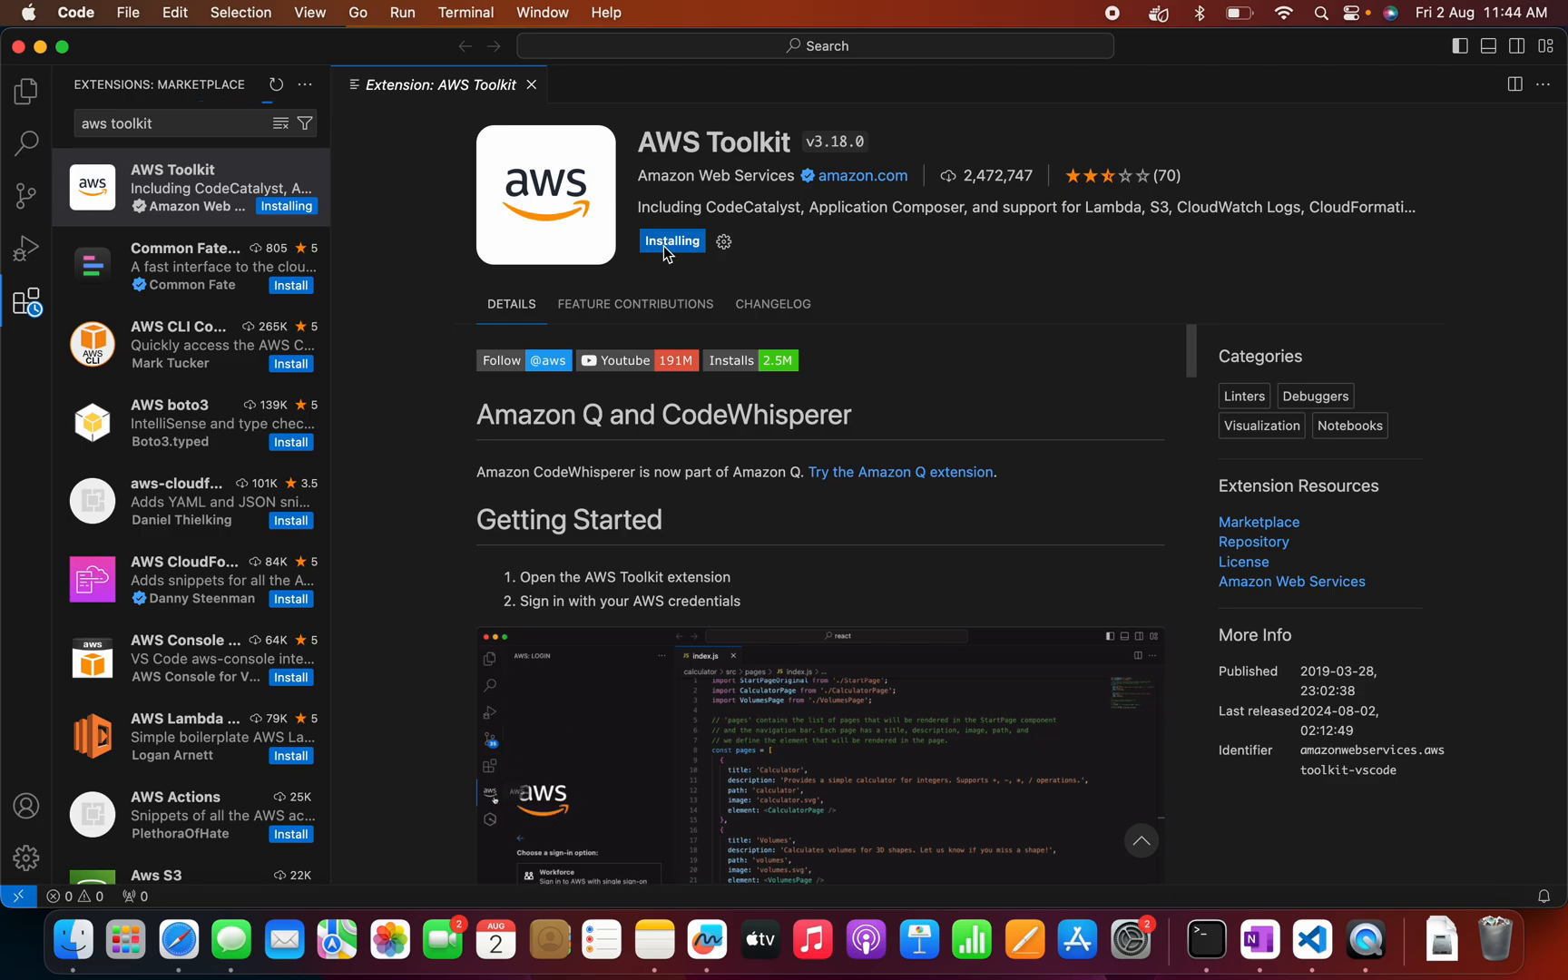
mouse_move(622, 882)
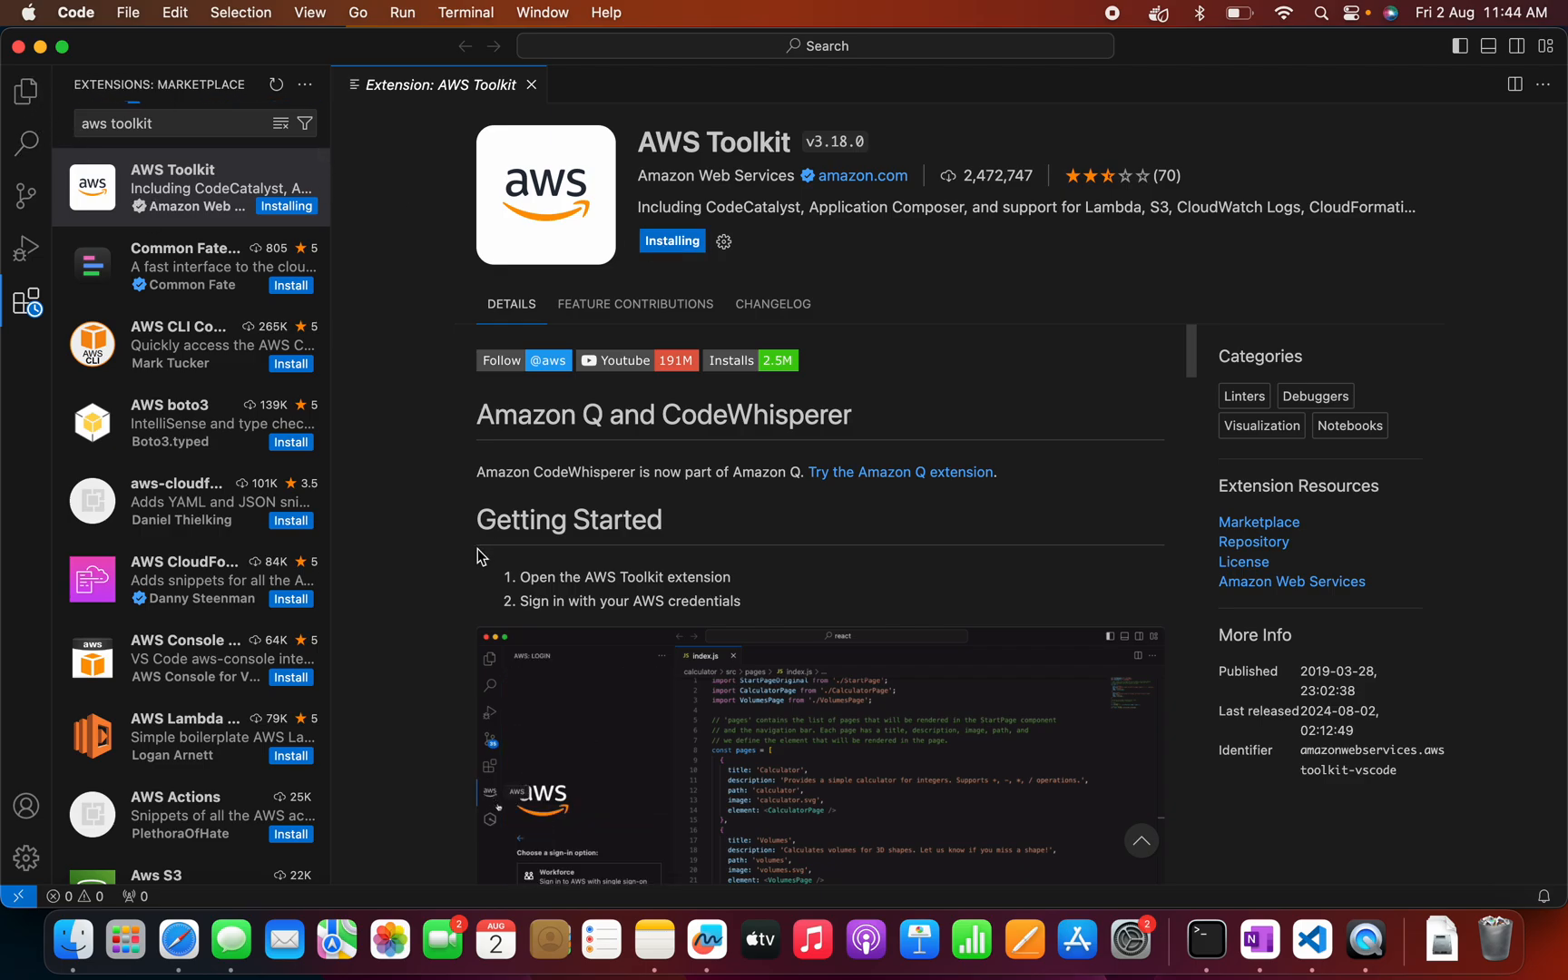
mouse_move(24, 345)
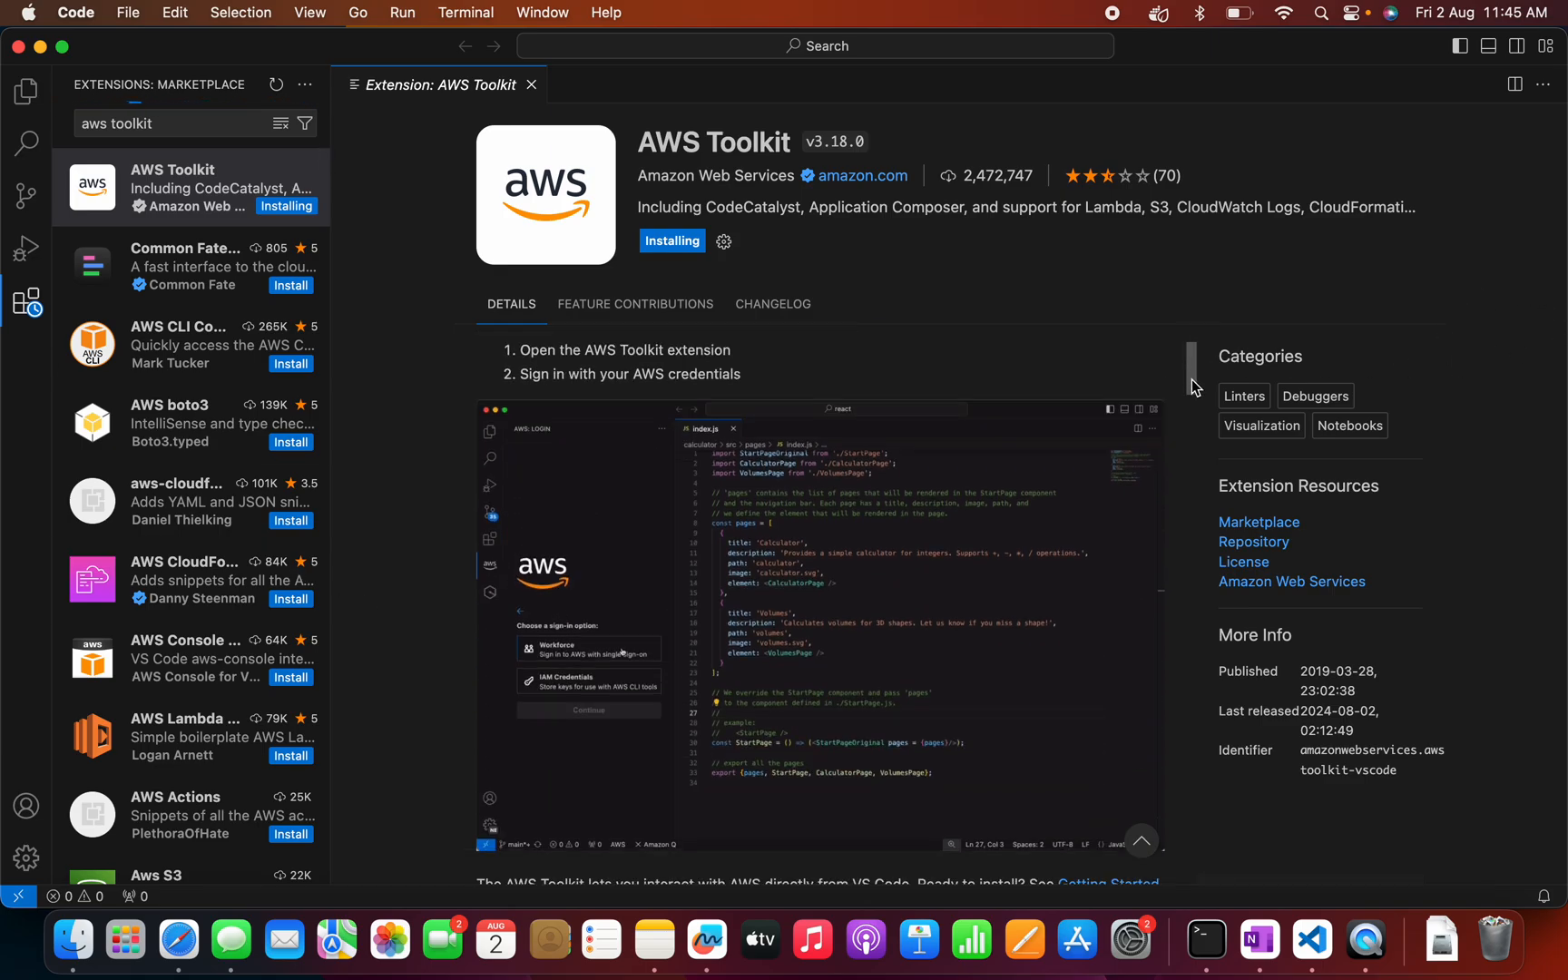
scroll("down", 3)
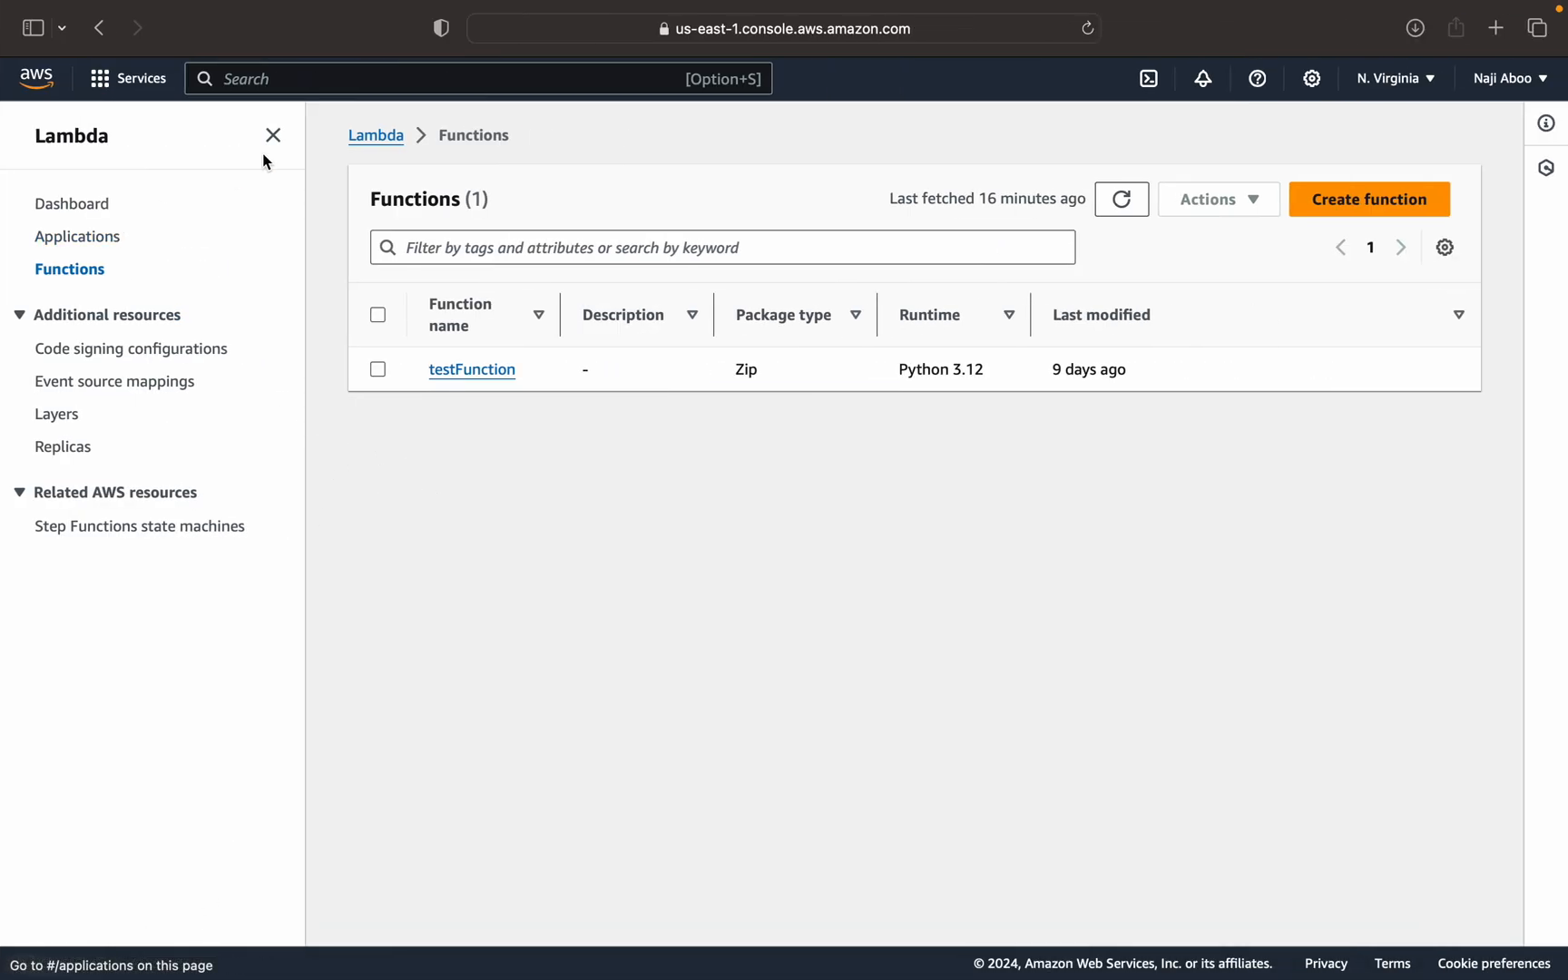
Find the IAM service, go to Users and start creating a new user
type("lA")
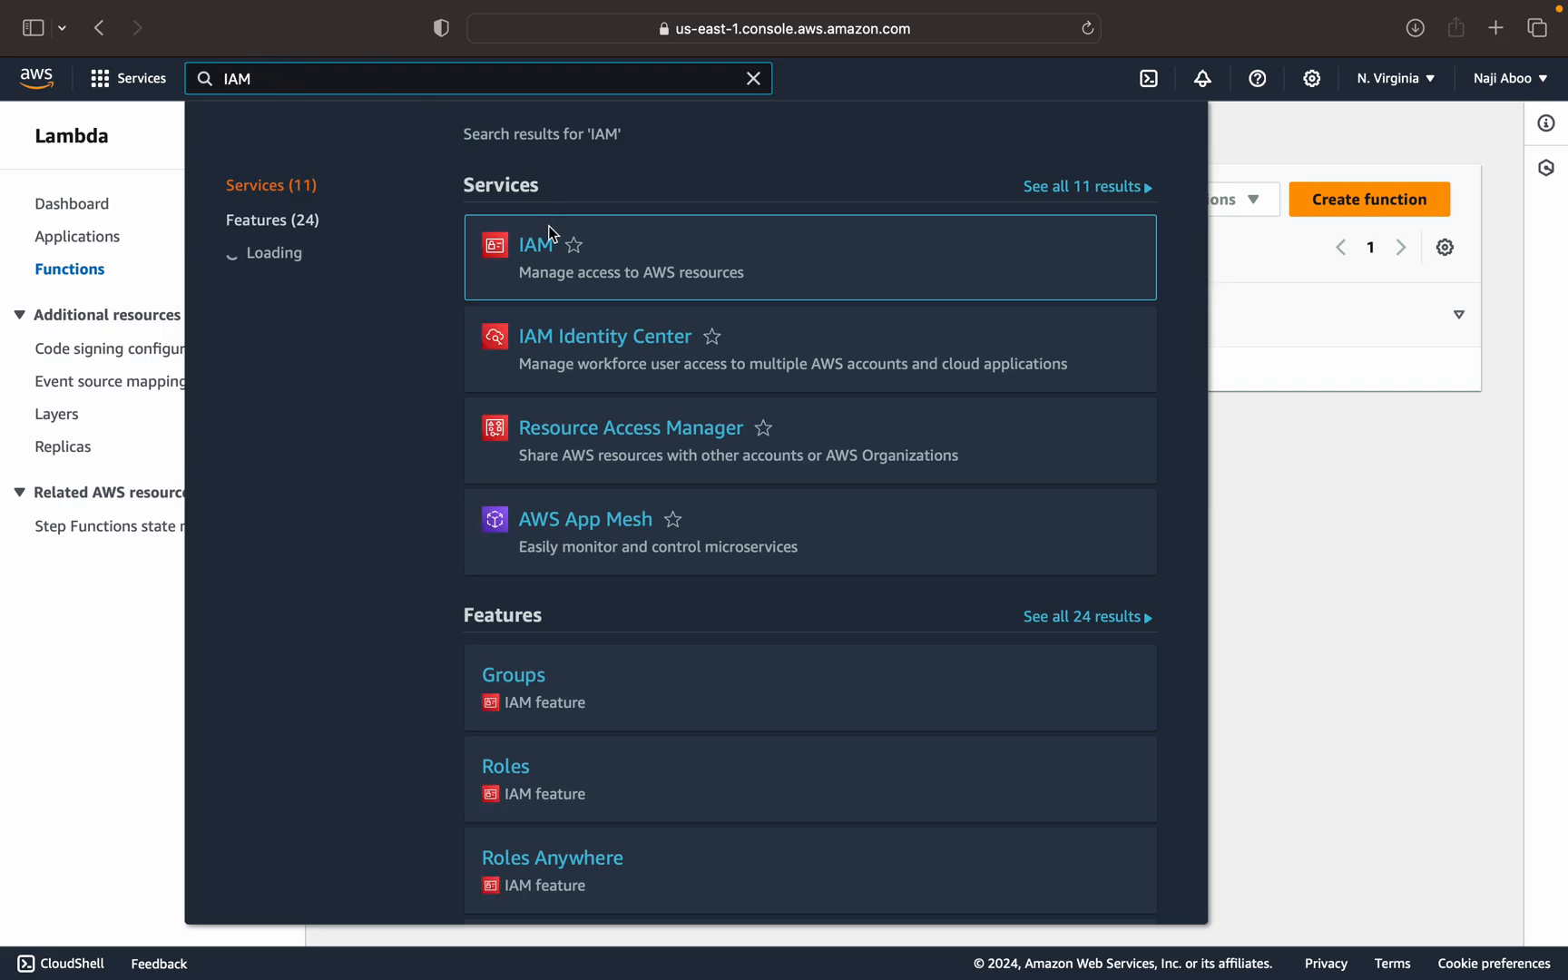
left_click(537, 245)
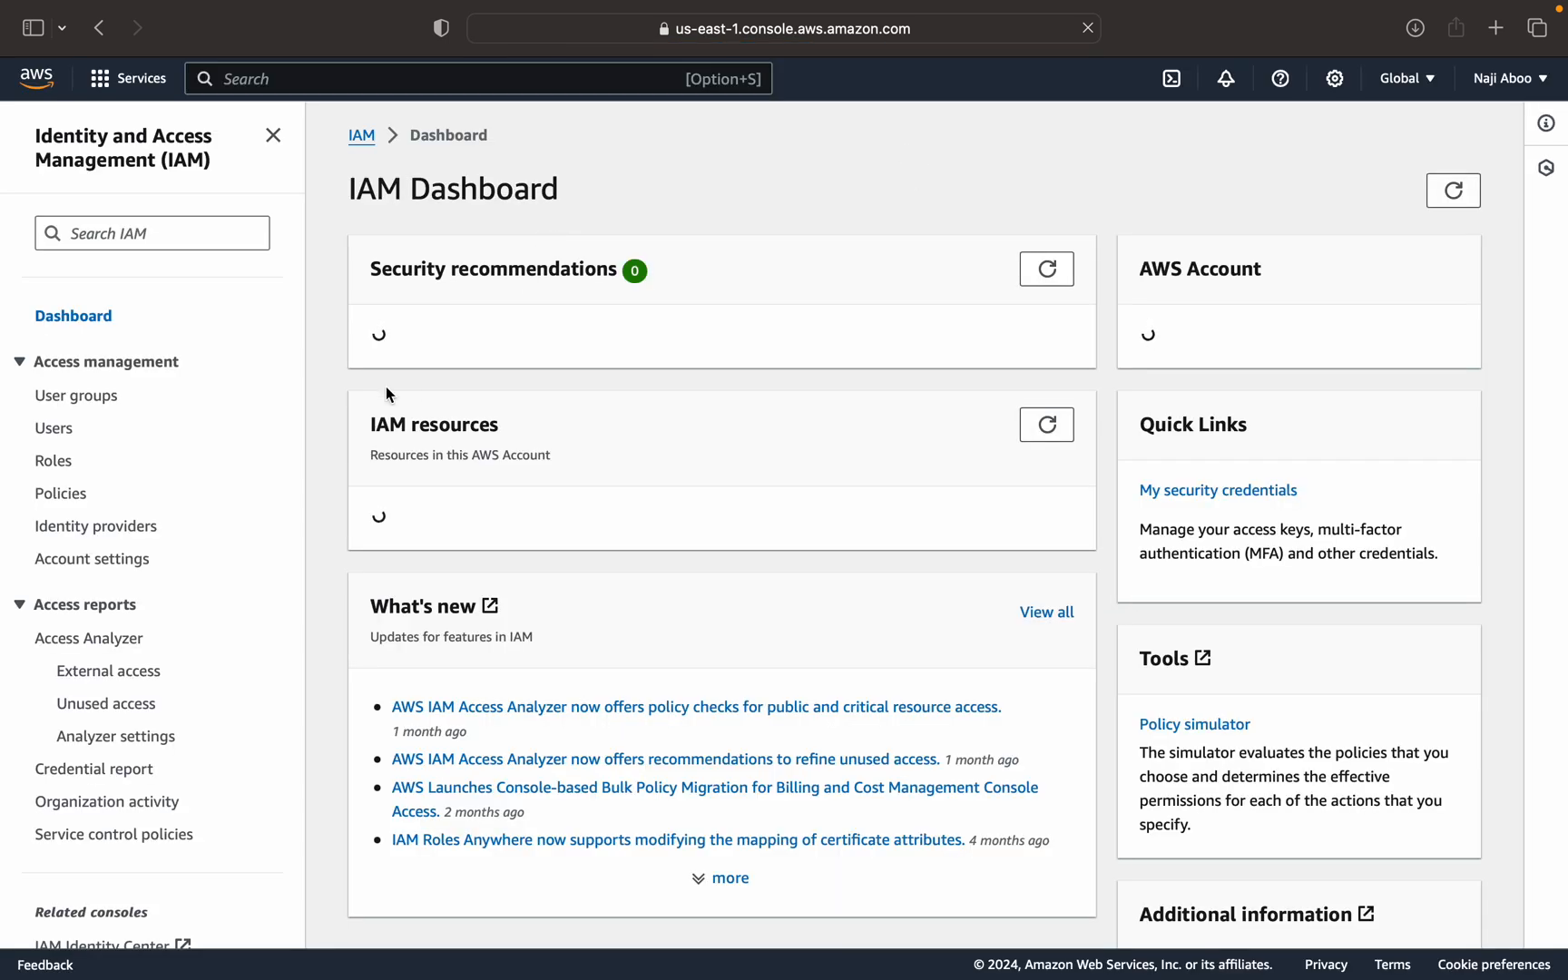
left_click(54, 429)
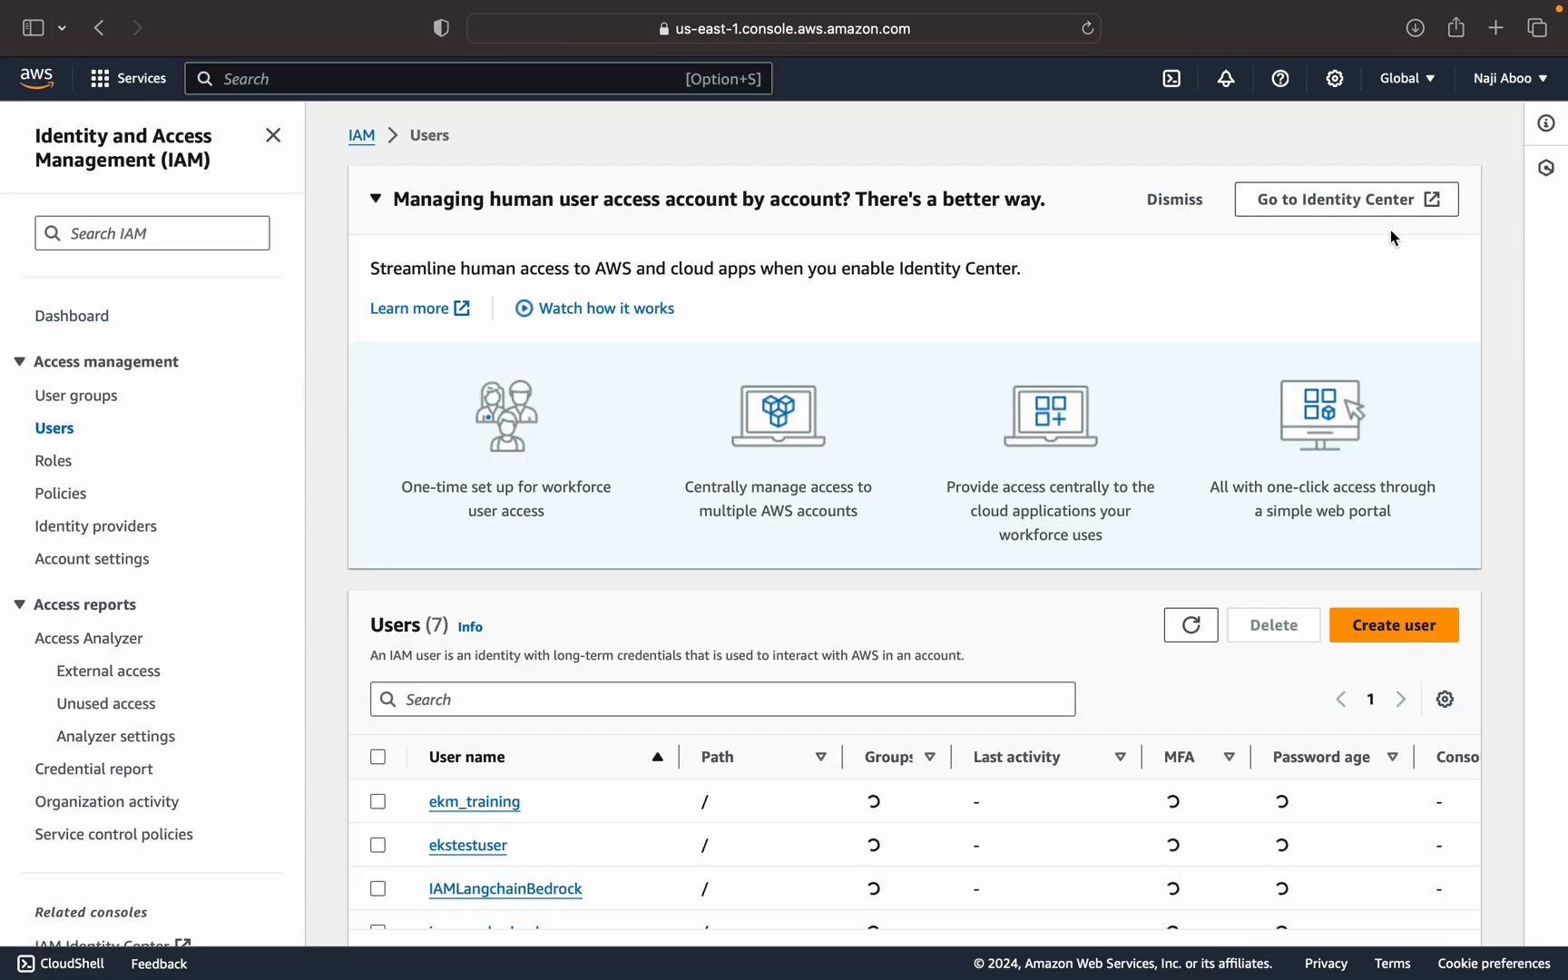
left_click(1394, 624)
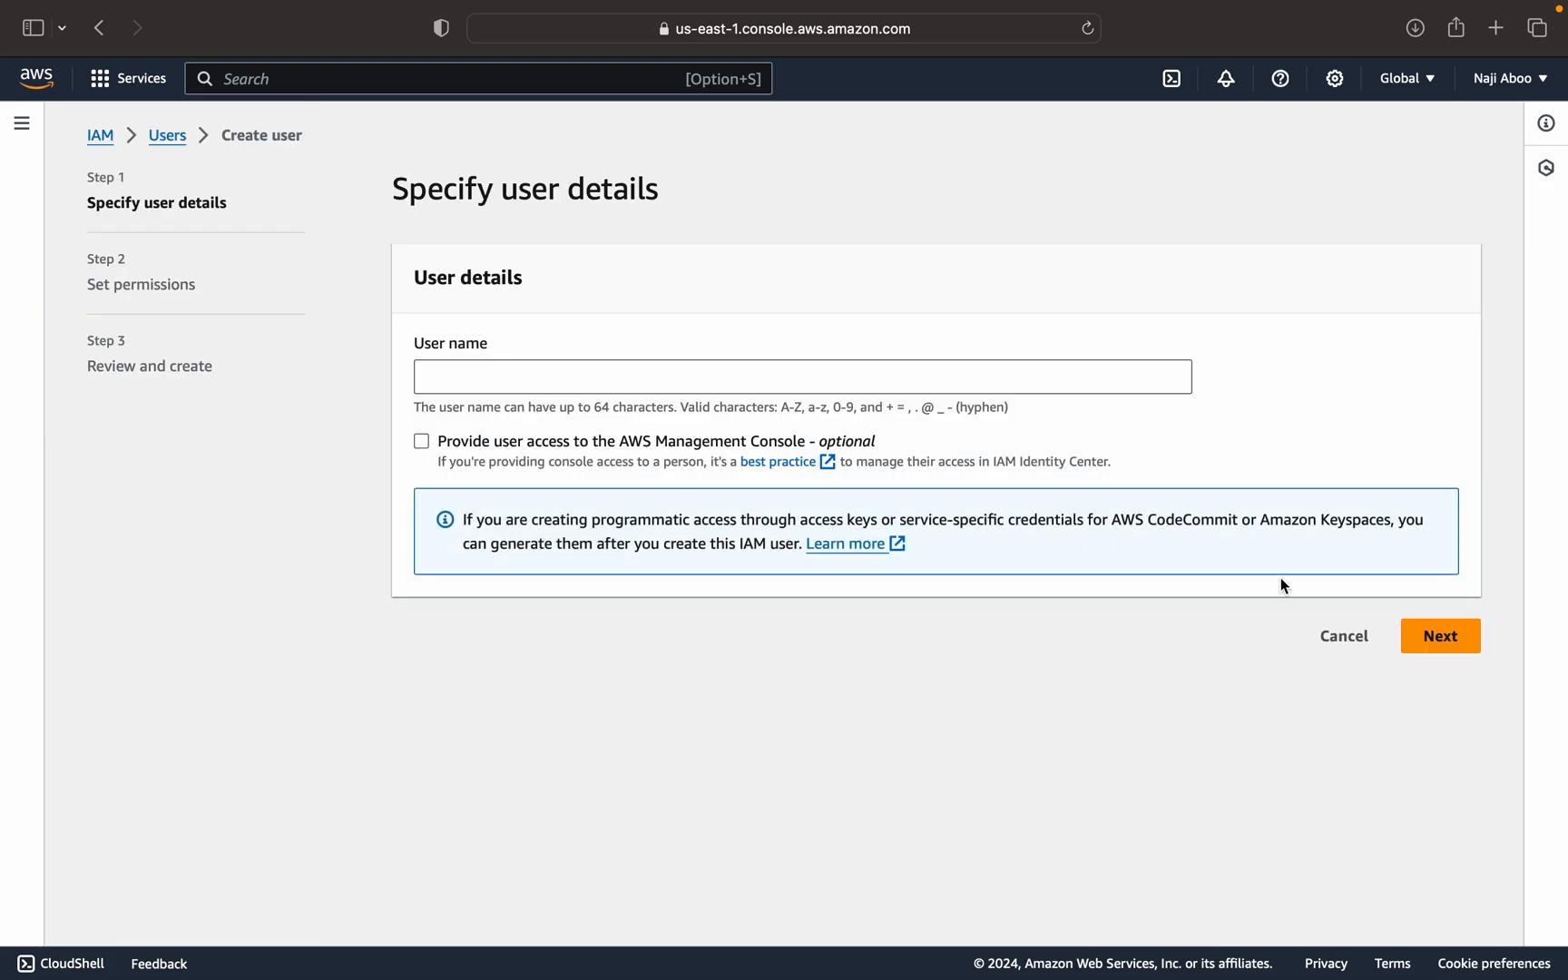
Enter macawsvs as the new IAM user's name
left_click(557, 378)
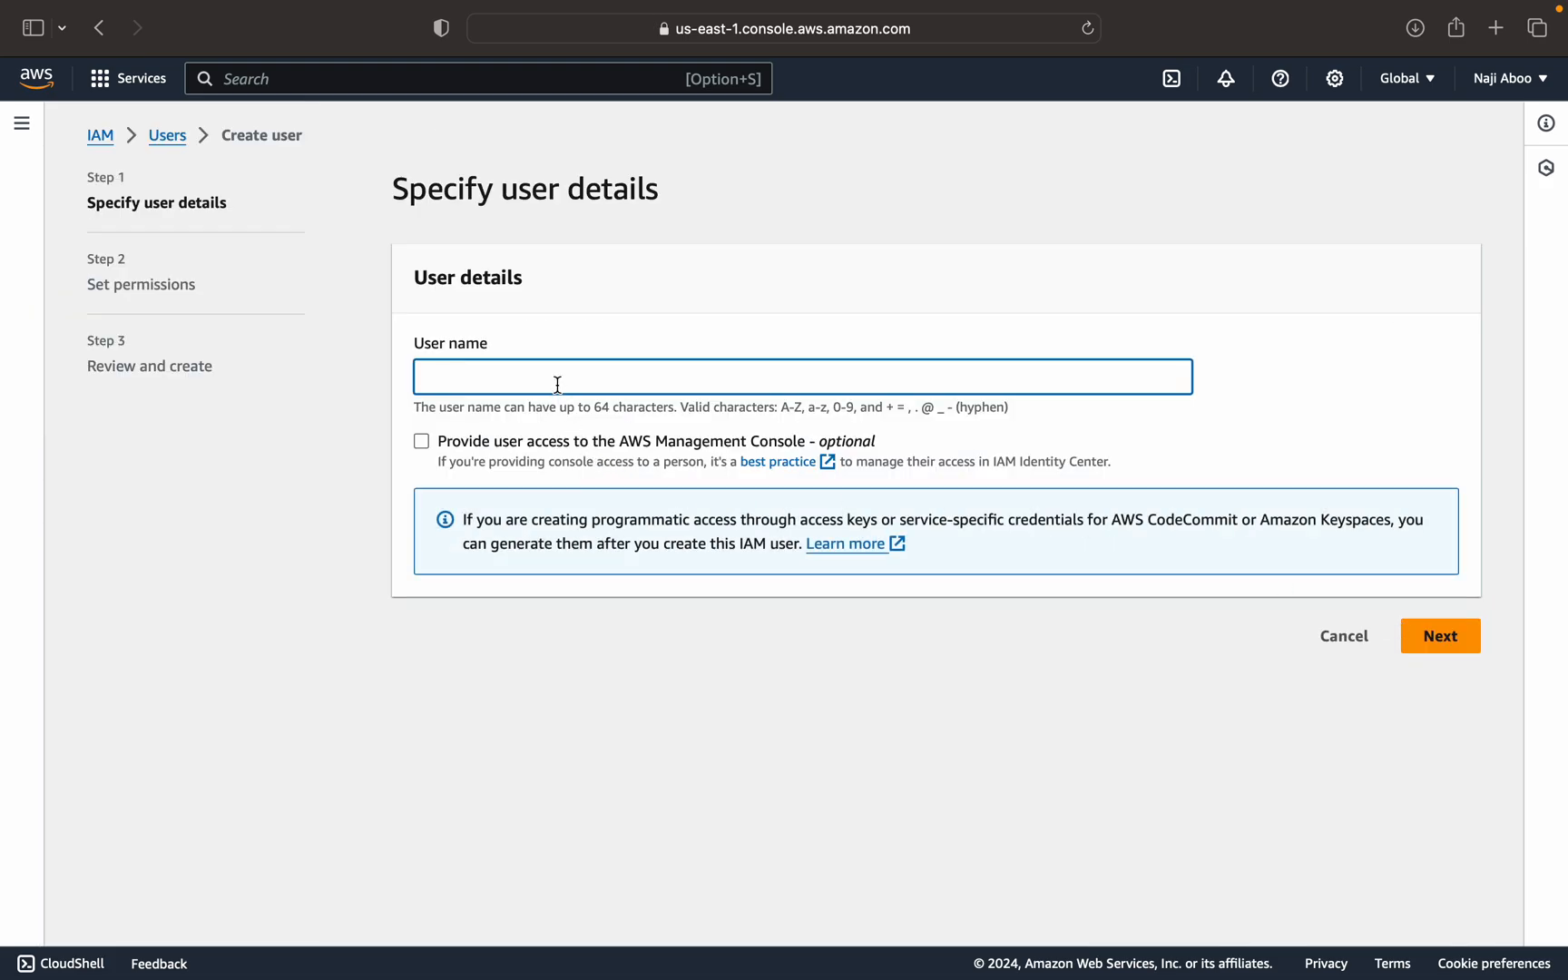
type("macaw")
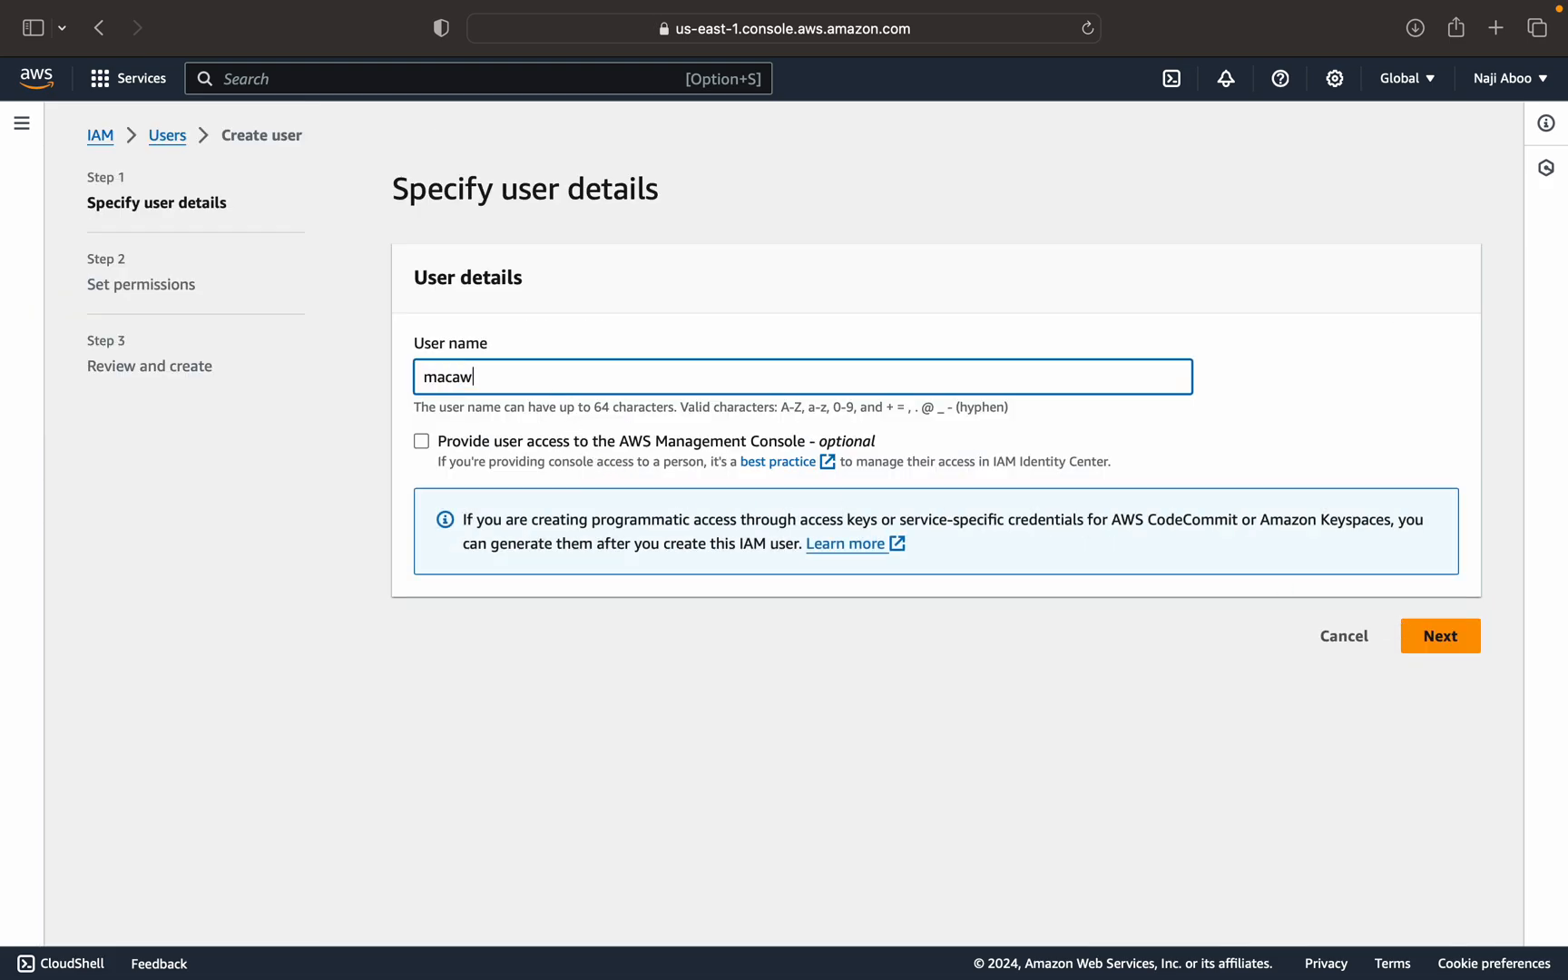
type("s")
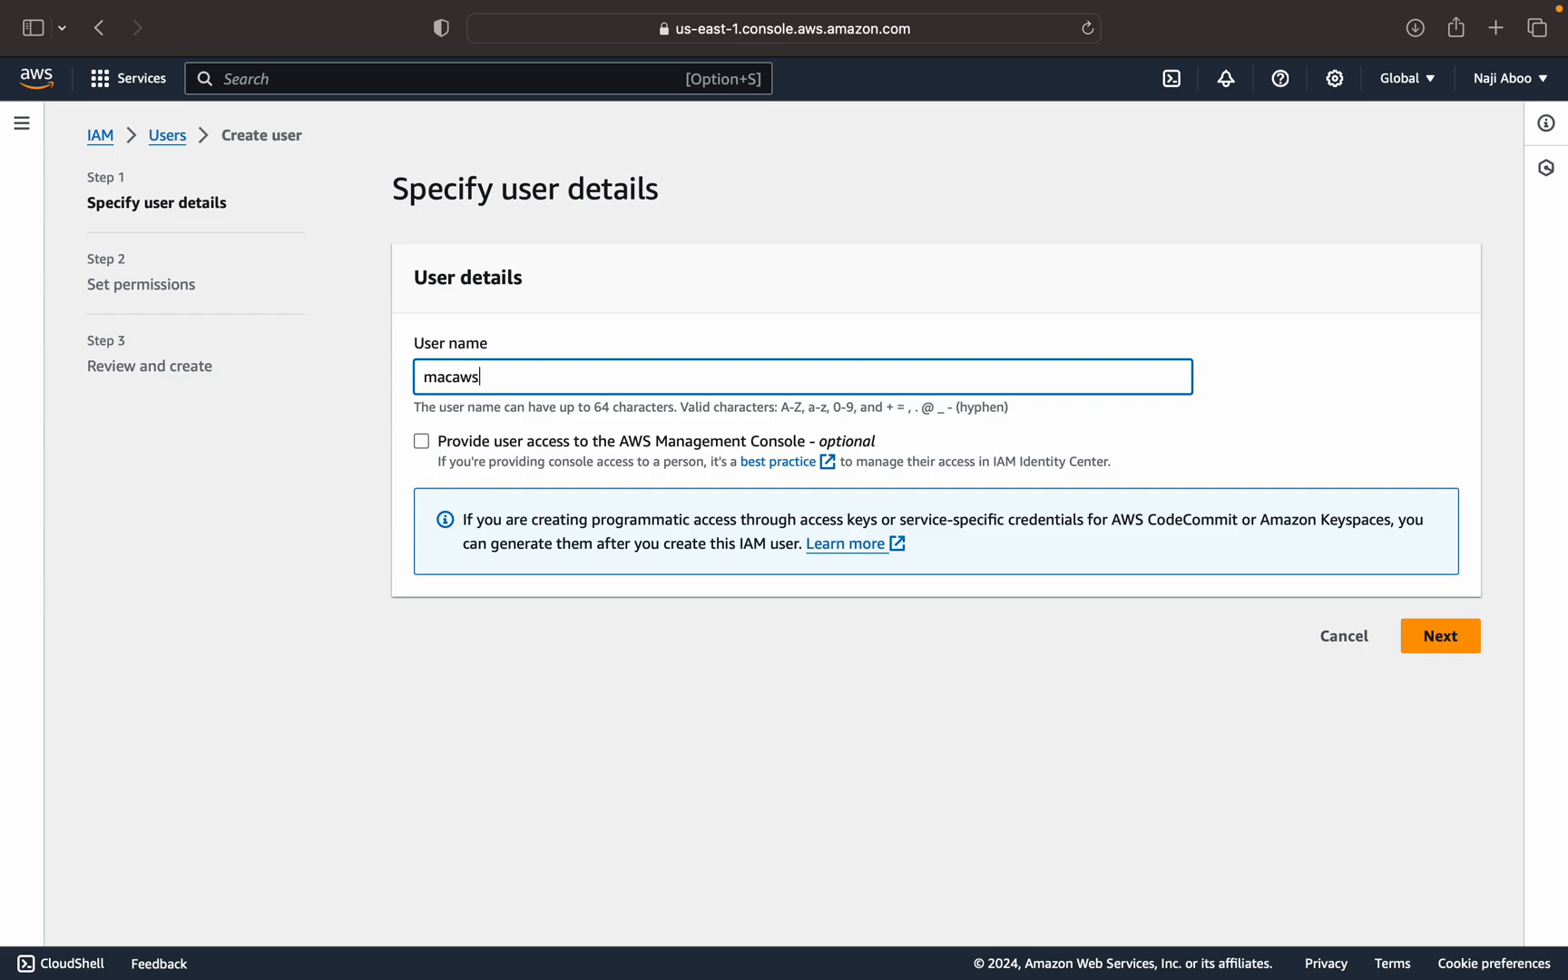
type("vs")
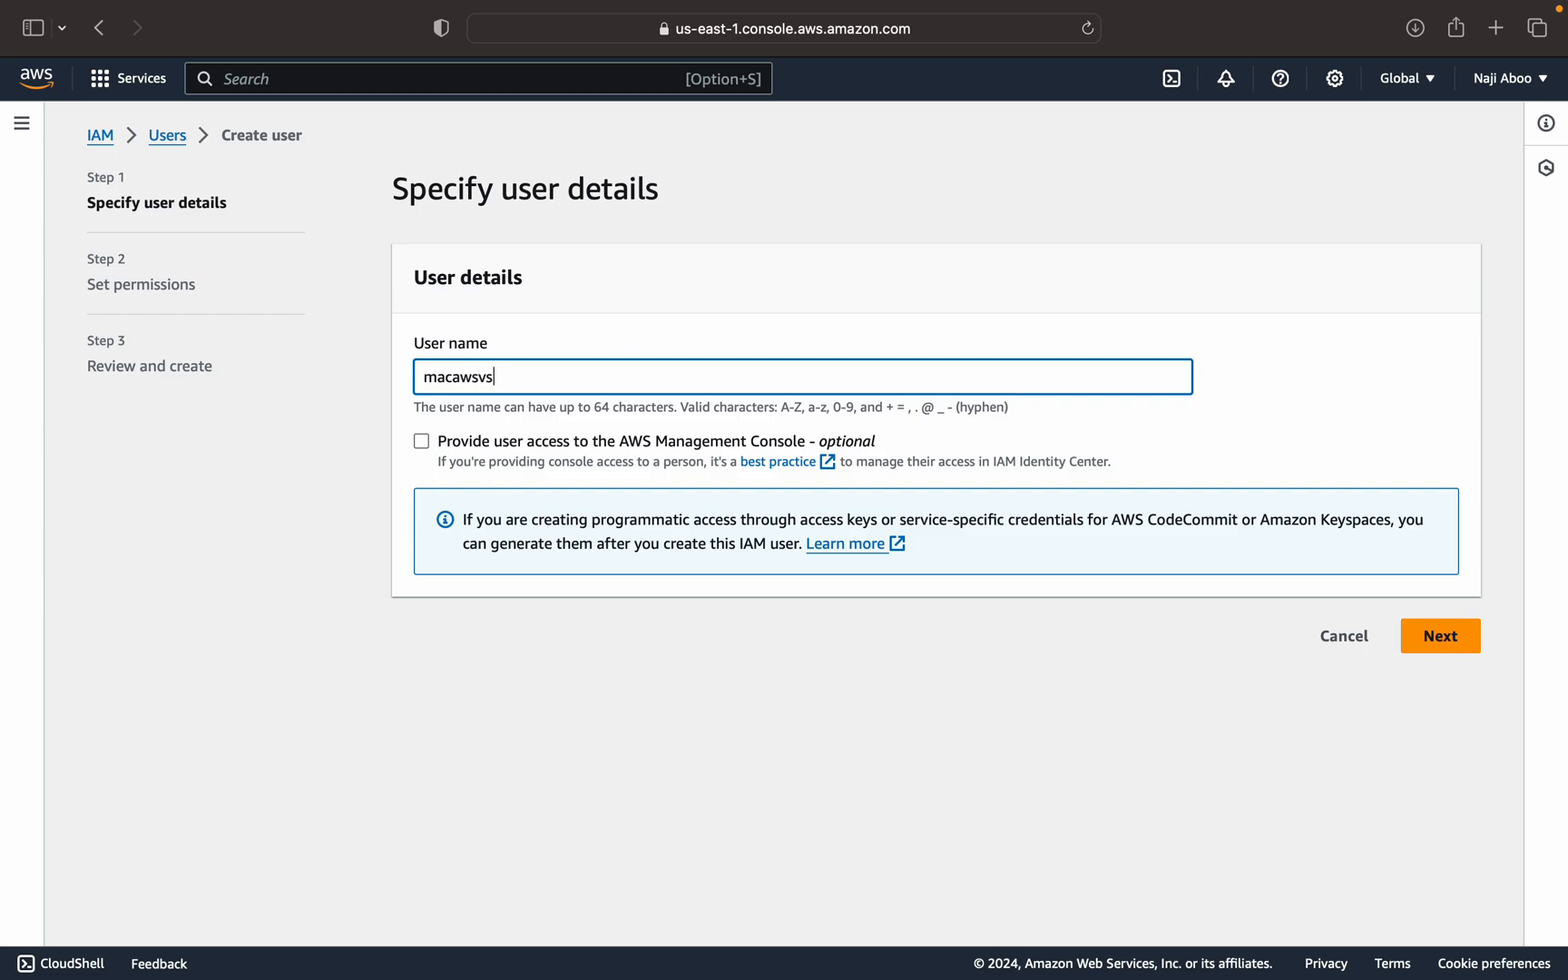
mouse_move(579, 475)
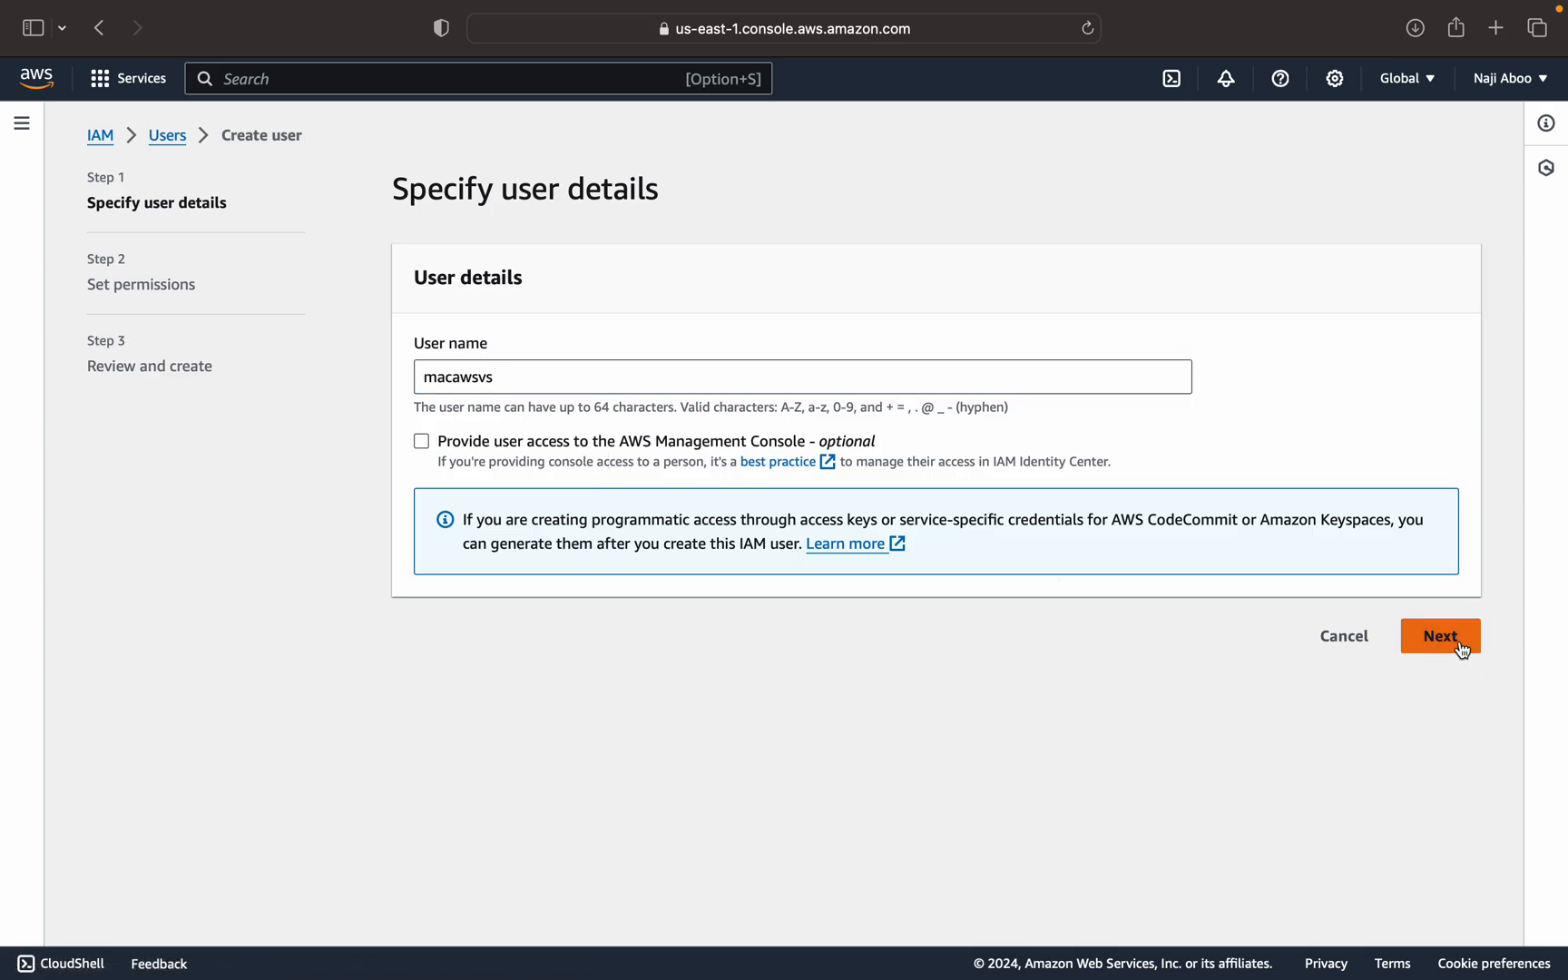
Attach the AdministratorAccess policy directly to the user and continue to review
left_click(1448, 637)
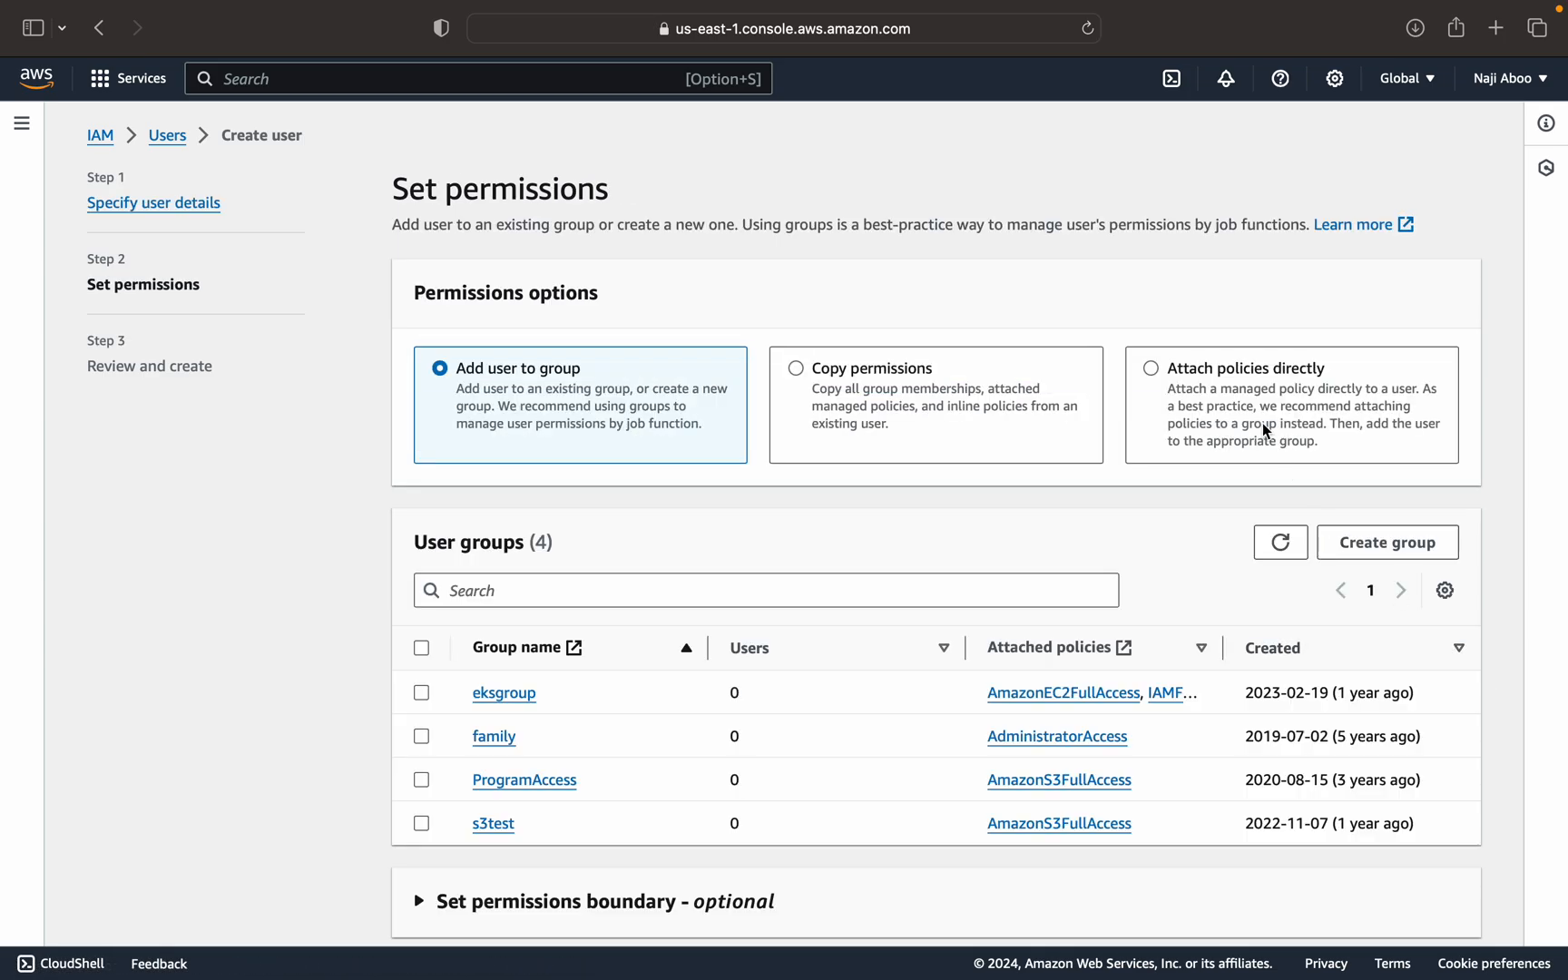
left_click(1151, 369)
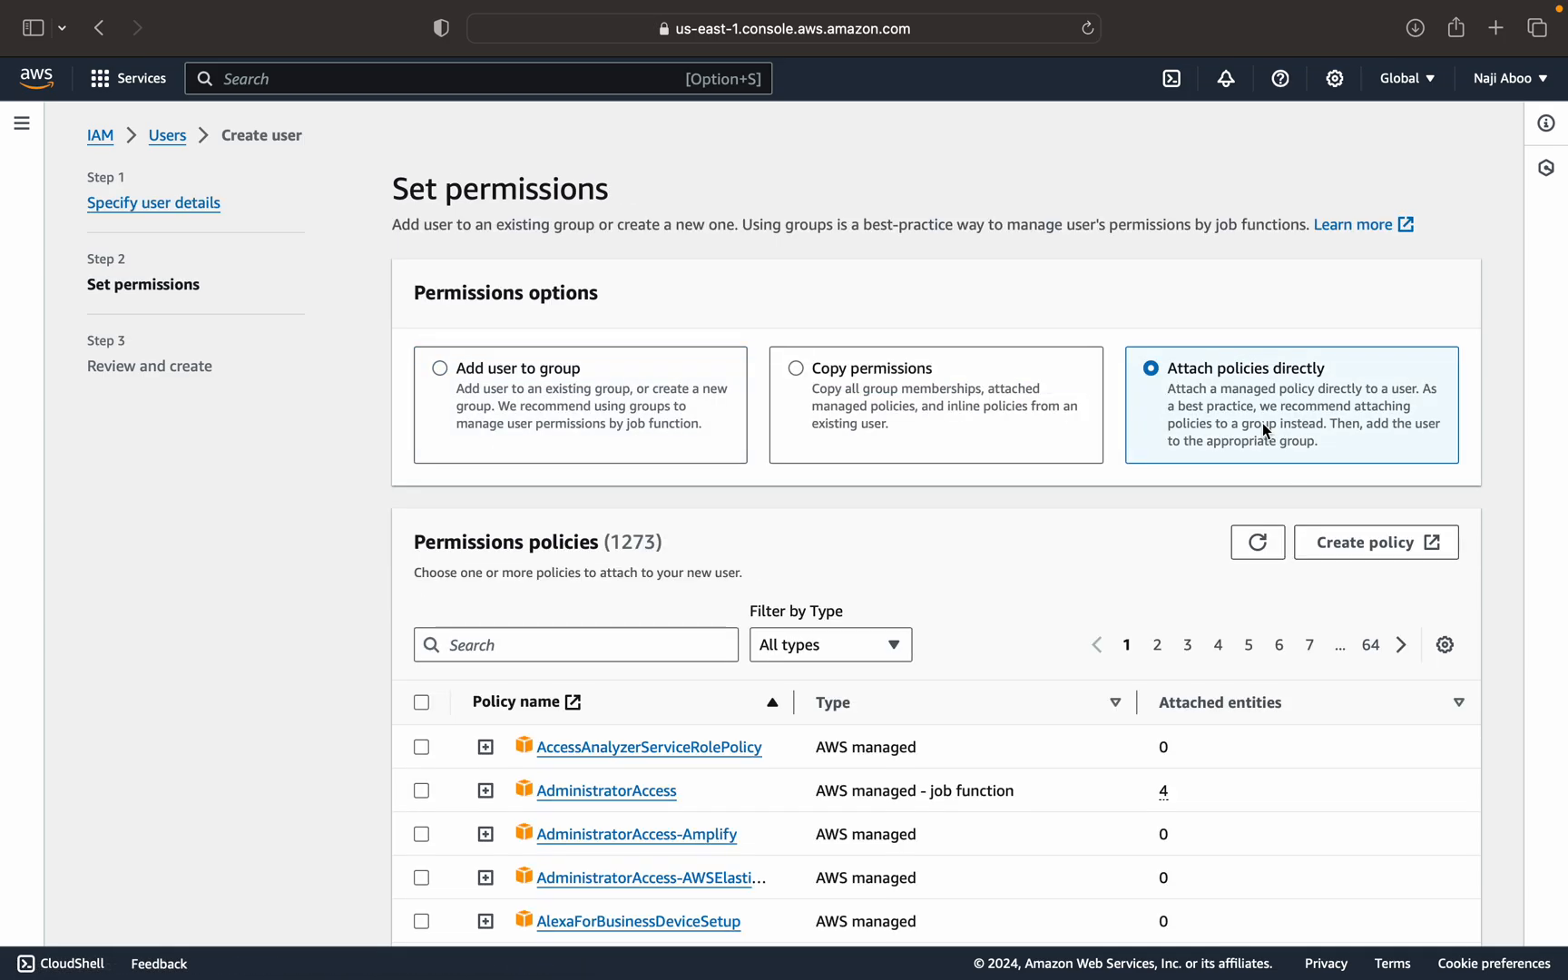
mouse_move(450, 791)
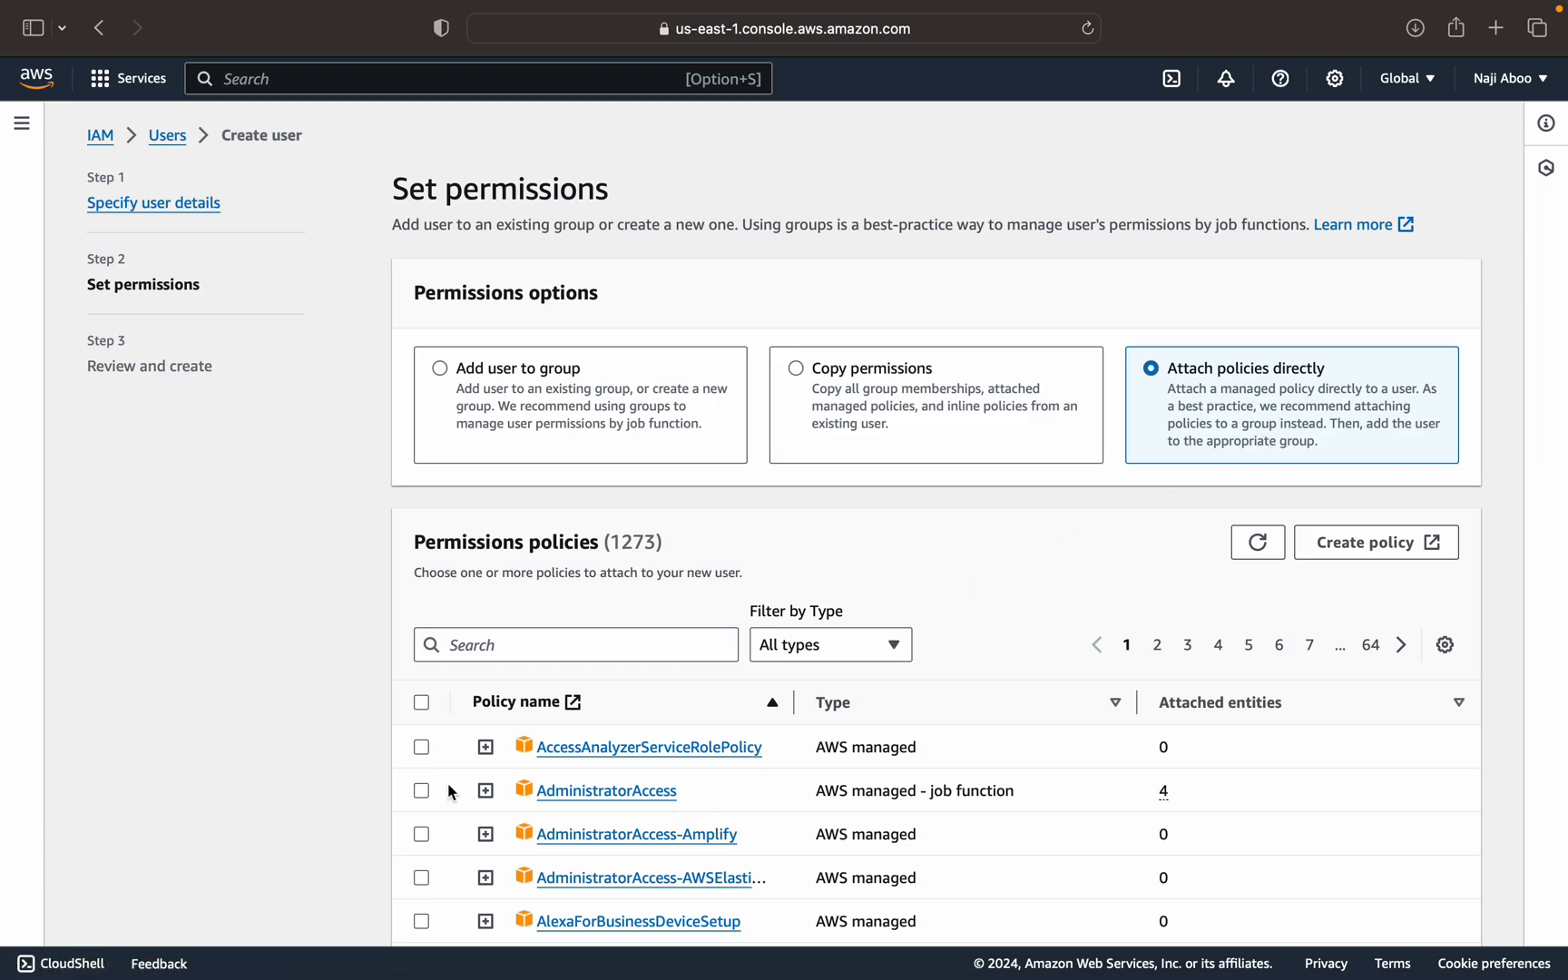
left_click(421, 791)
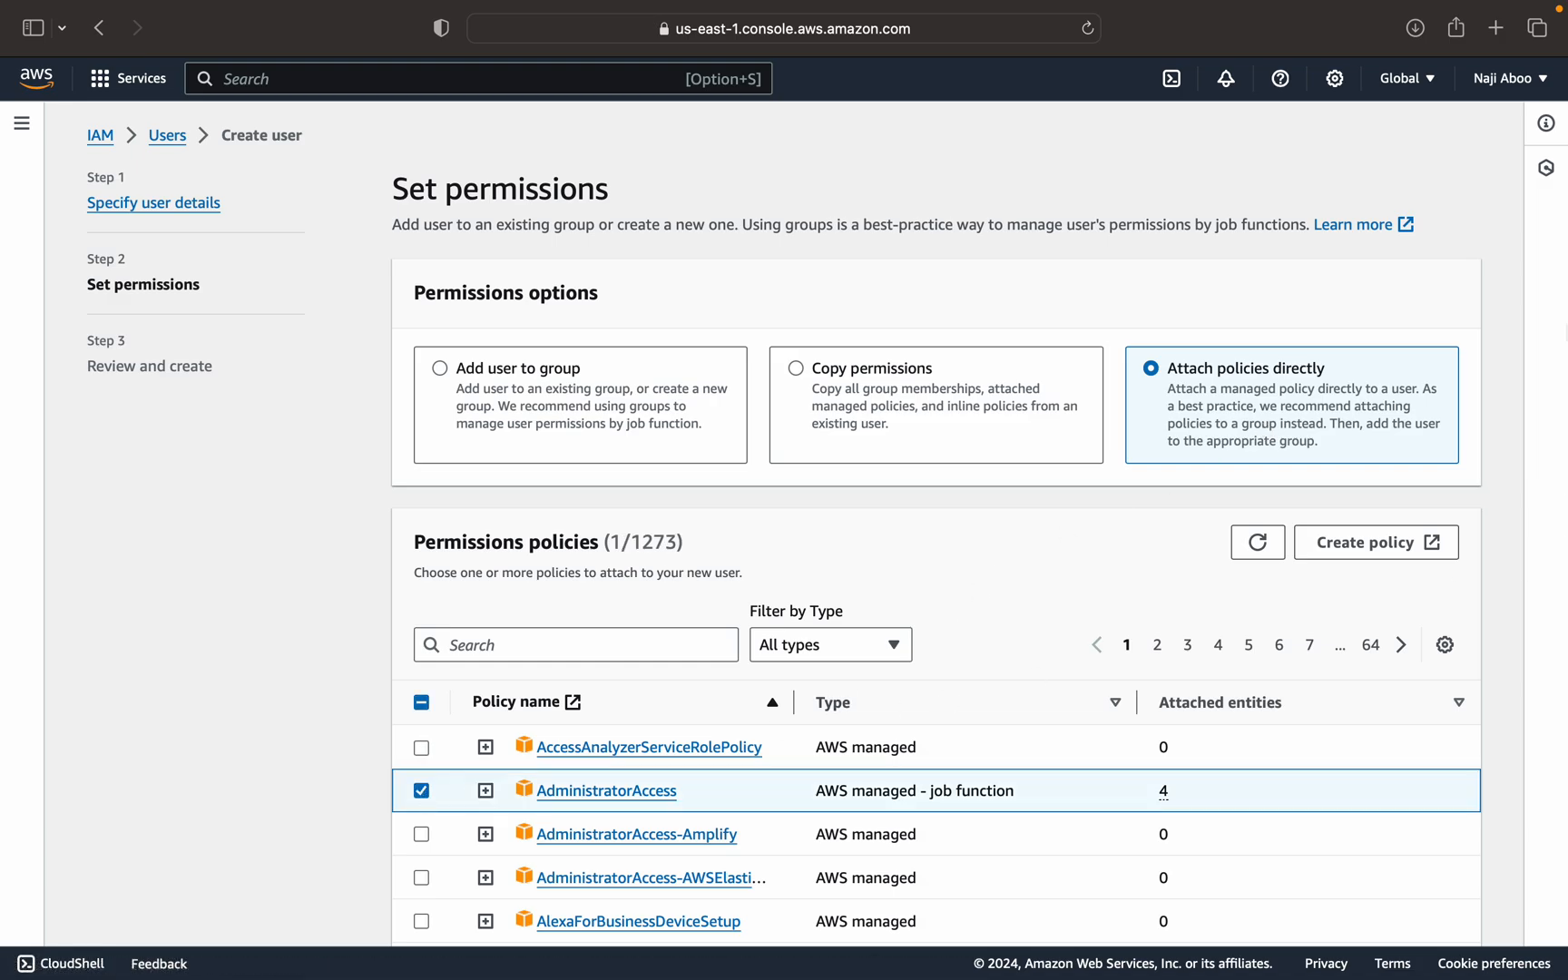
mouse_move(1456, 283)
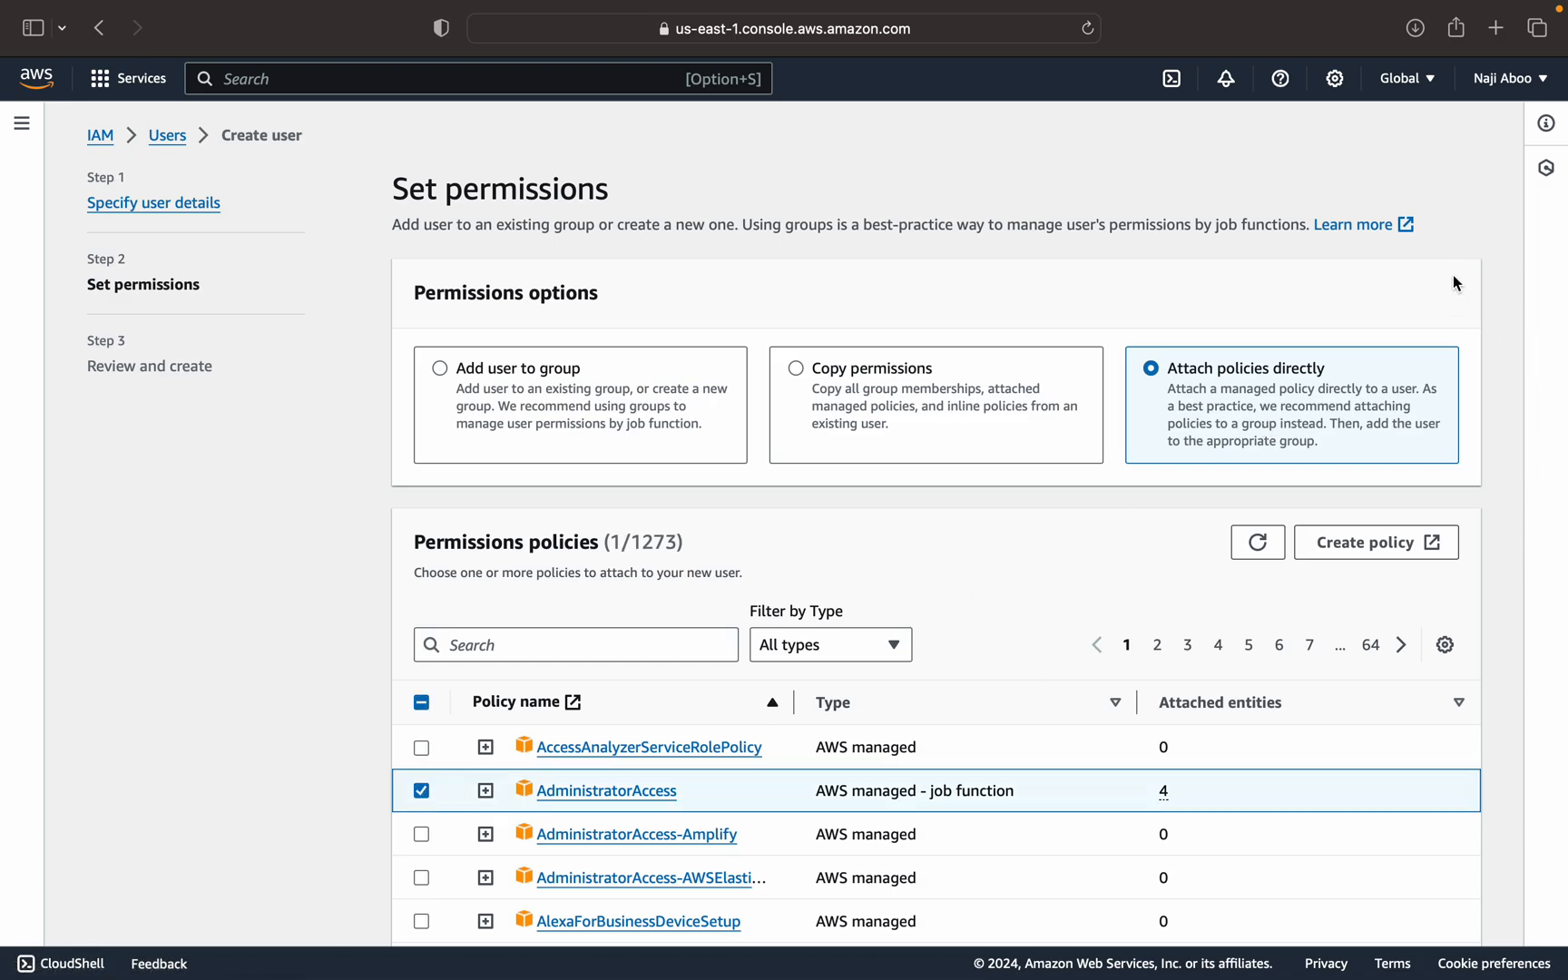
scroll("down", 3)
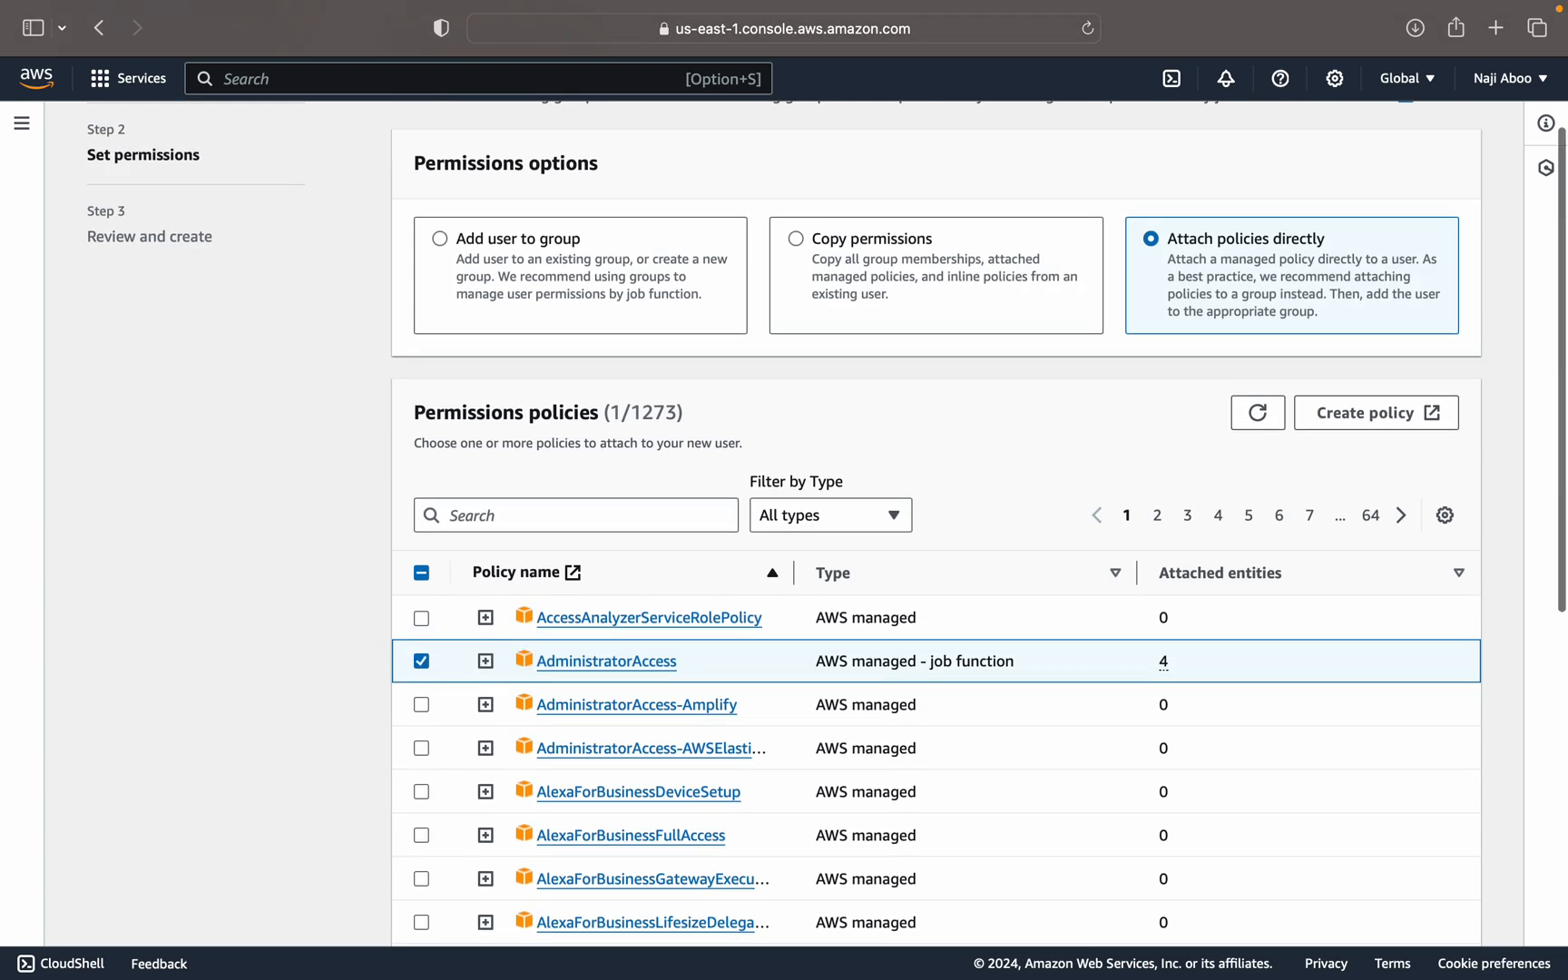
scroll("down", 3)
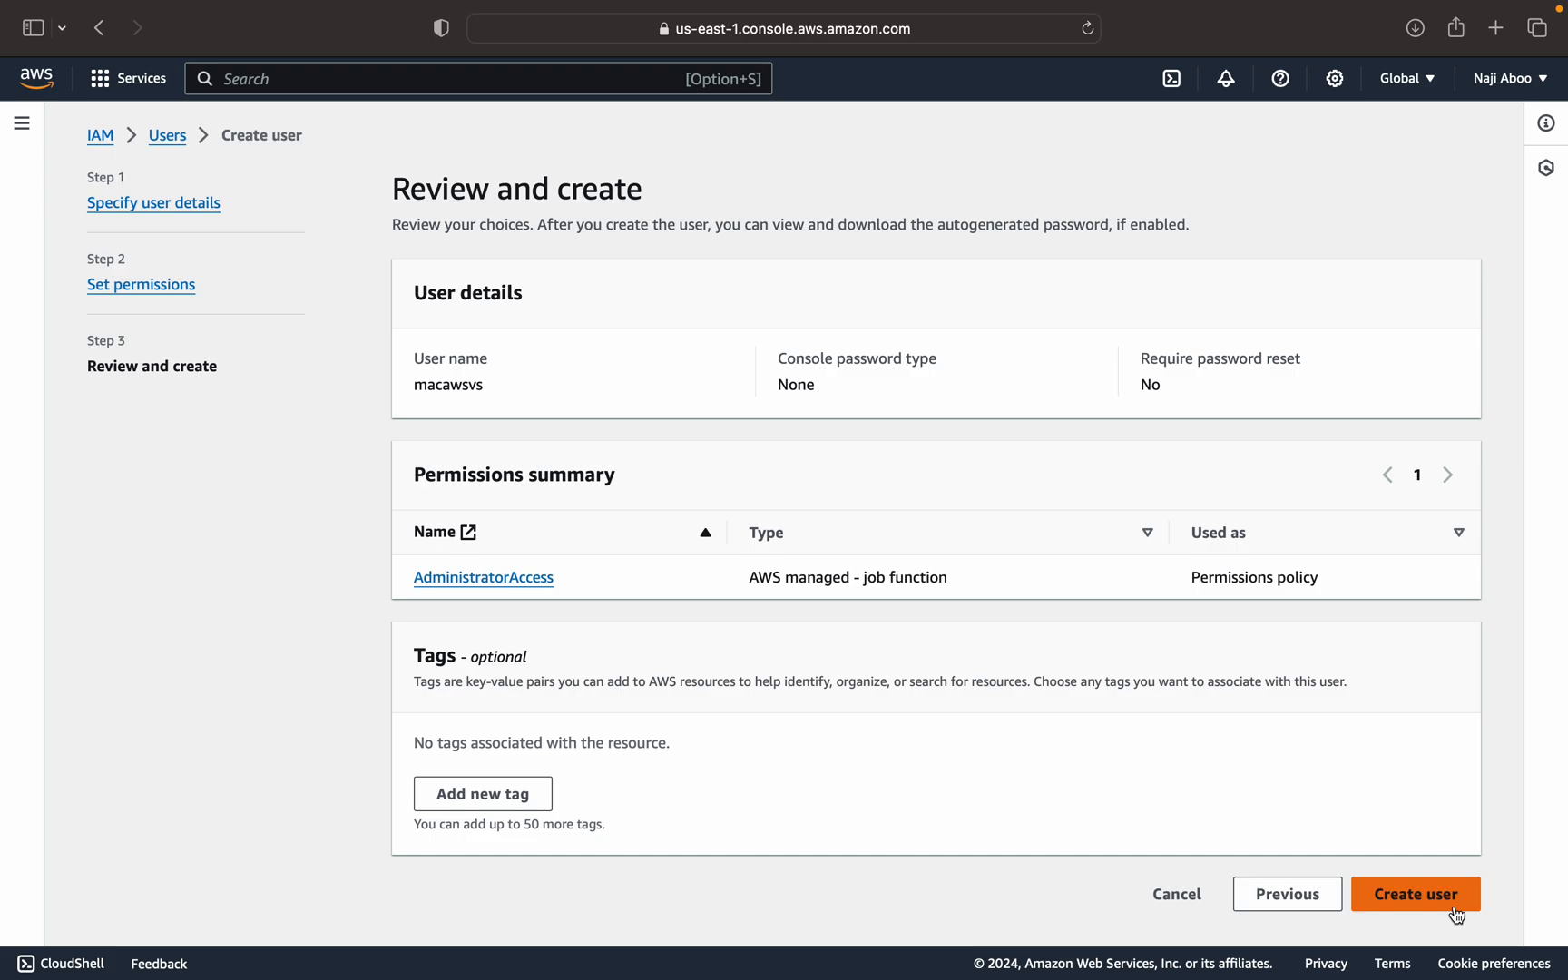
mouse_move(546, 811)
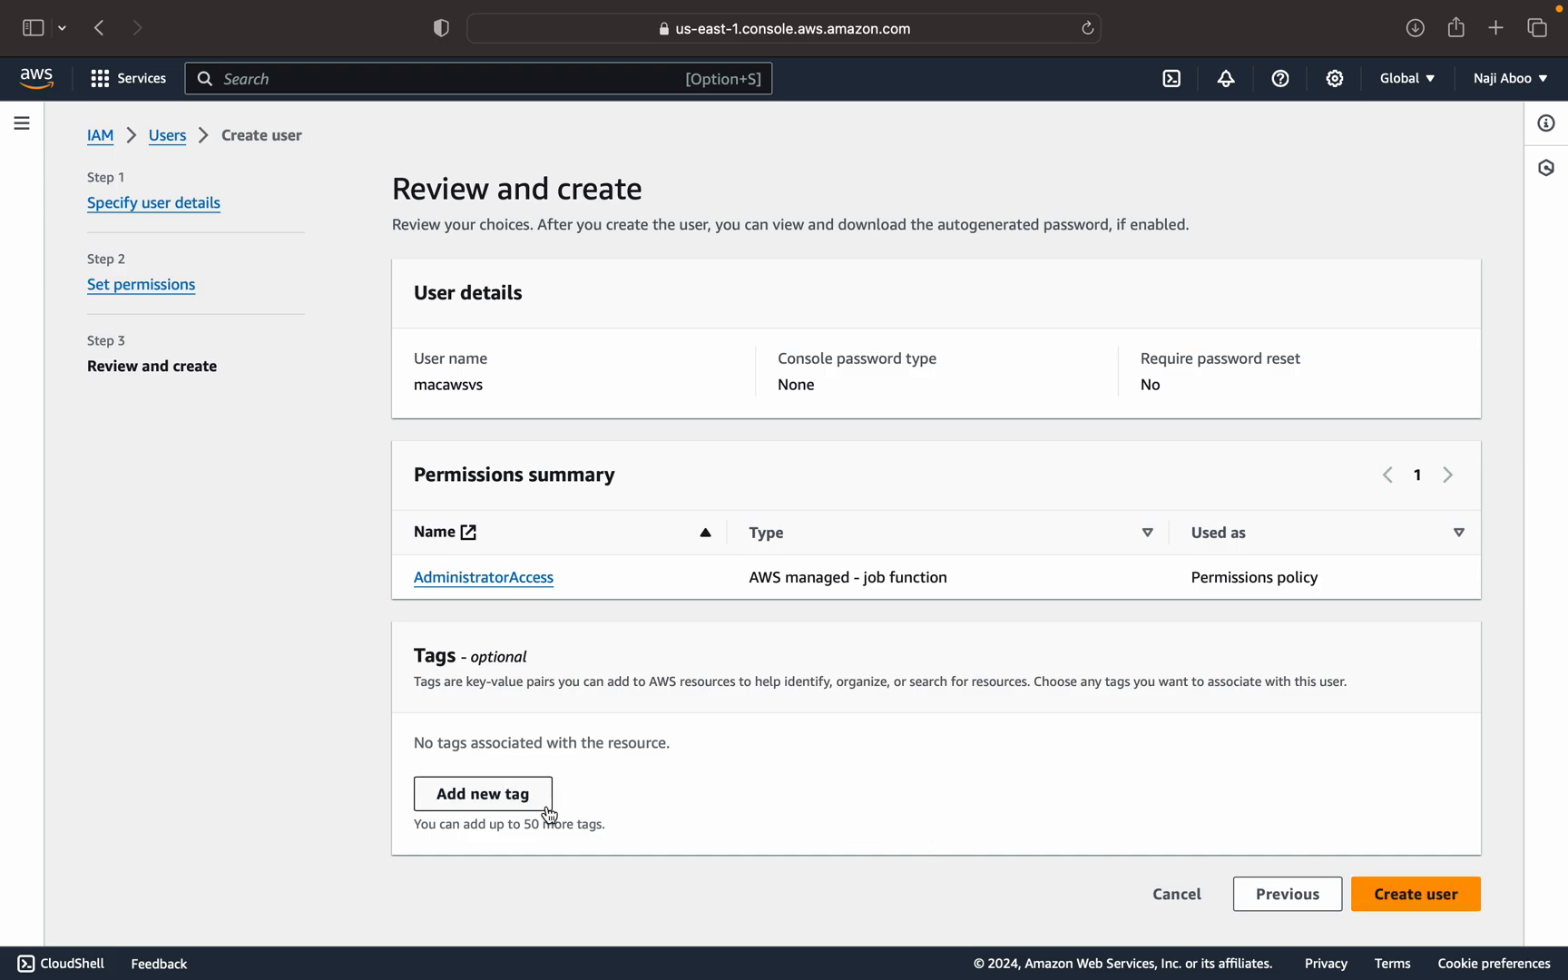
Add a tag with key Mac vscode and value awsadk to the user
left_click(483, 793)
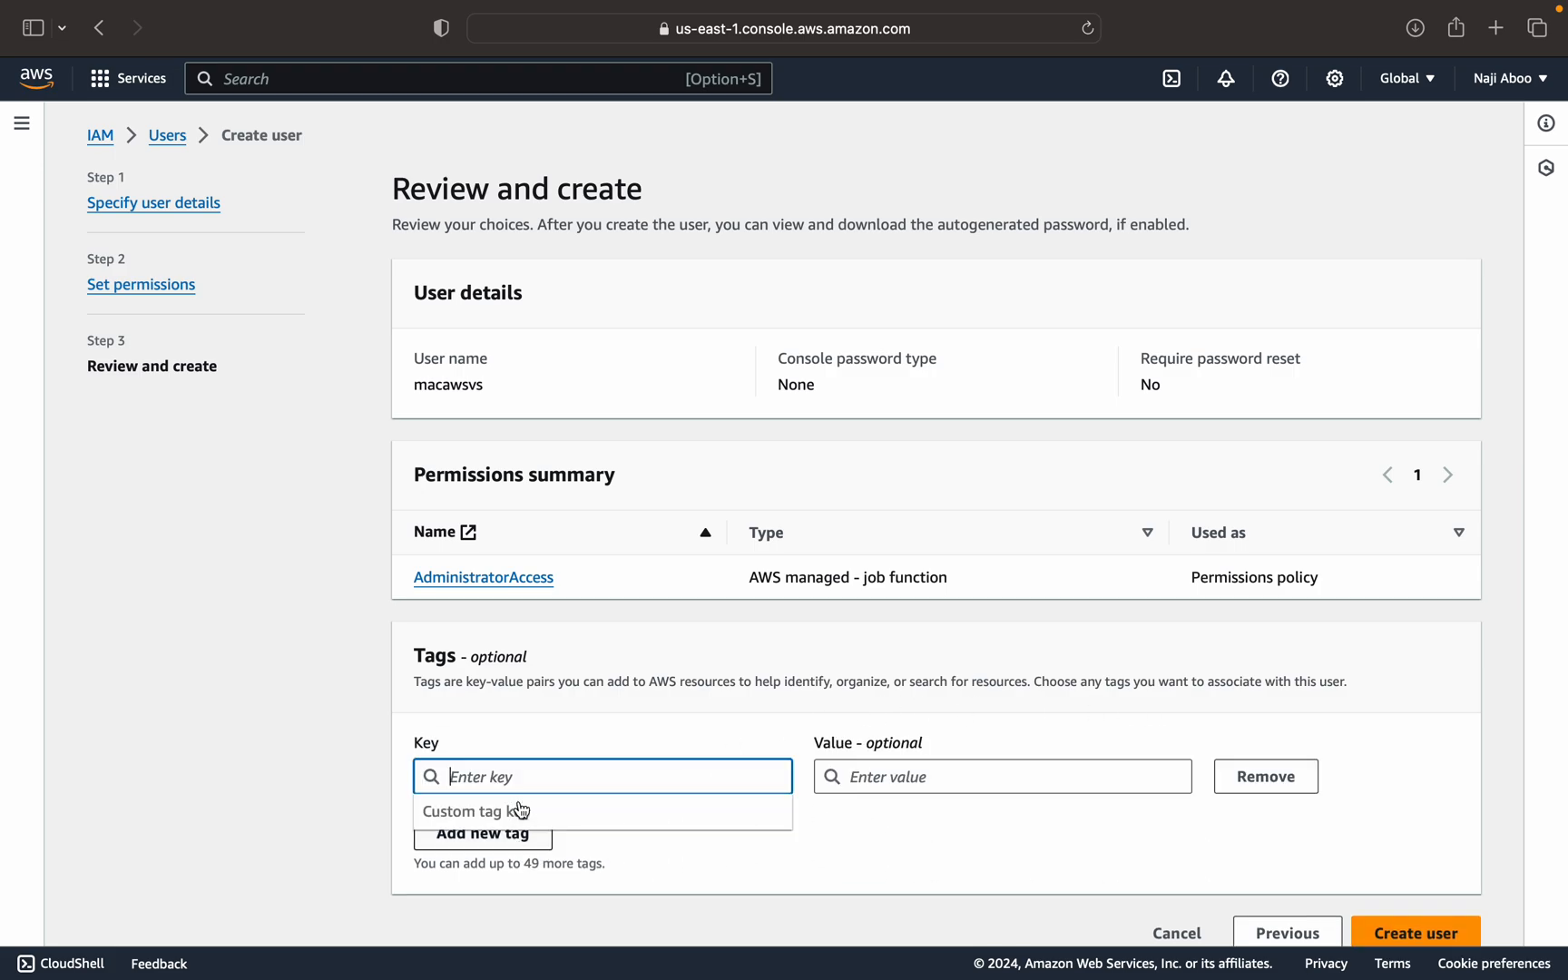
type("Mac vsc")
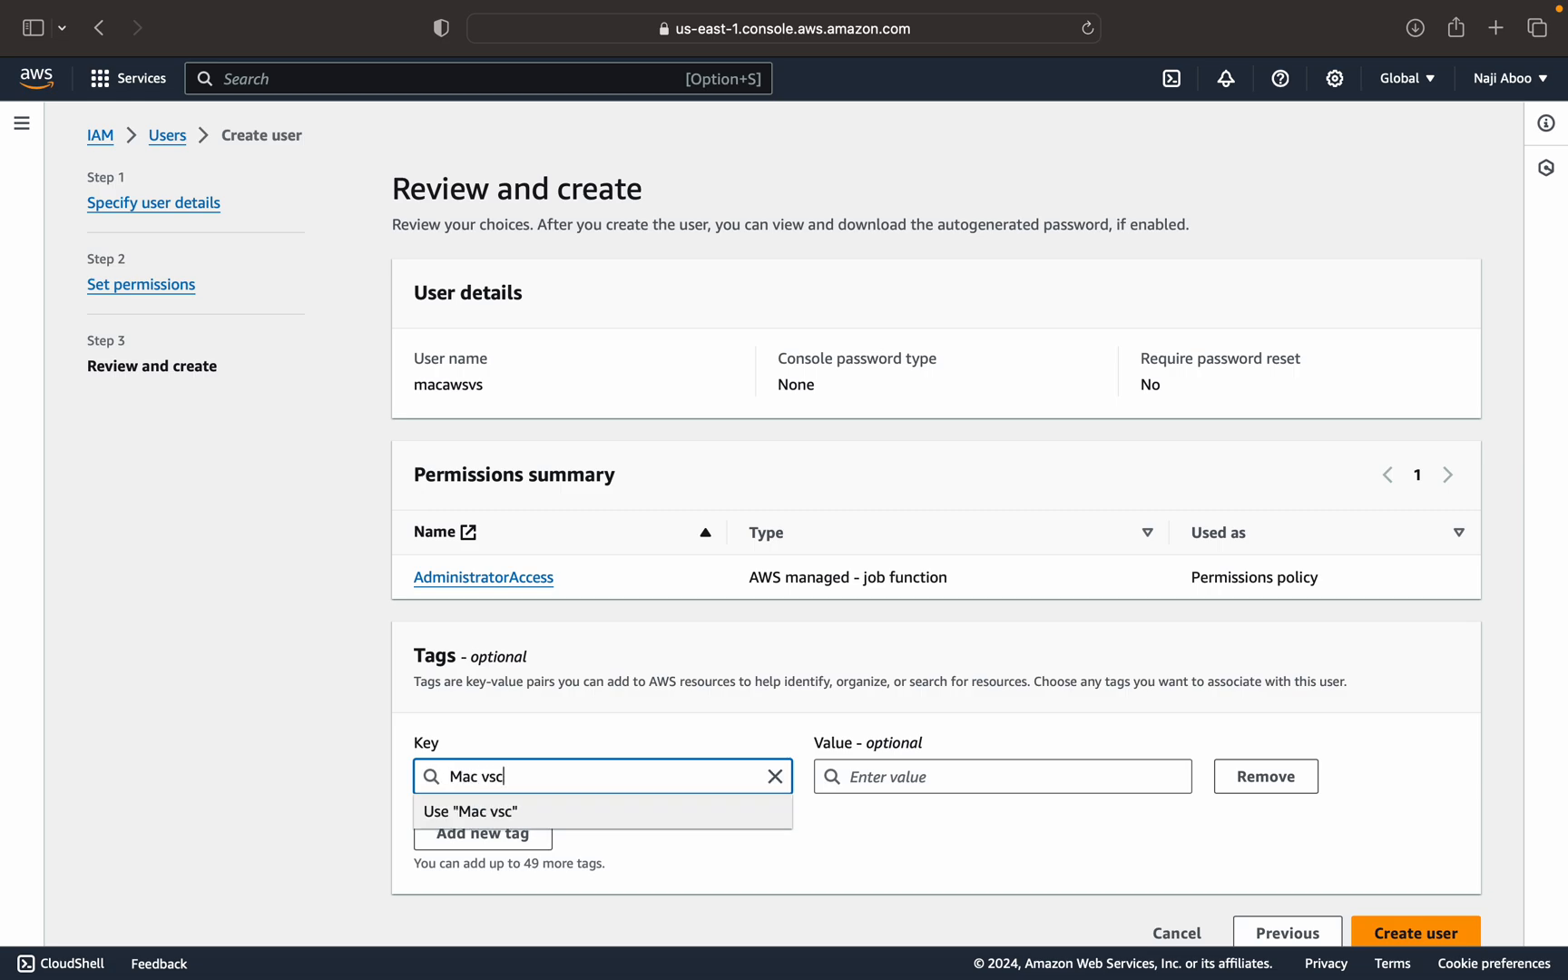
key("Backspace")
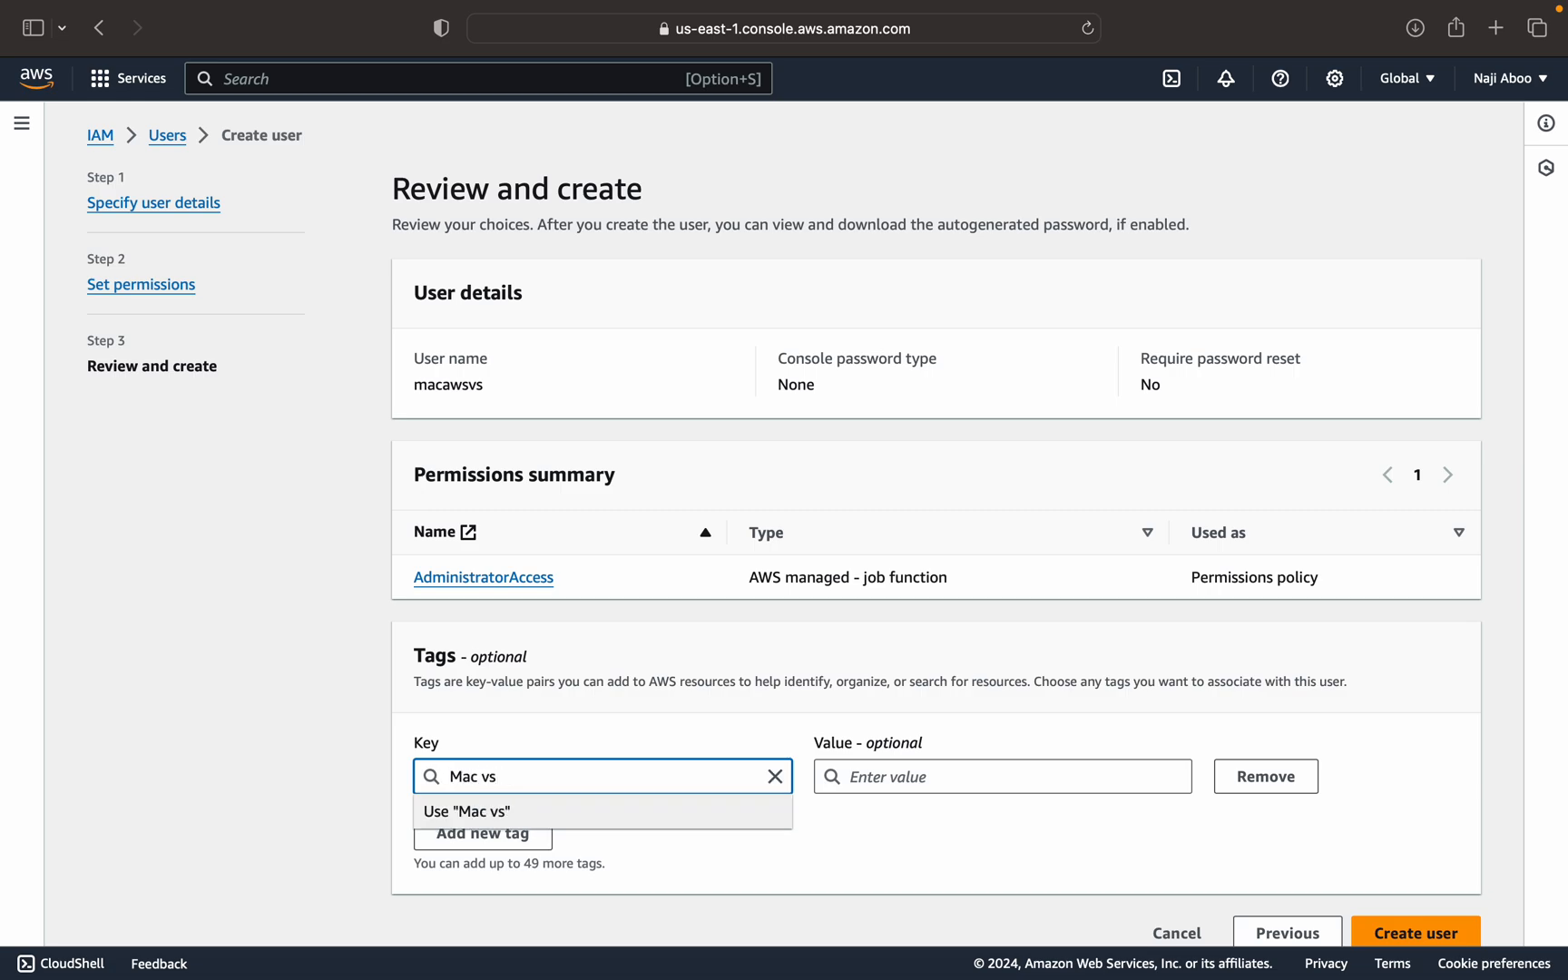
type("cod")
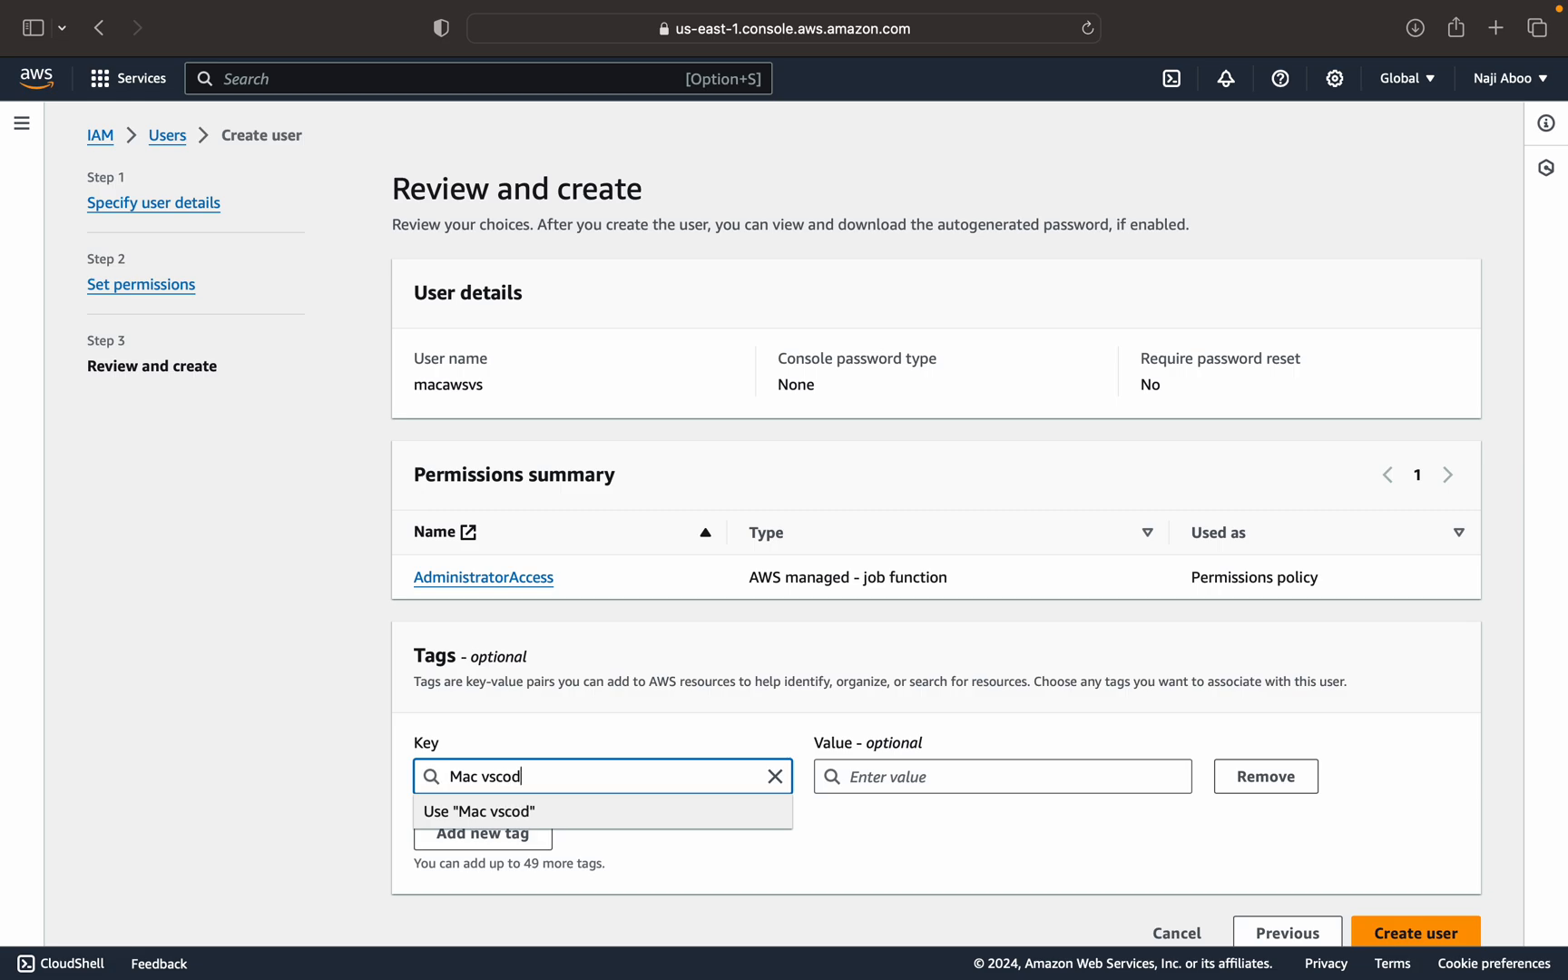
left_click(1004, 777)
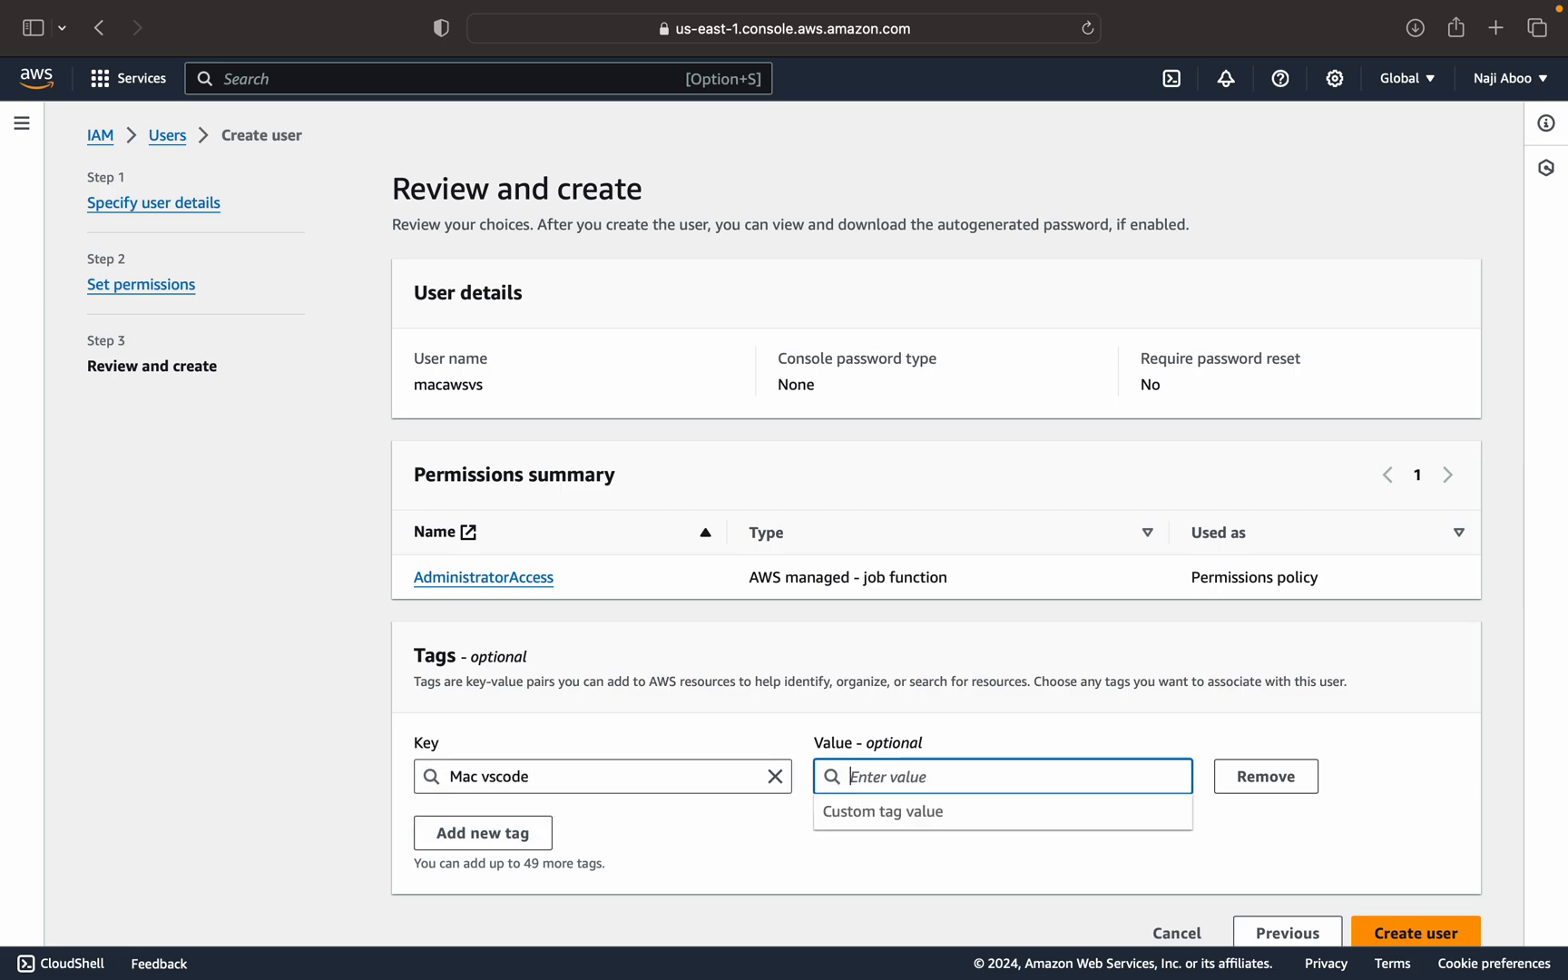
type("awsask")
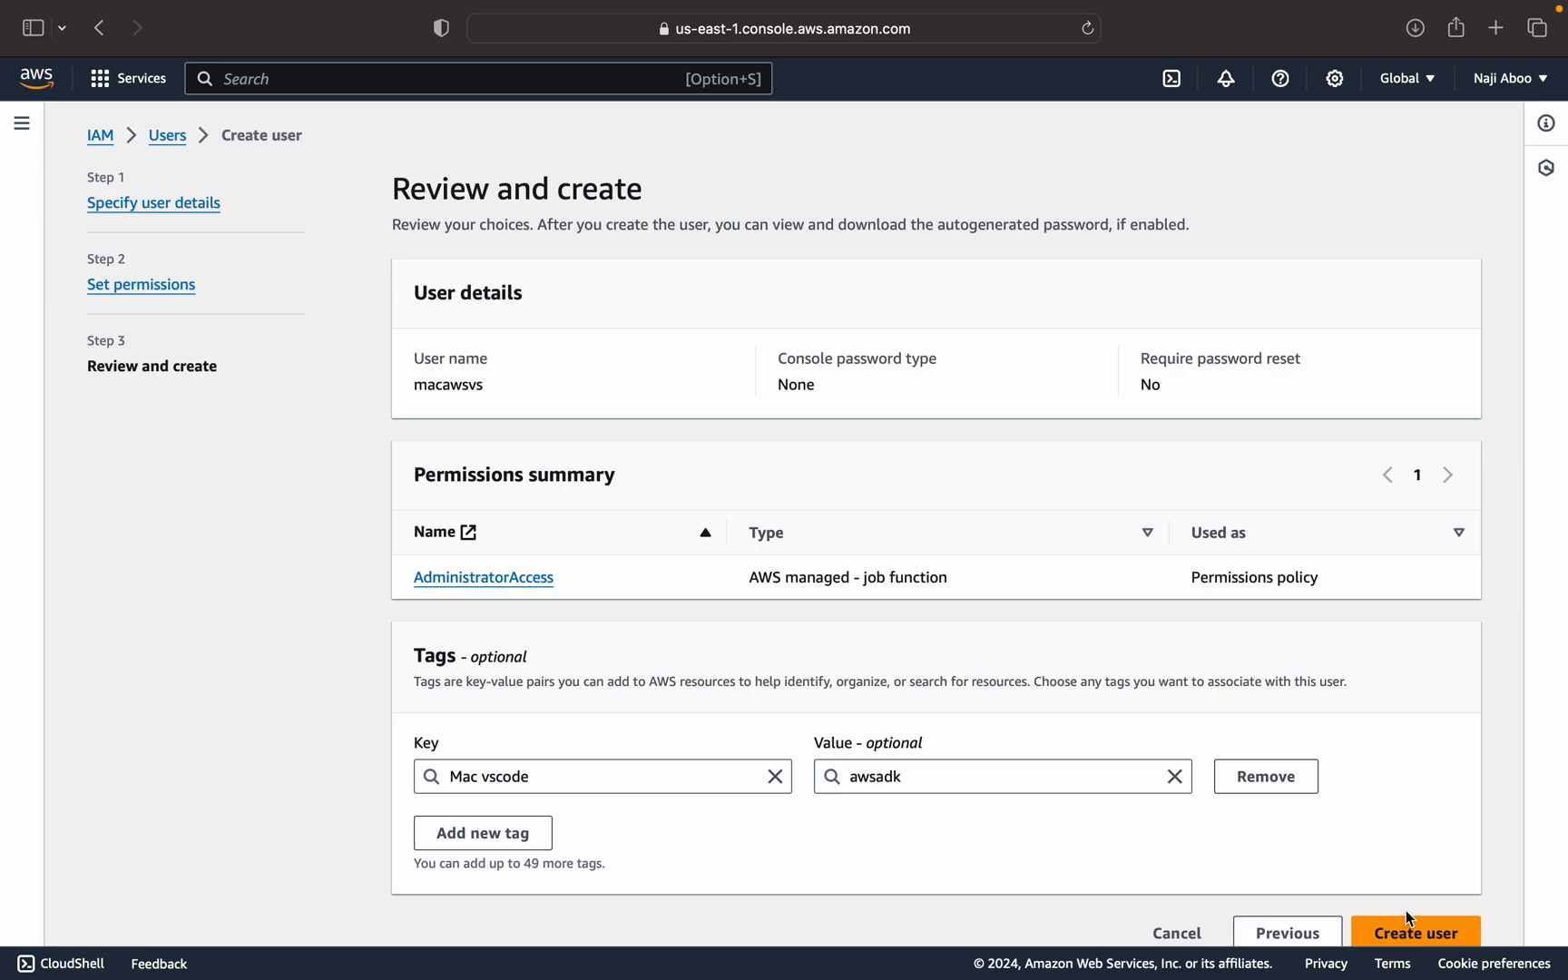
Create the IAM user macawsvs with these settings
left_click(1415, 932)
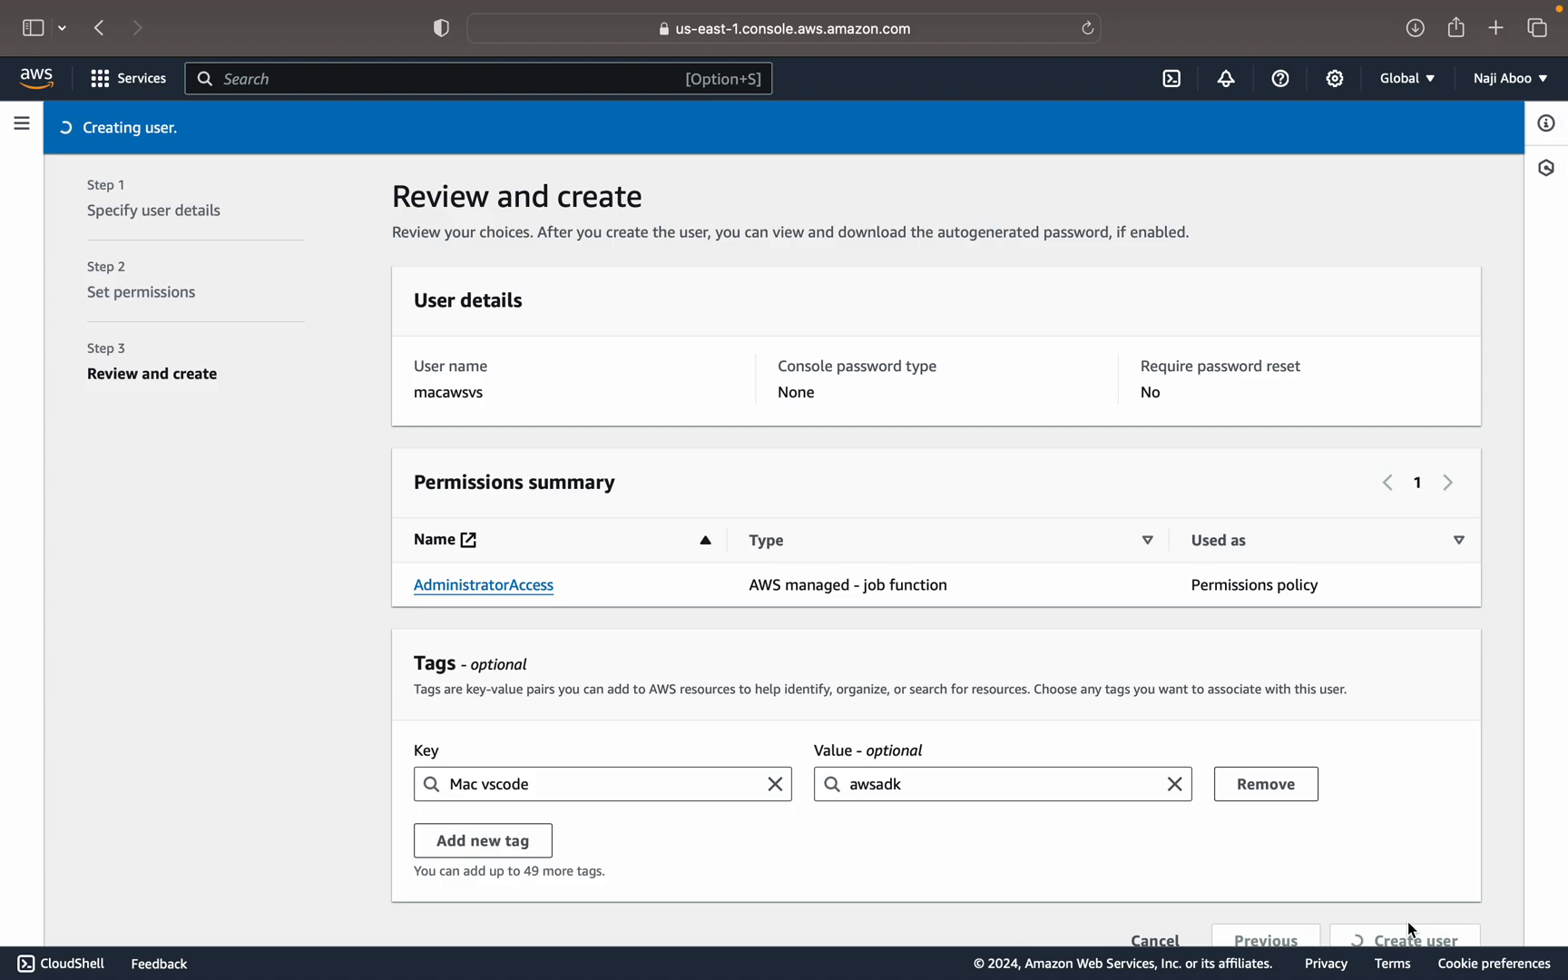
left_click(1405, 938)
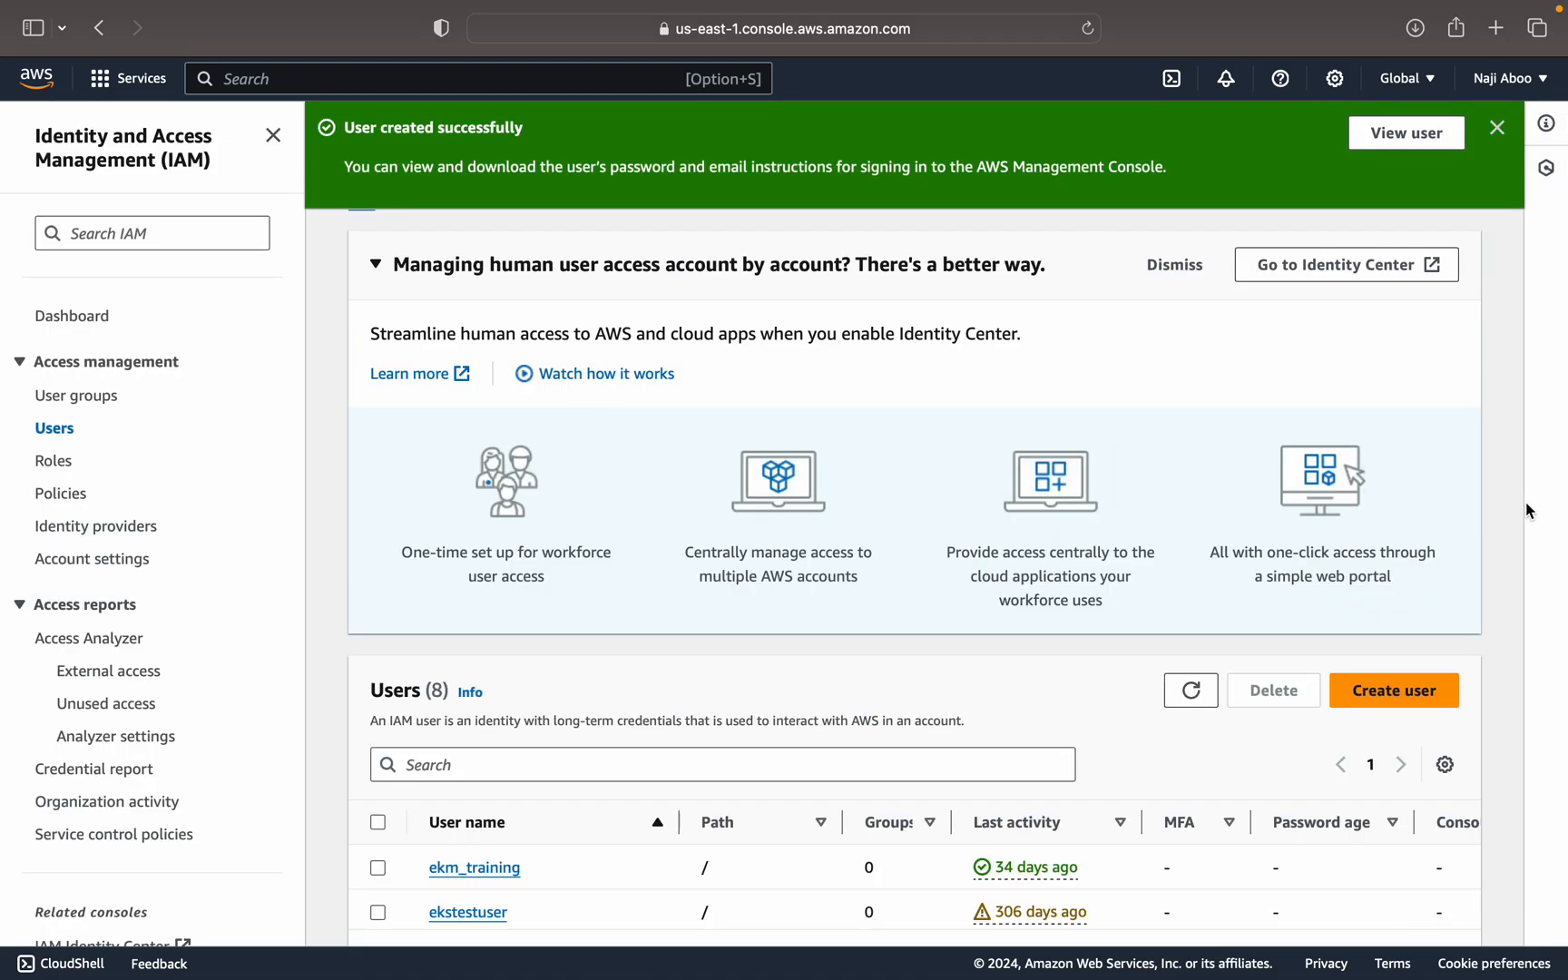
mouse_move(523, 954)
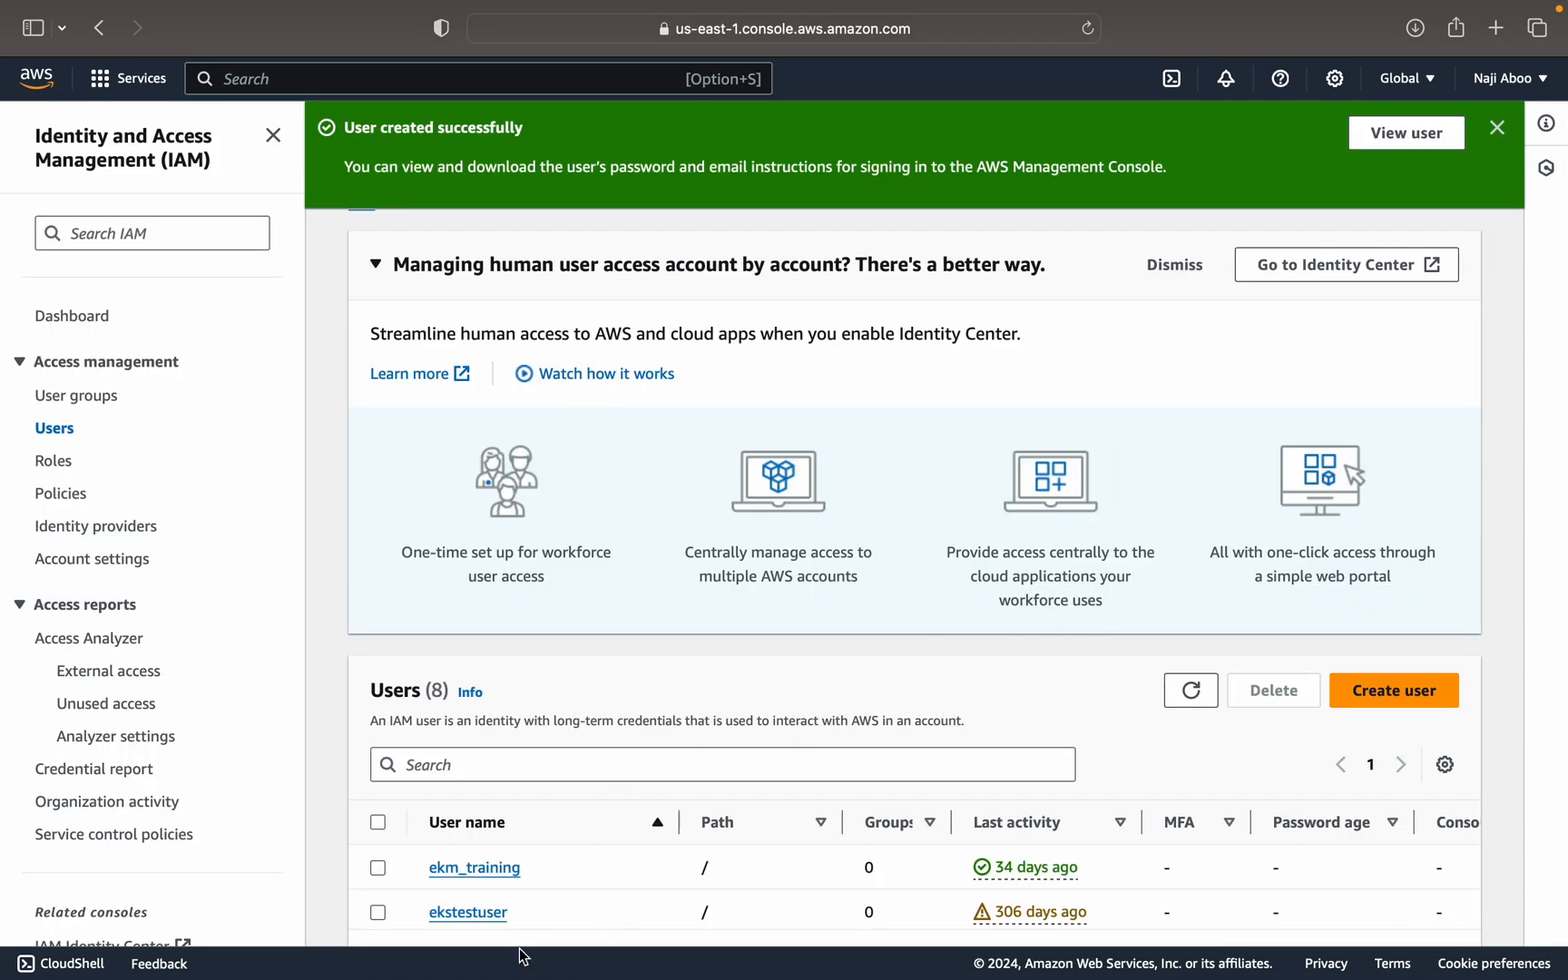
mouse_move(688, 664)
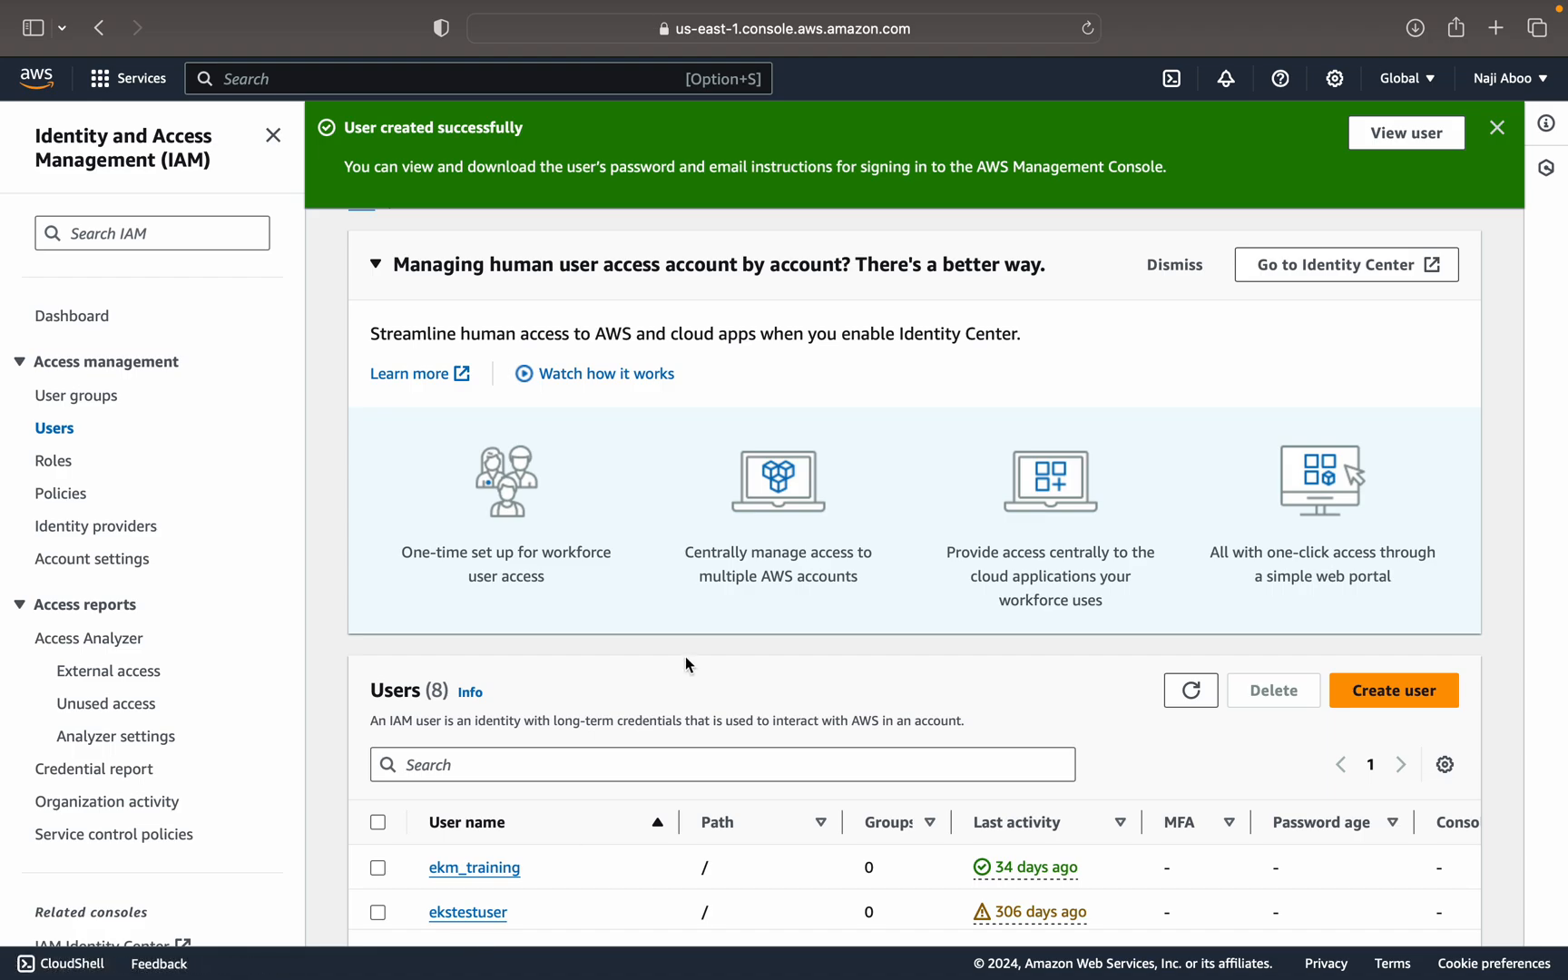
View user macawsvs's Security credentials
scroll("down", 3)
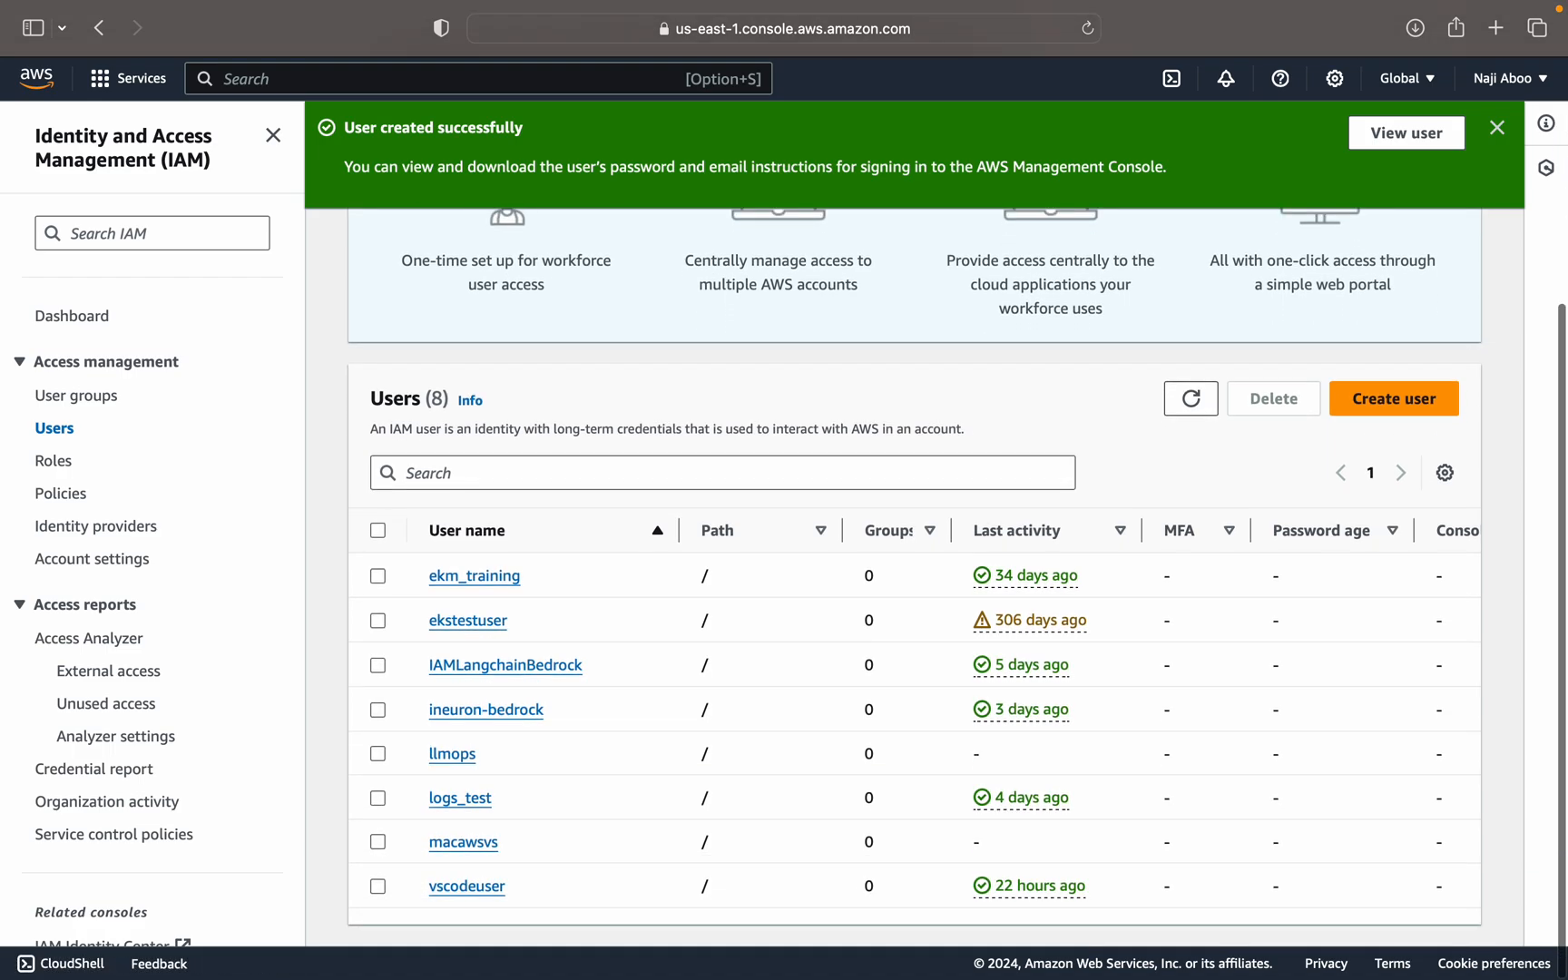
mouse_move(499, 889)
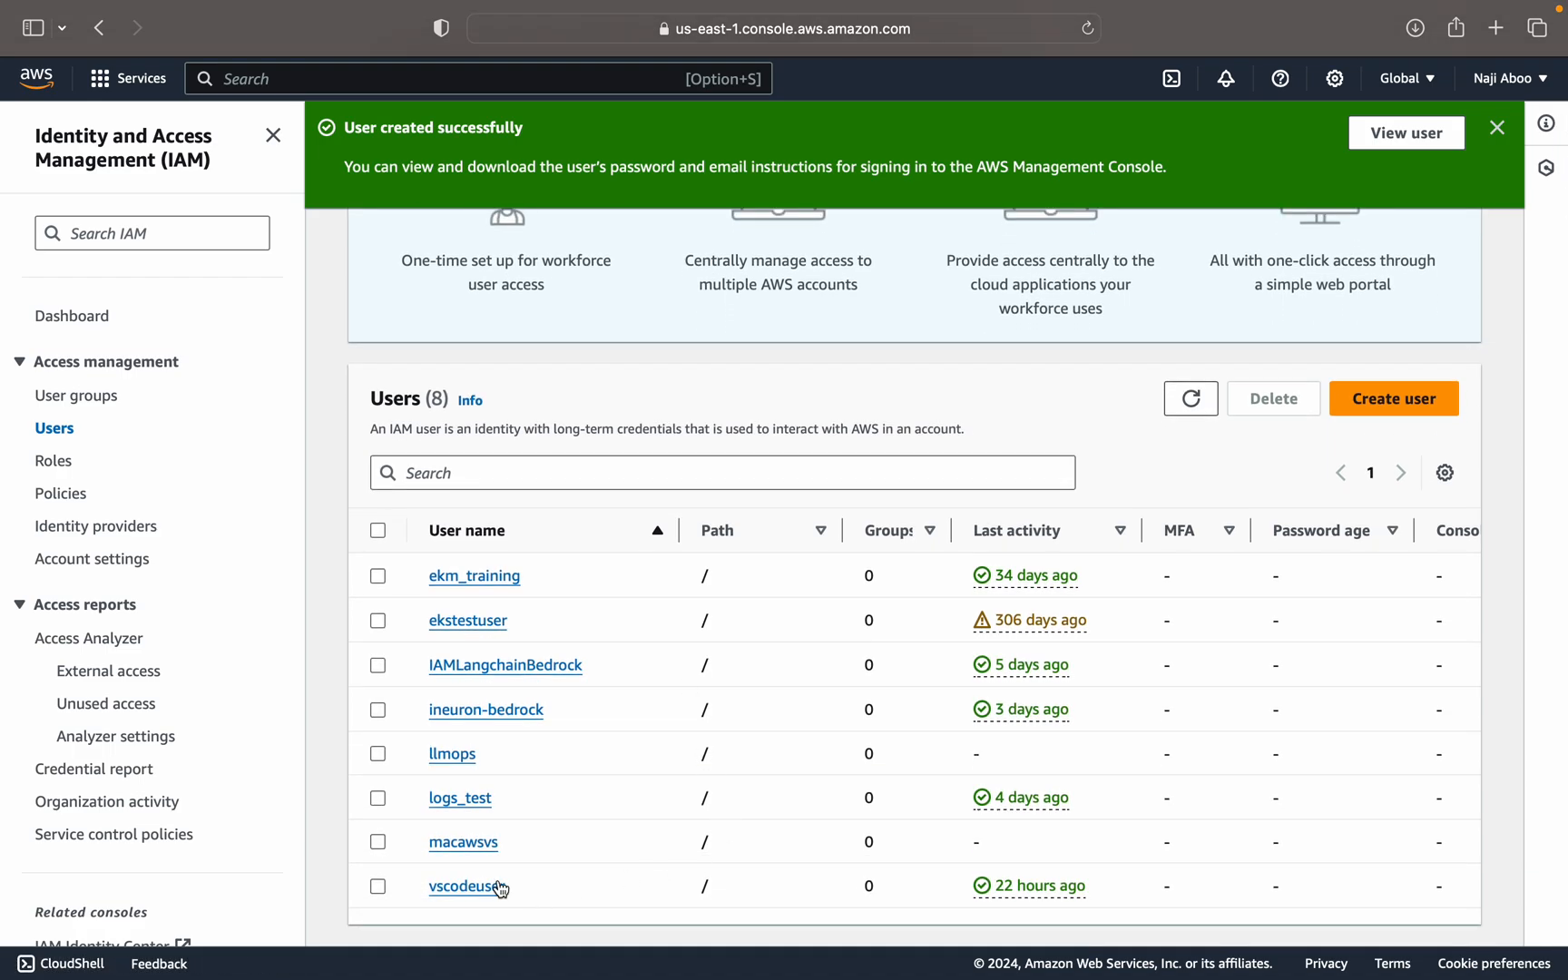
left_click(463, 842)
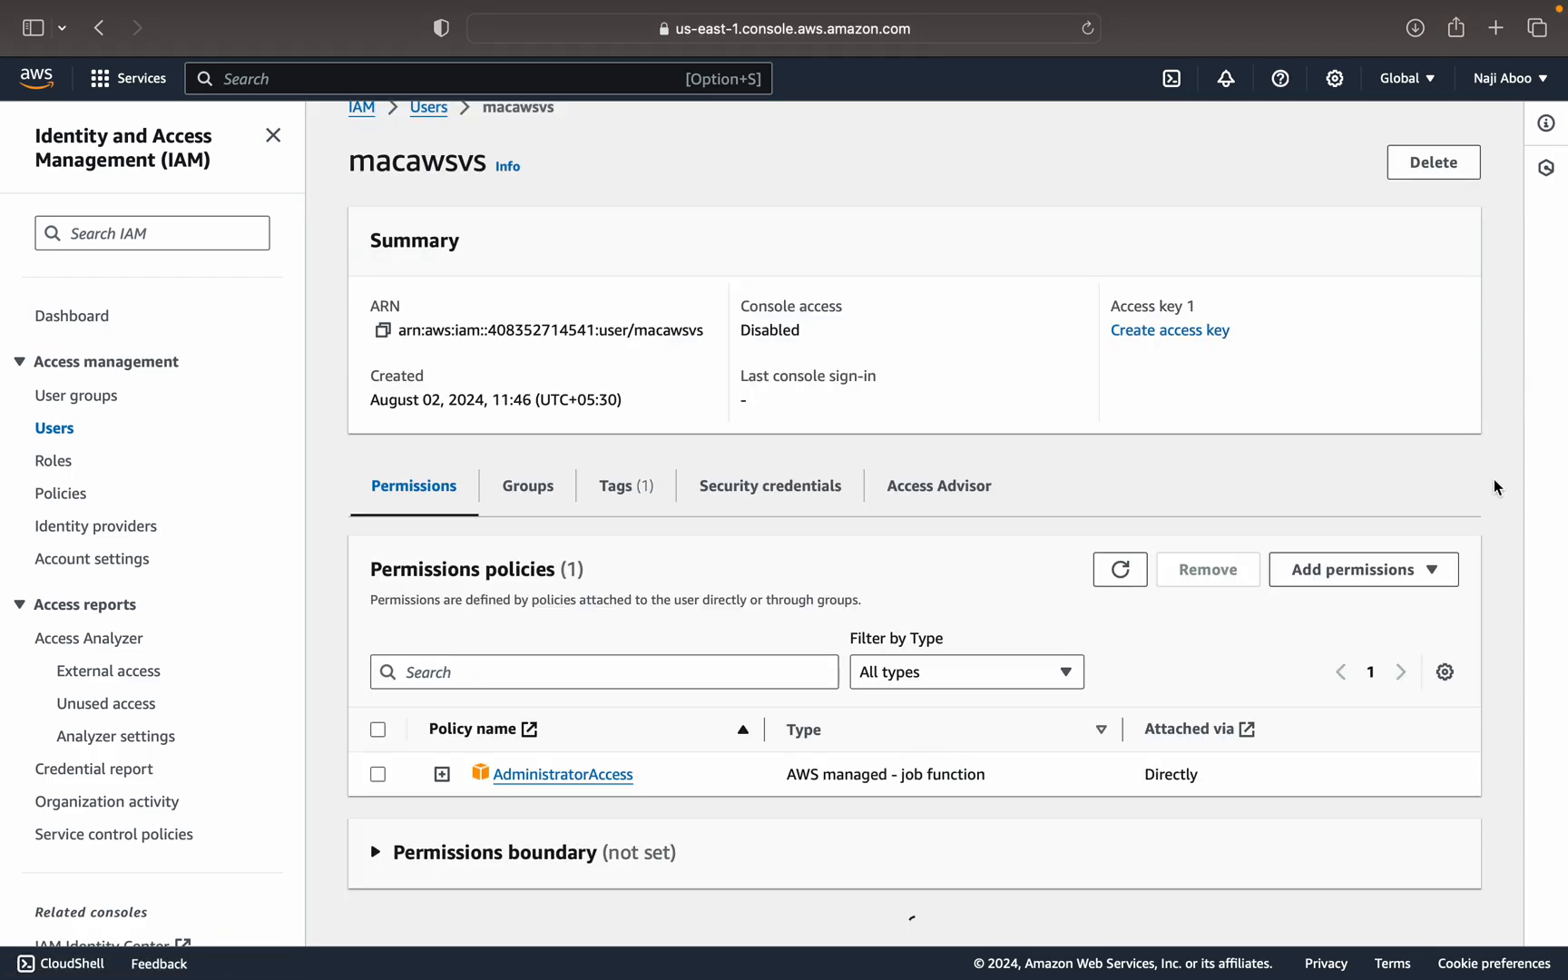
scroll("down", 3)
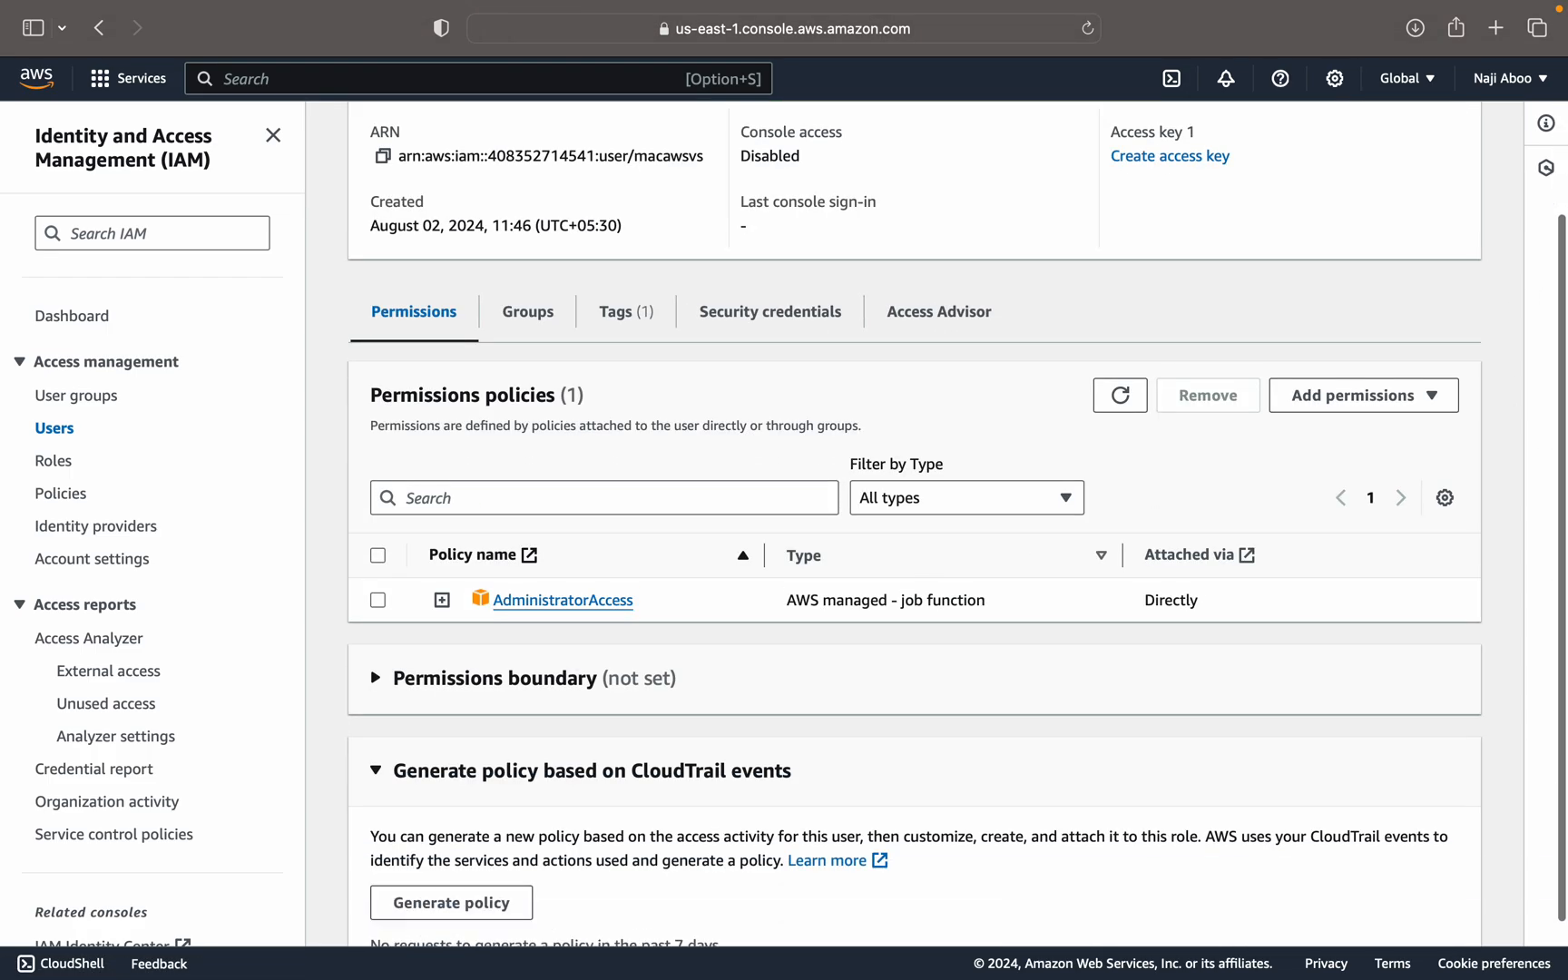
scroll("down", 3)
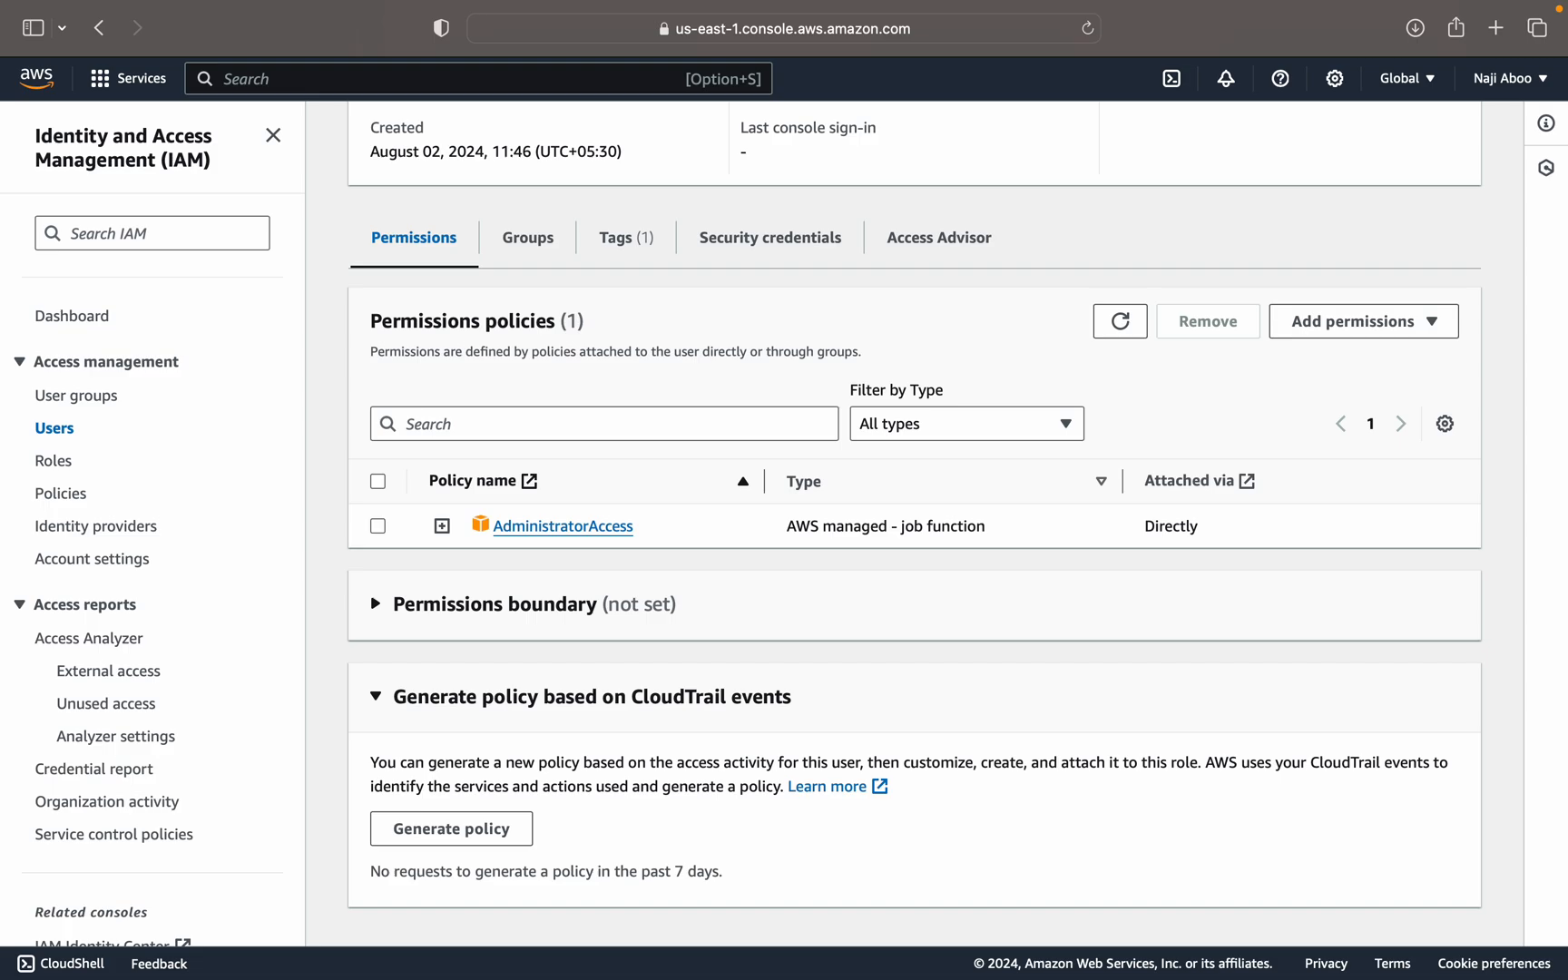
left_click(770, 236)
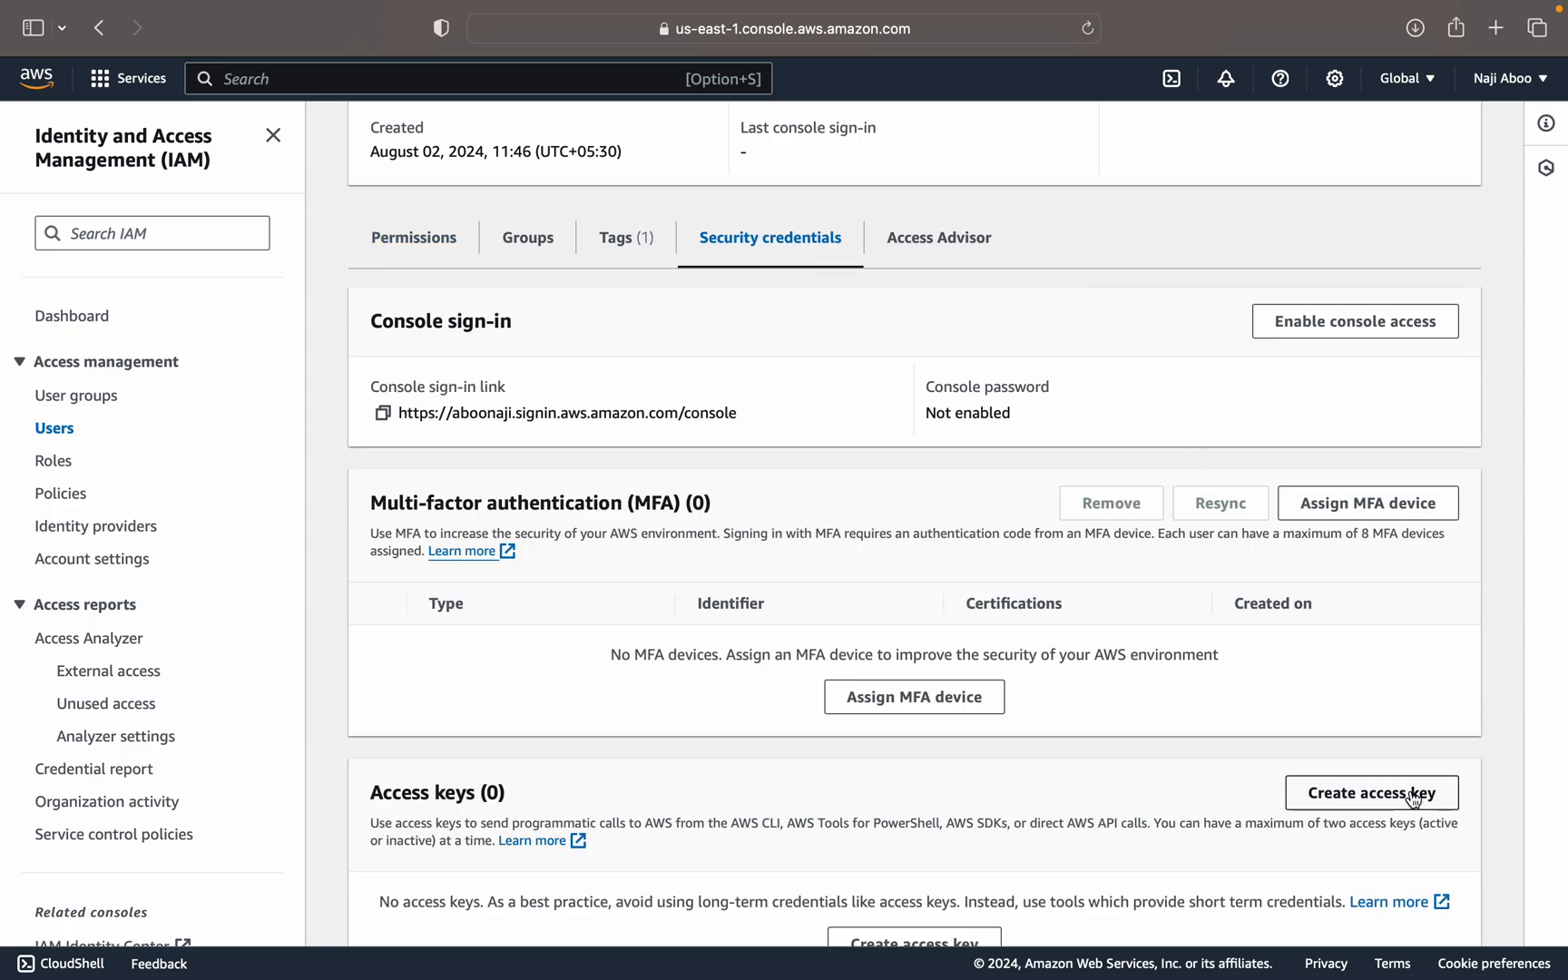
Start an access key for an application running outside AWS and reach the description step
left_click(1370, 793)
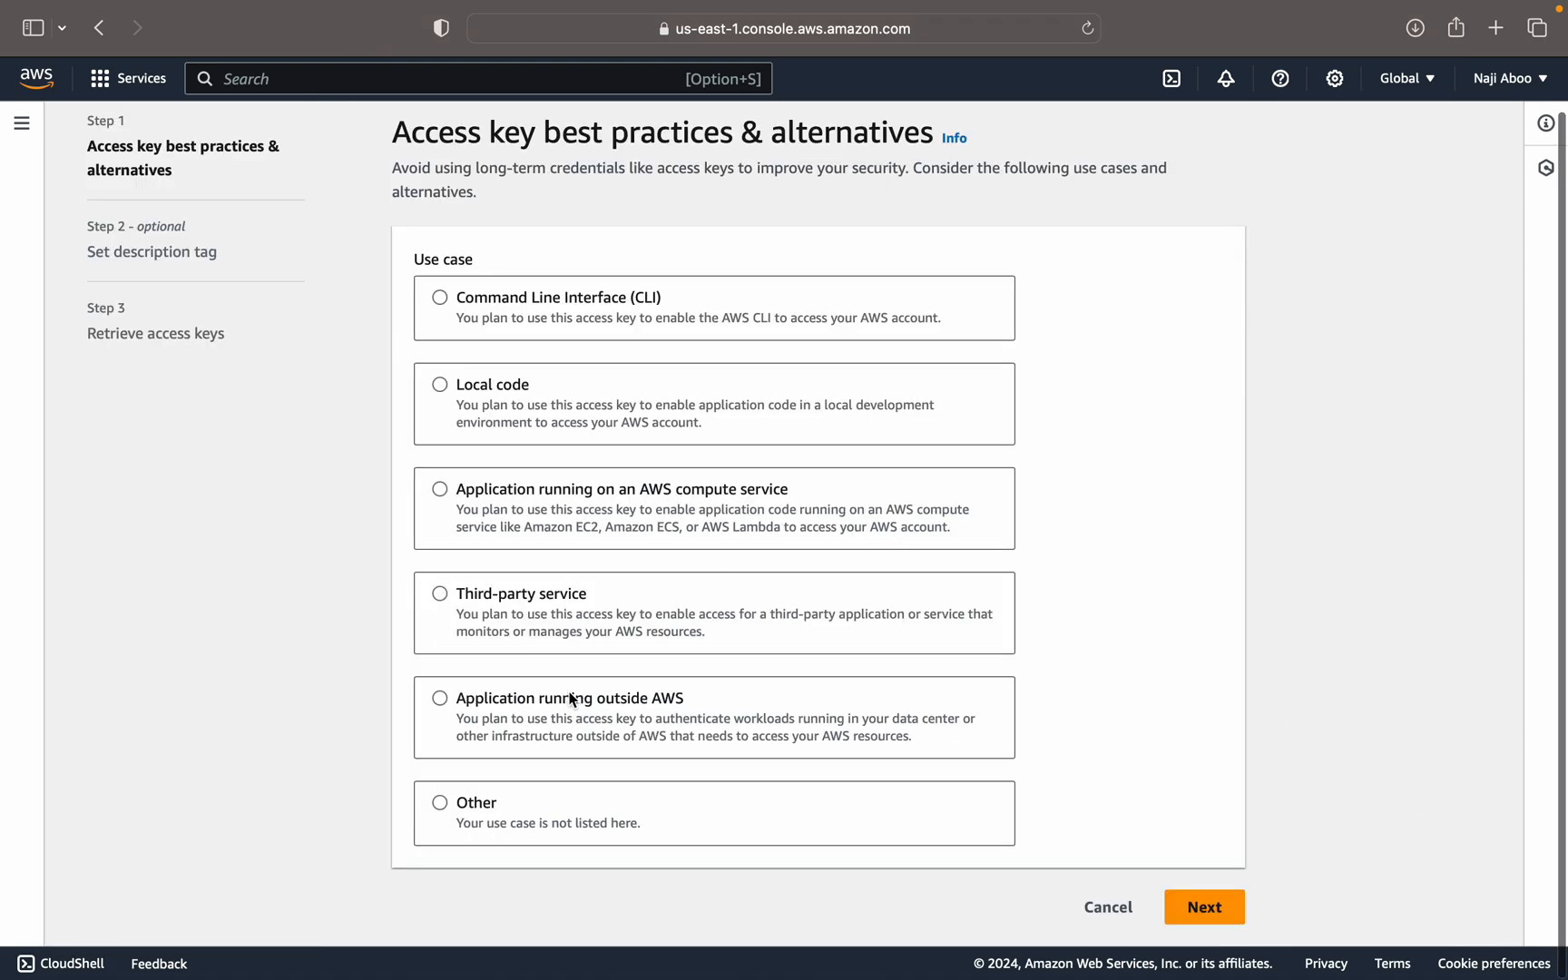
left_click(439, 698)
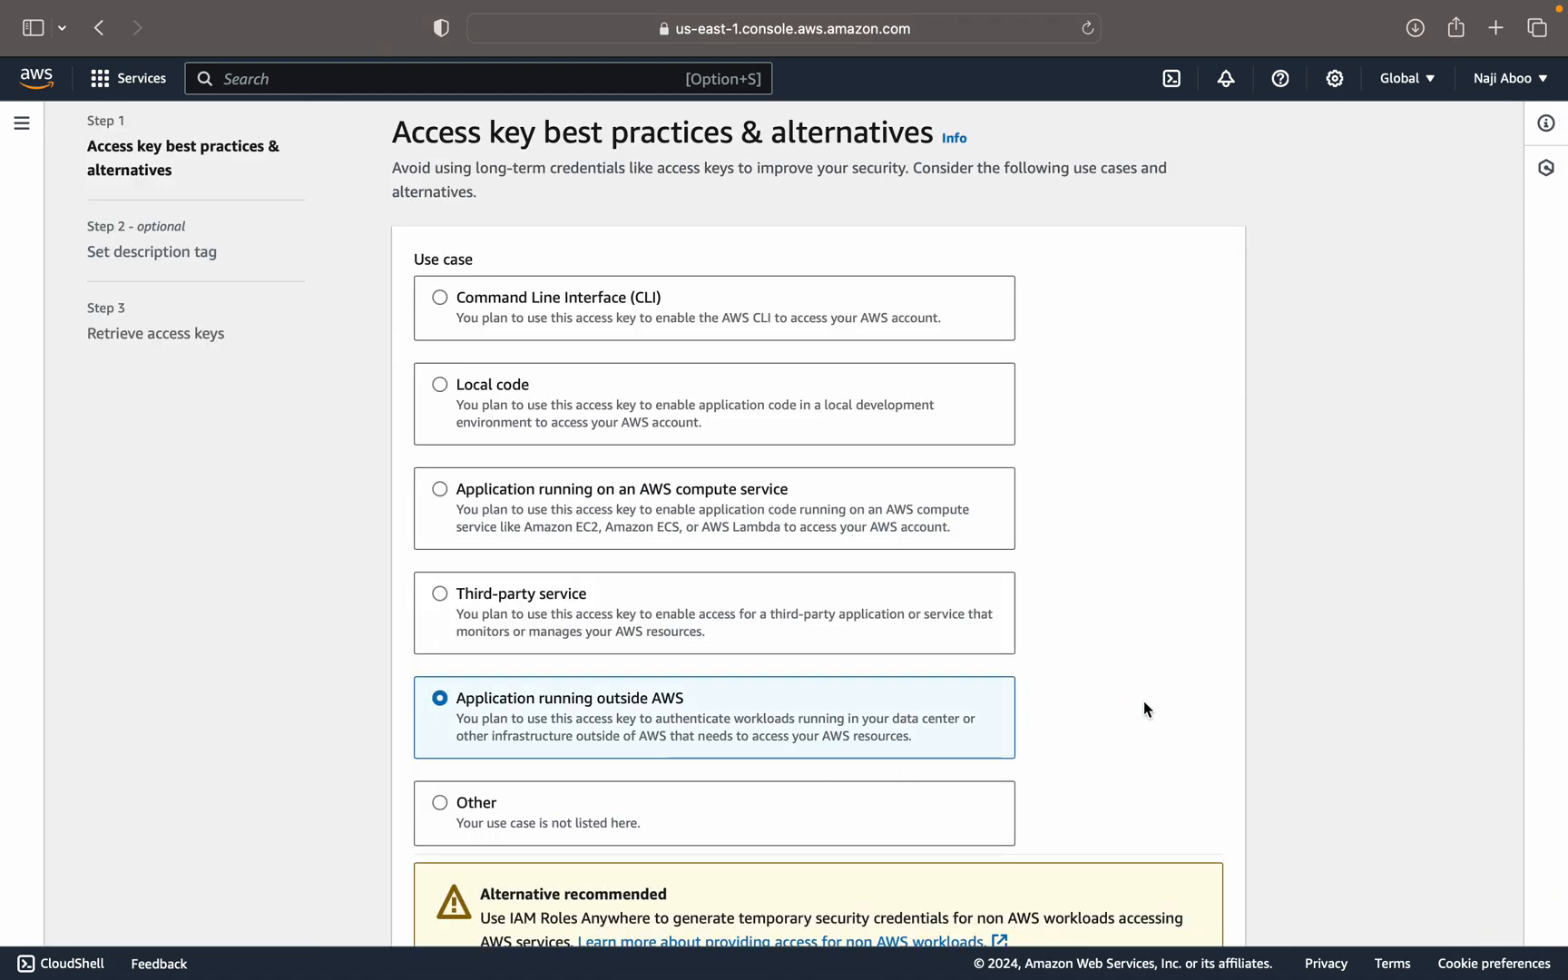
scroll("down", 3)
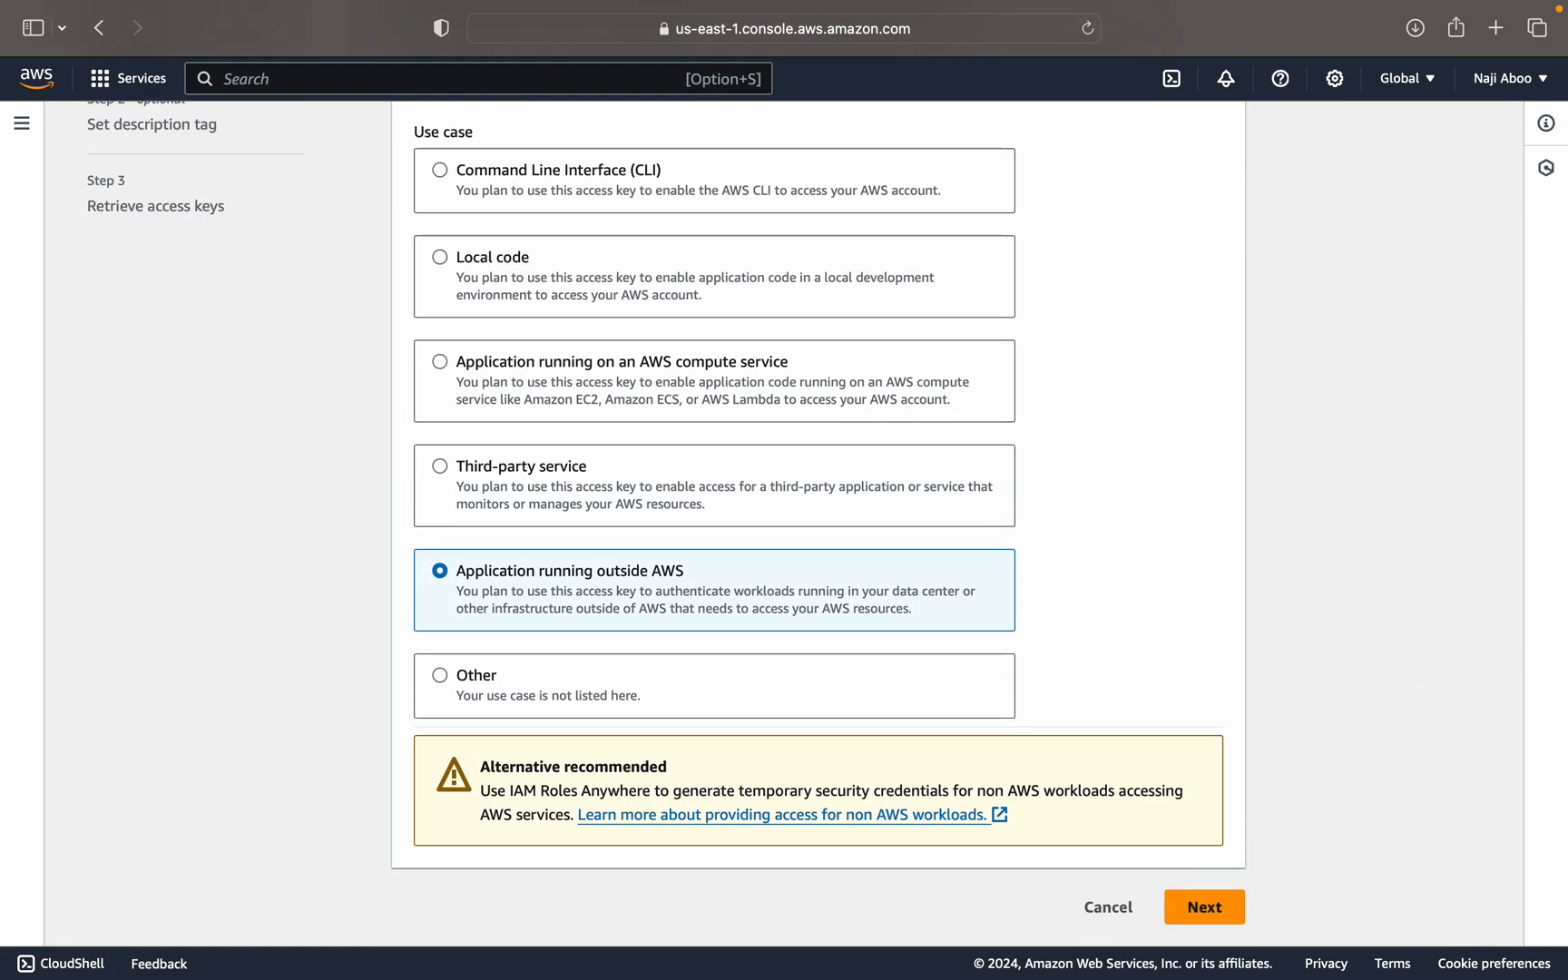
left_click(1205, 907)
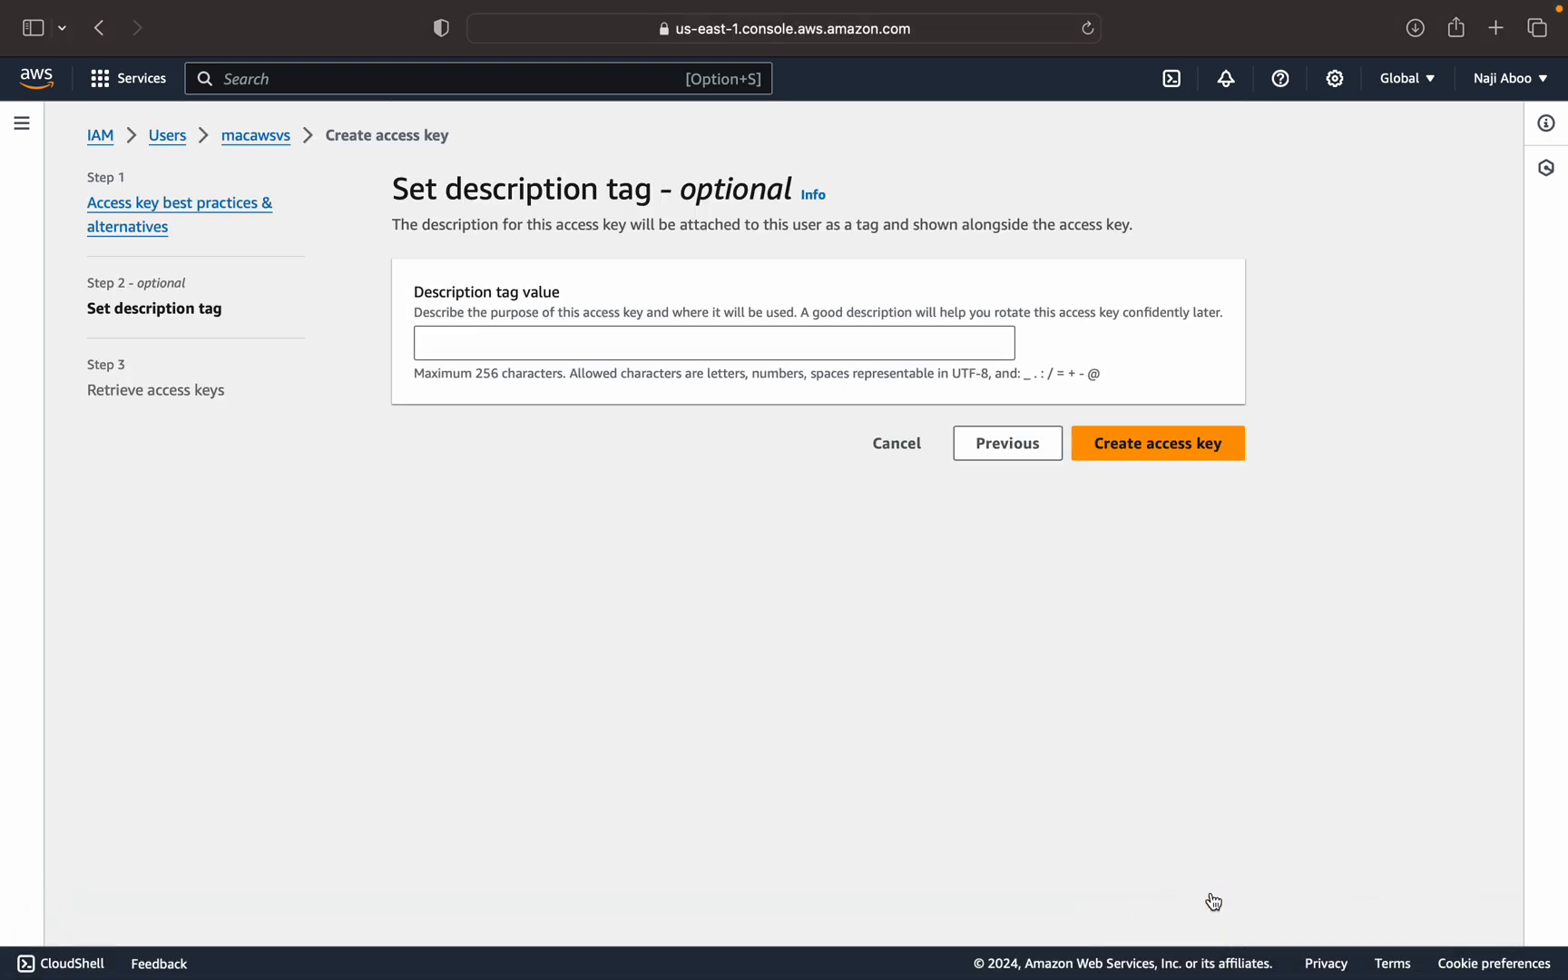
left_click(1158, 443)
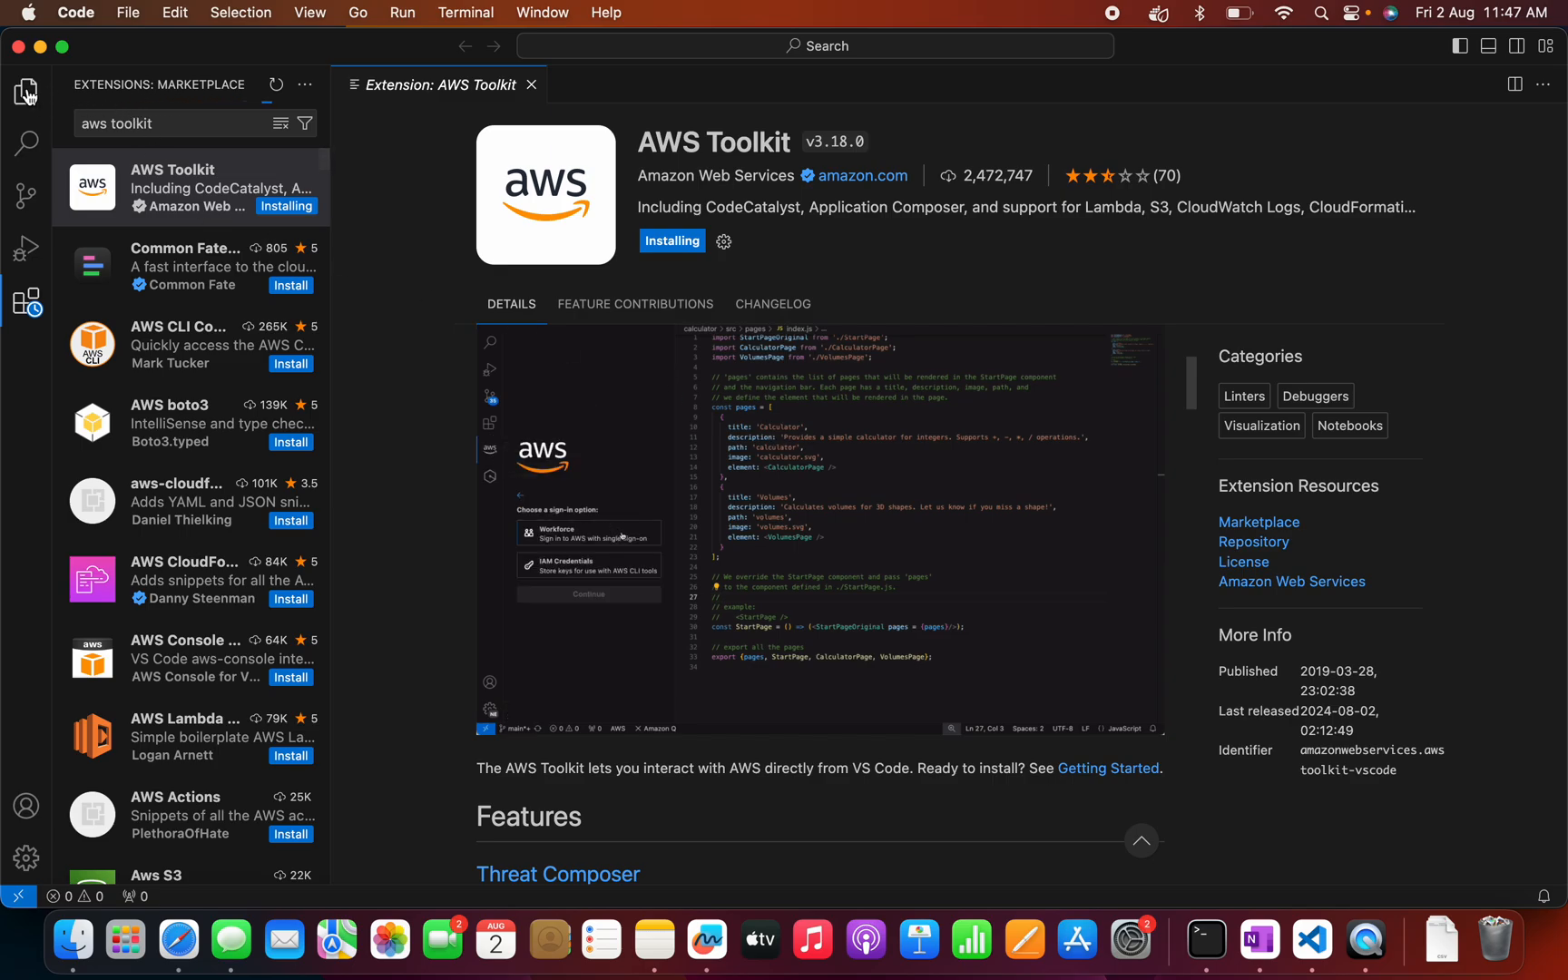
Switch to the AWS Toolkit view showing its empty IAM credentials login form
left_click(29, 85)
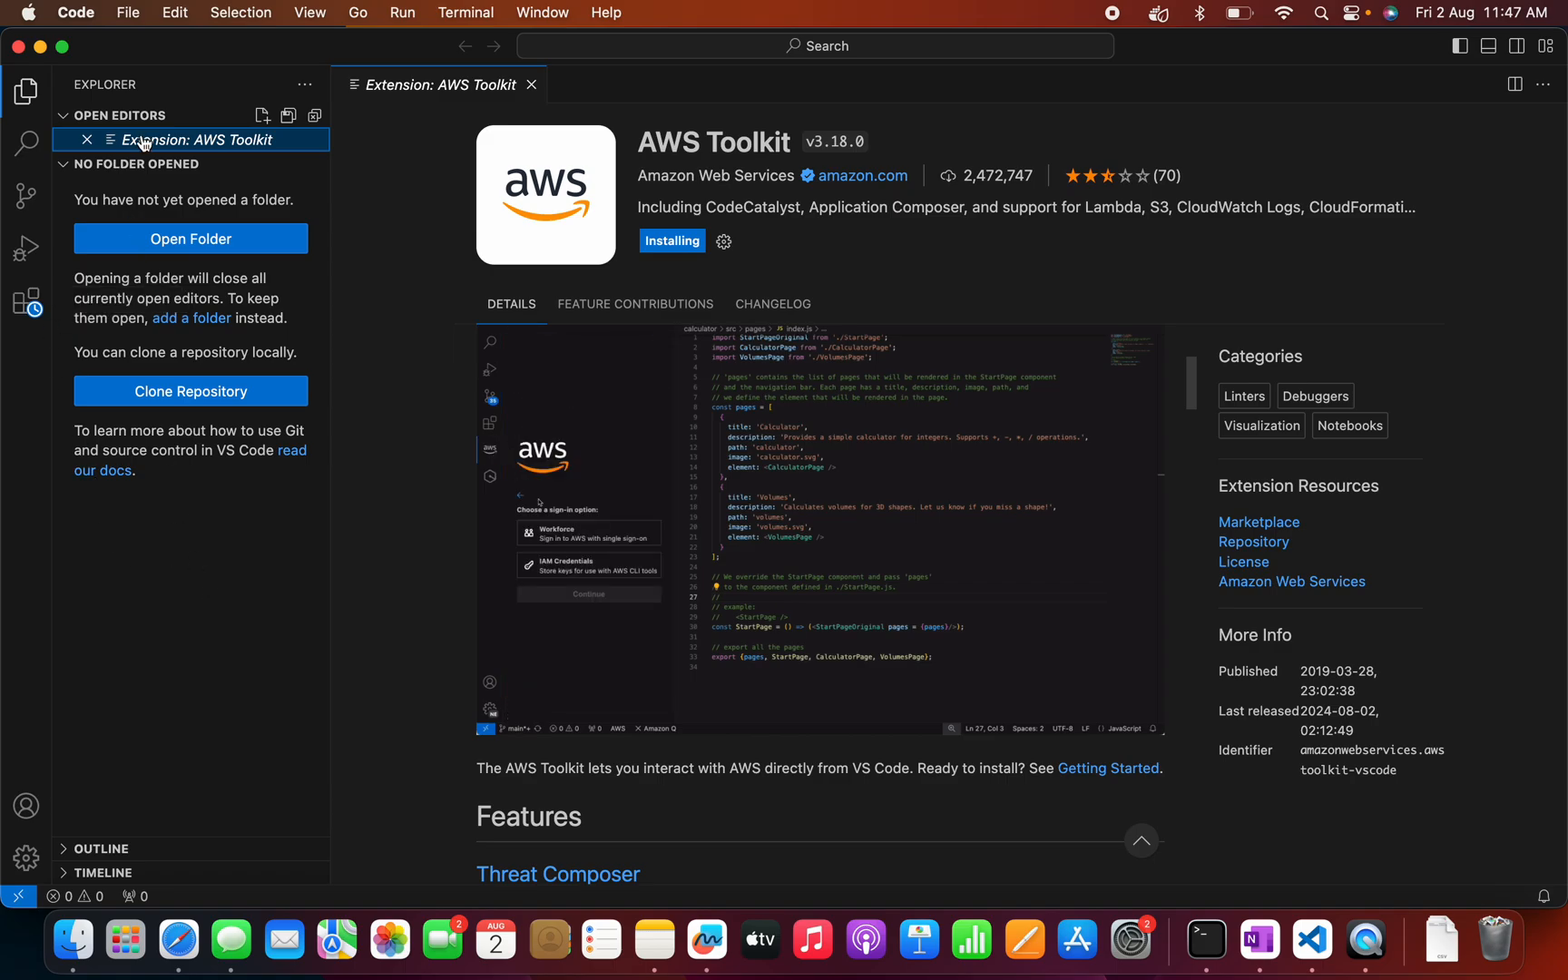
mouse_move(26, 243)
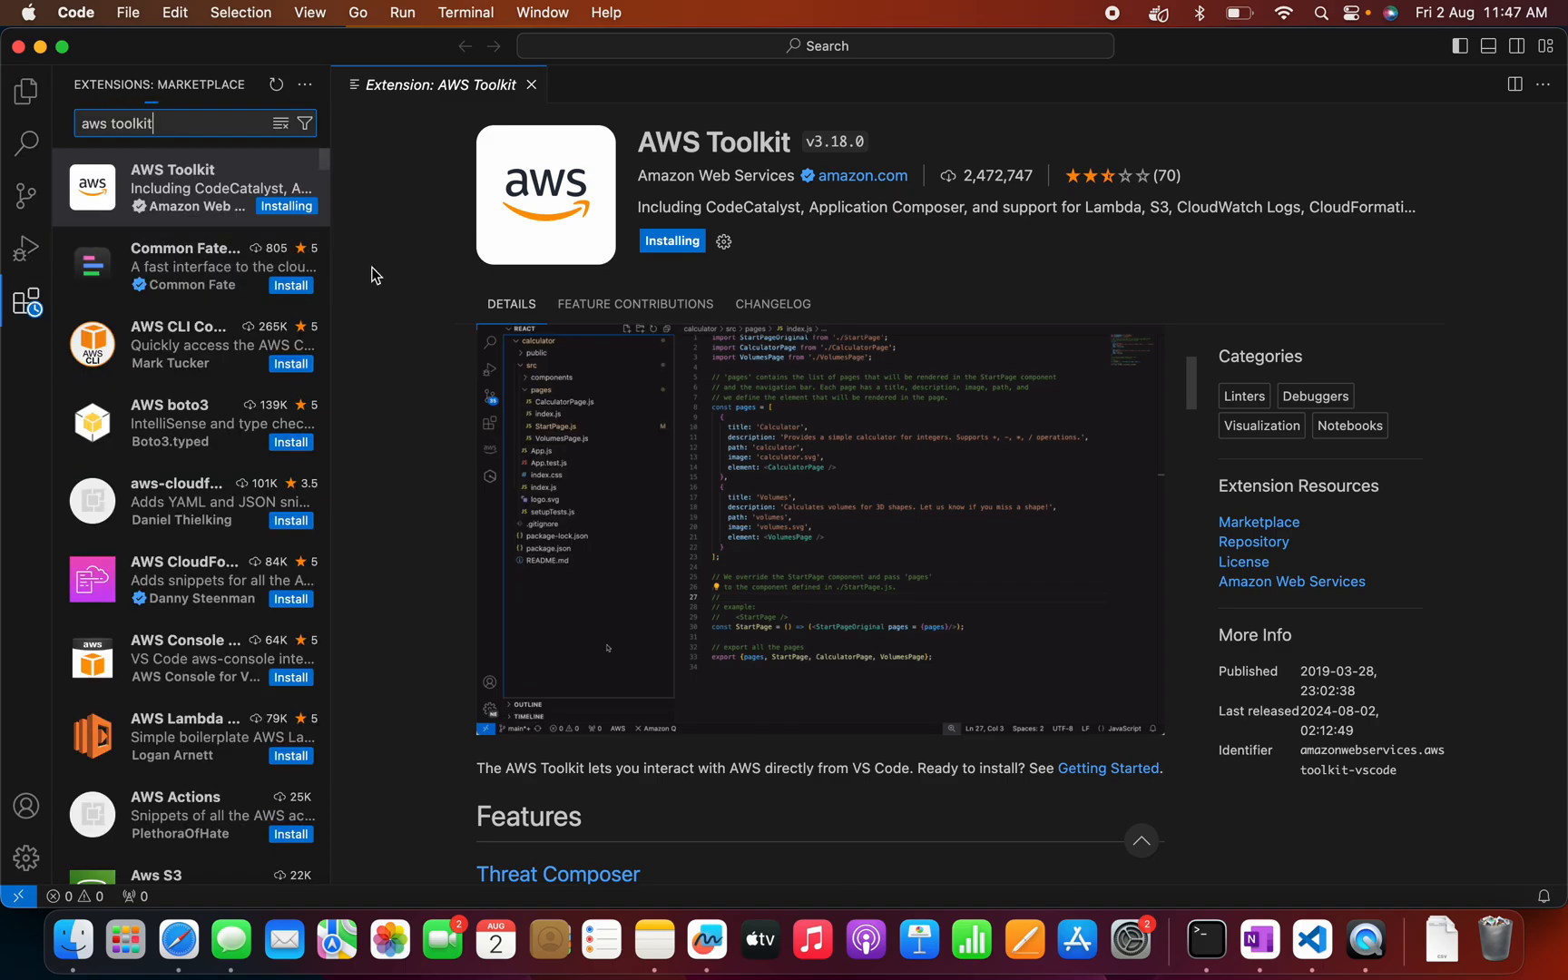
mouse_move(844, 425)
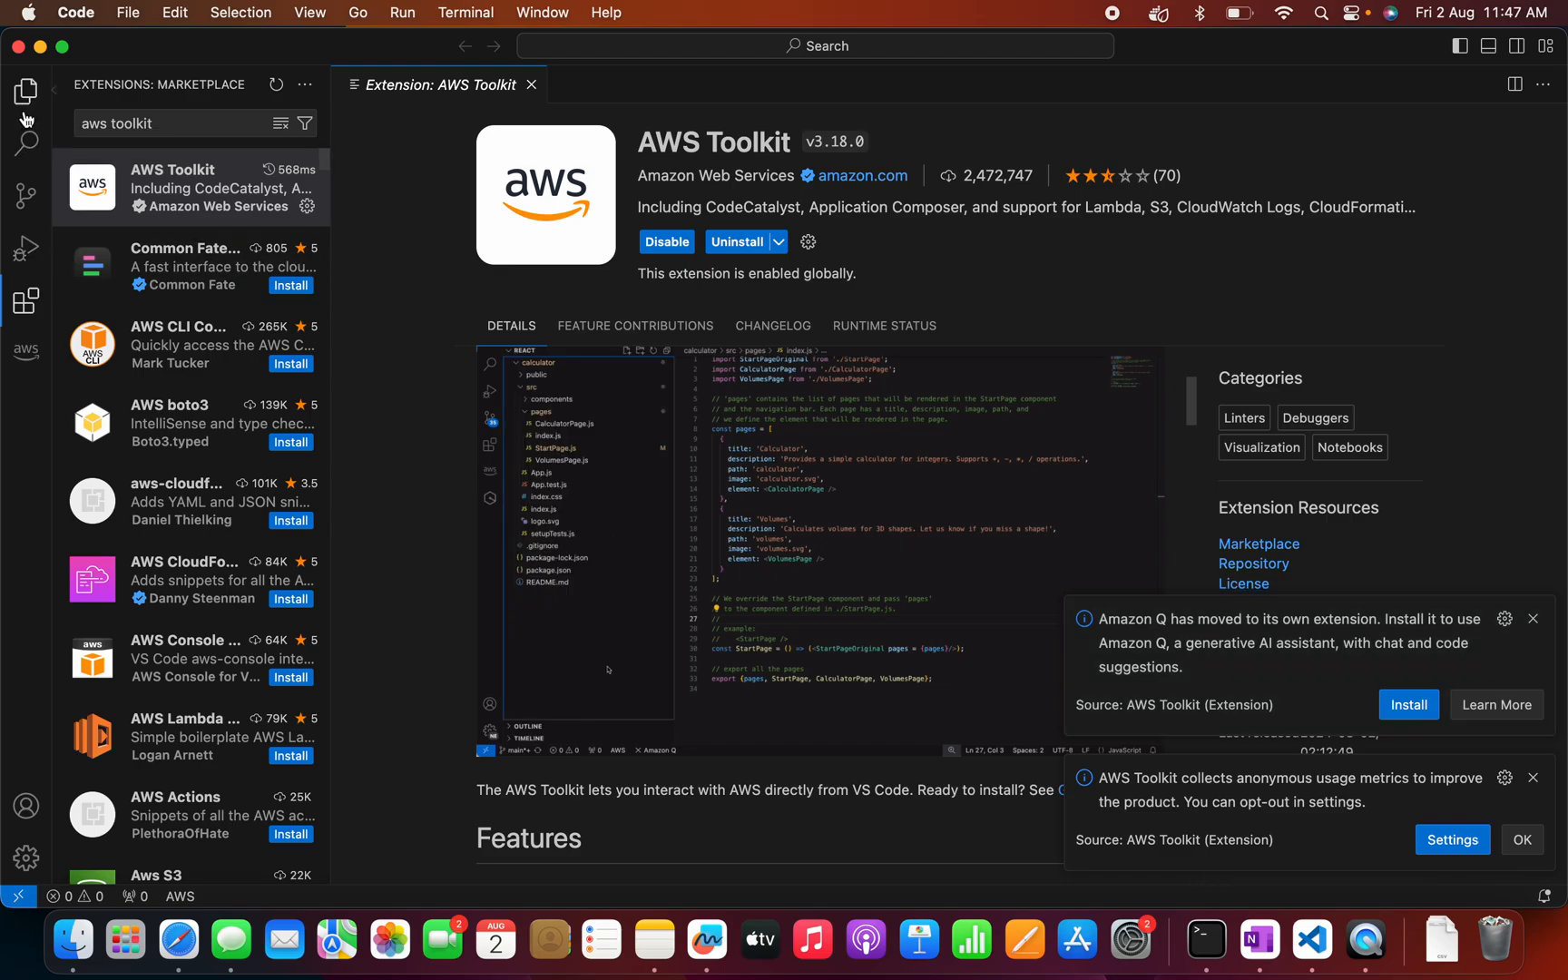
left_click(27, 87)
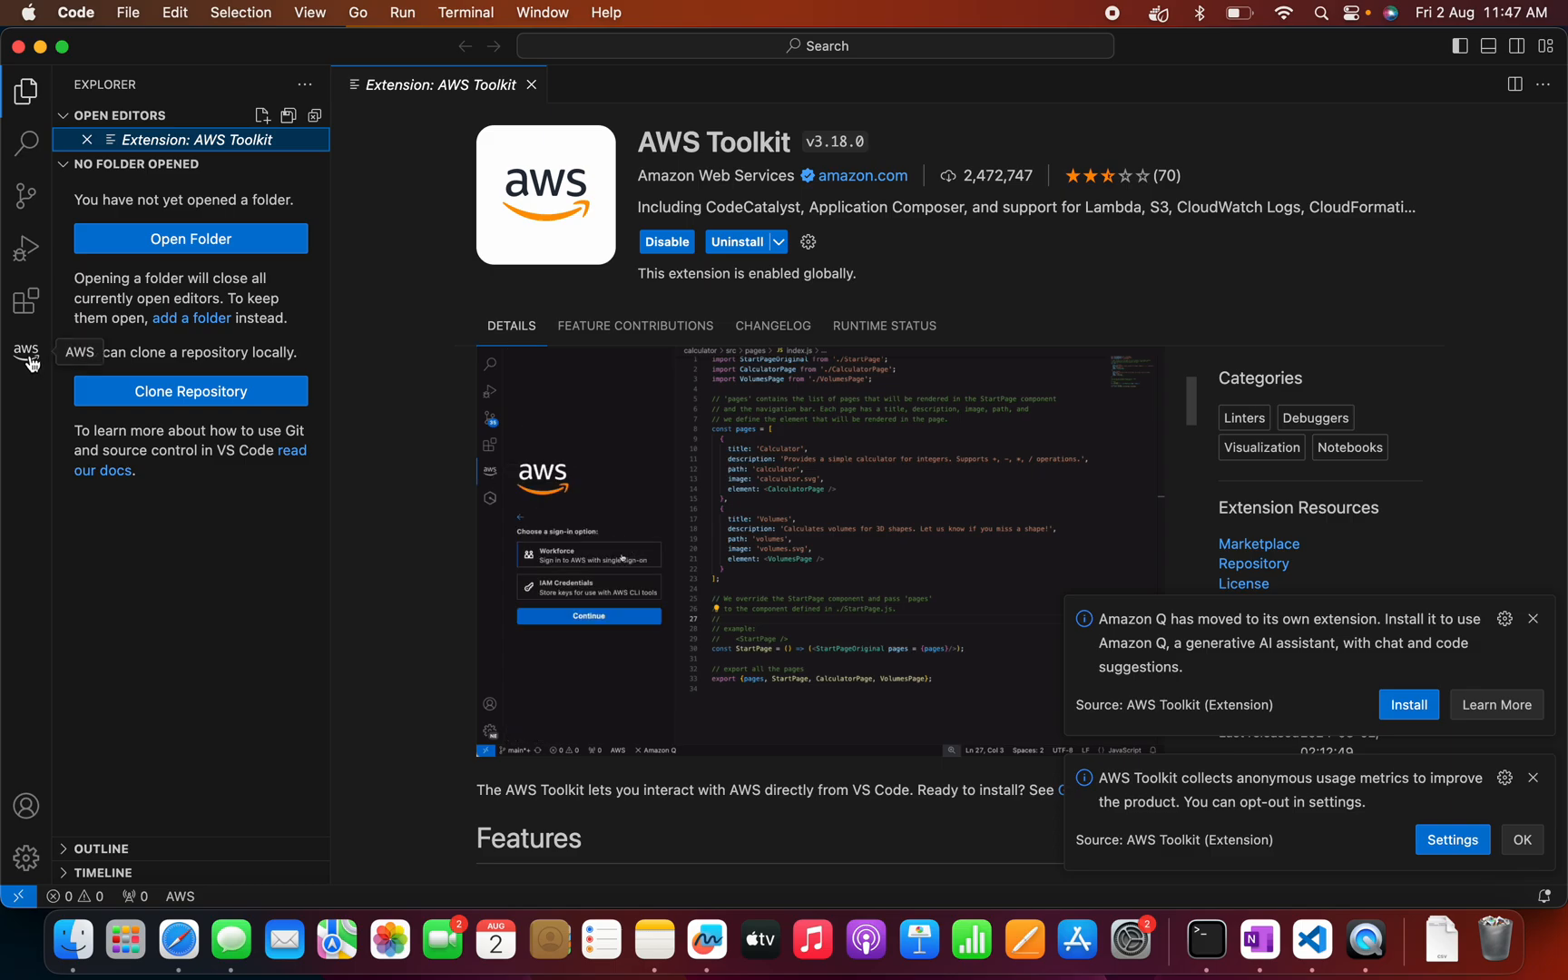
left_click(26, 350)
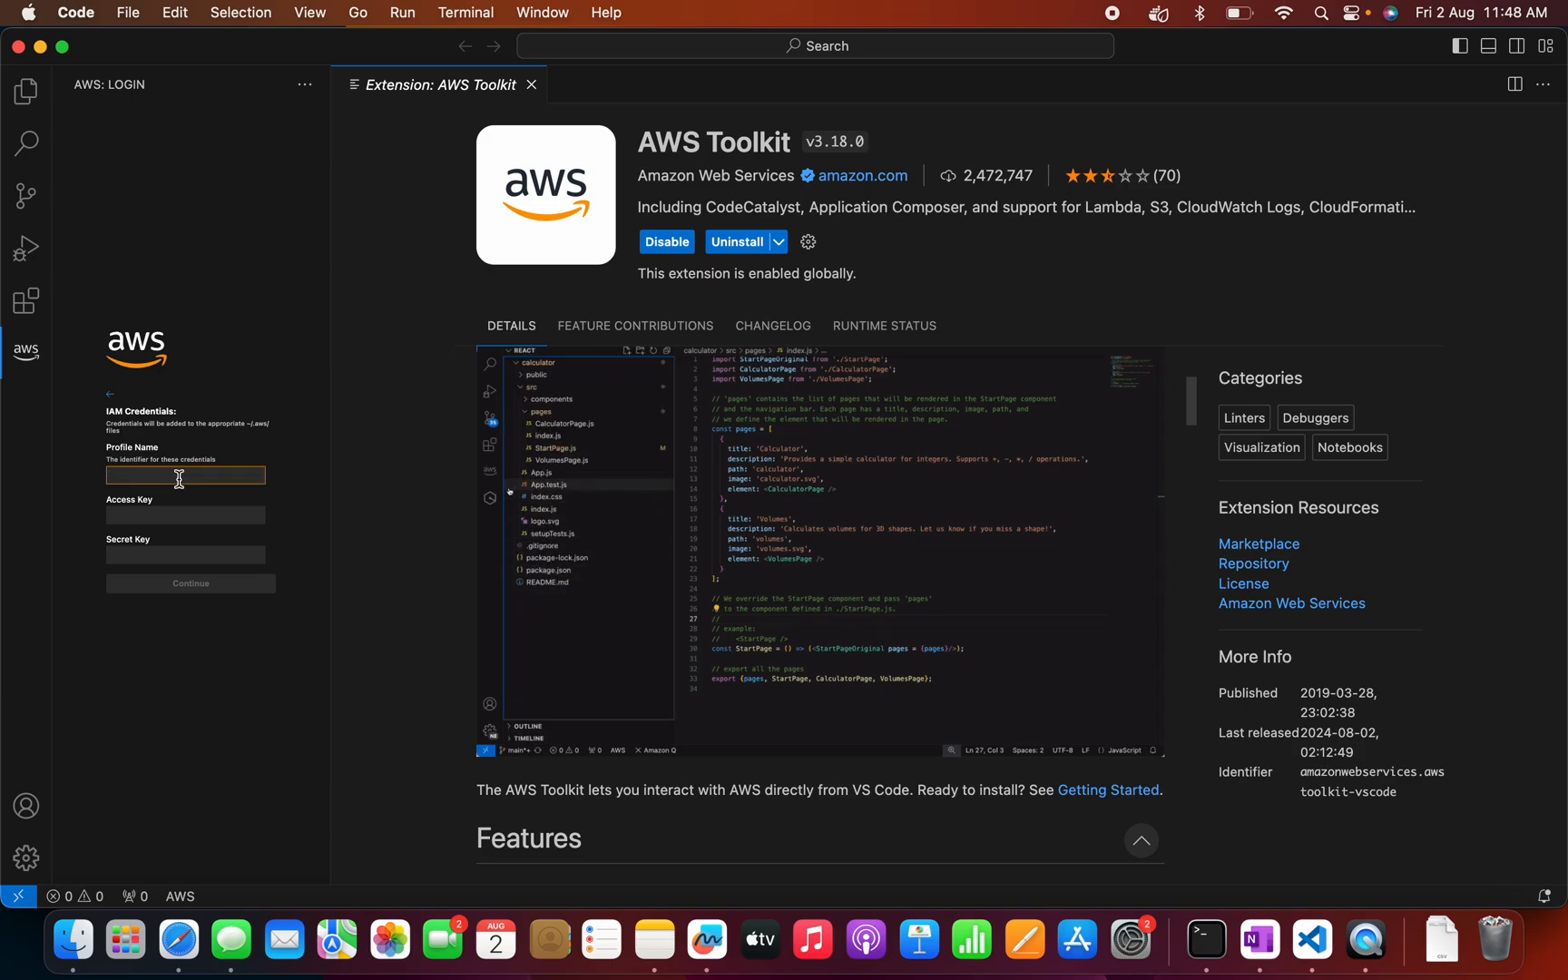
Sign in with IAM credentials as profile macvscode, pasting the access key and secret key from the console
type("mac")
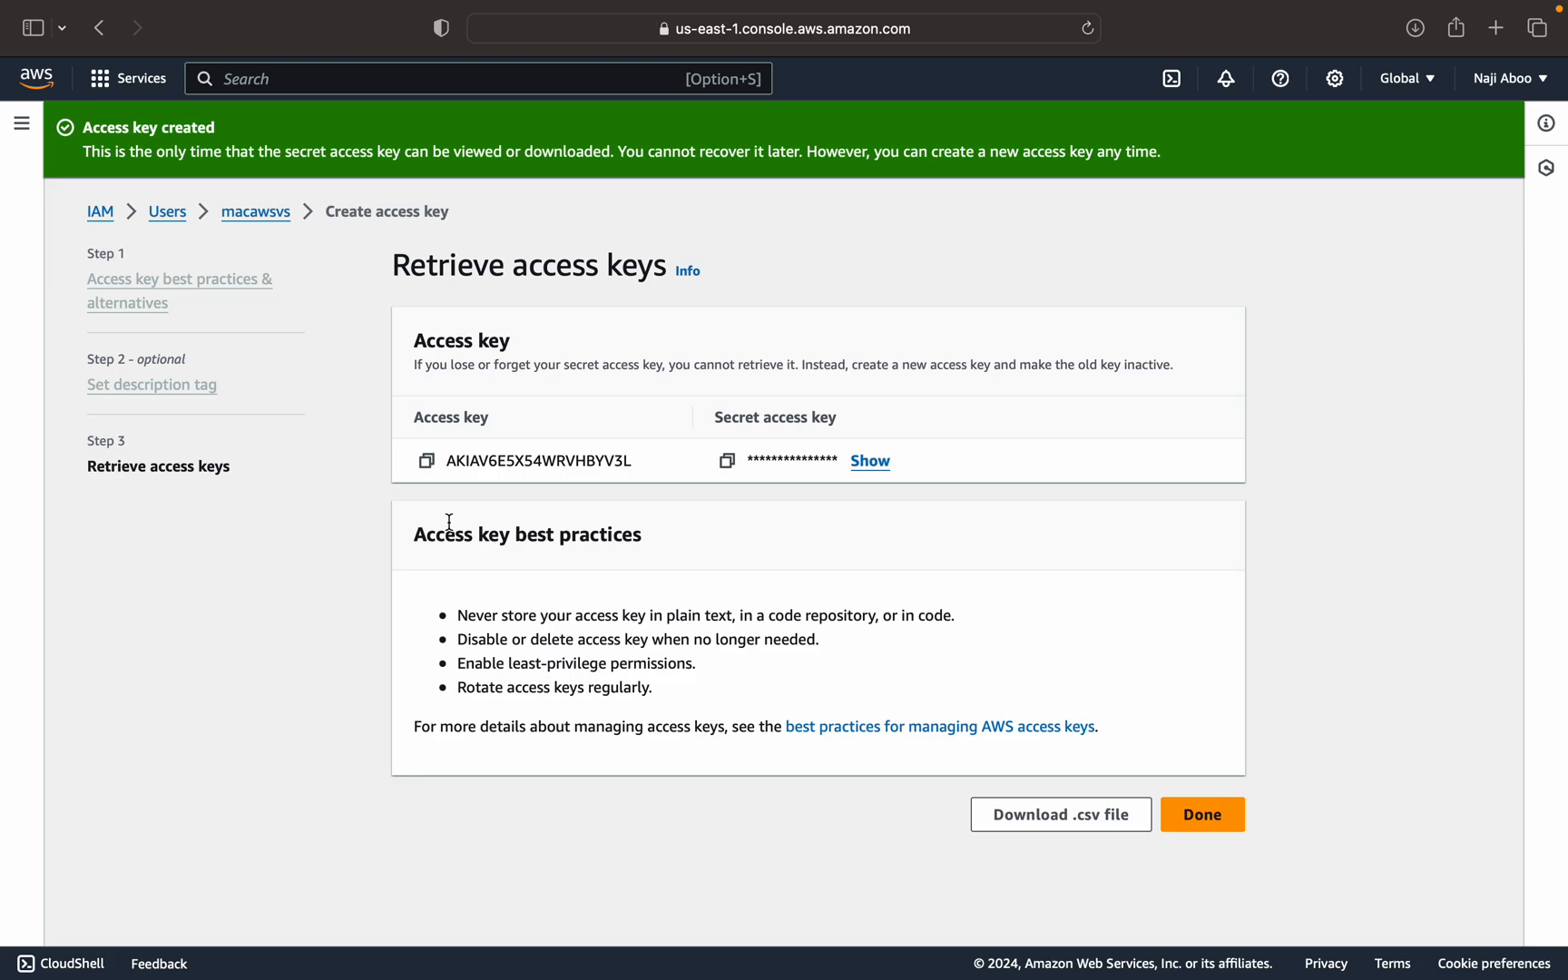
left_click(425, 461)
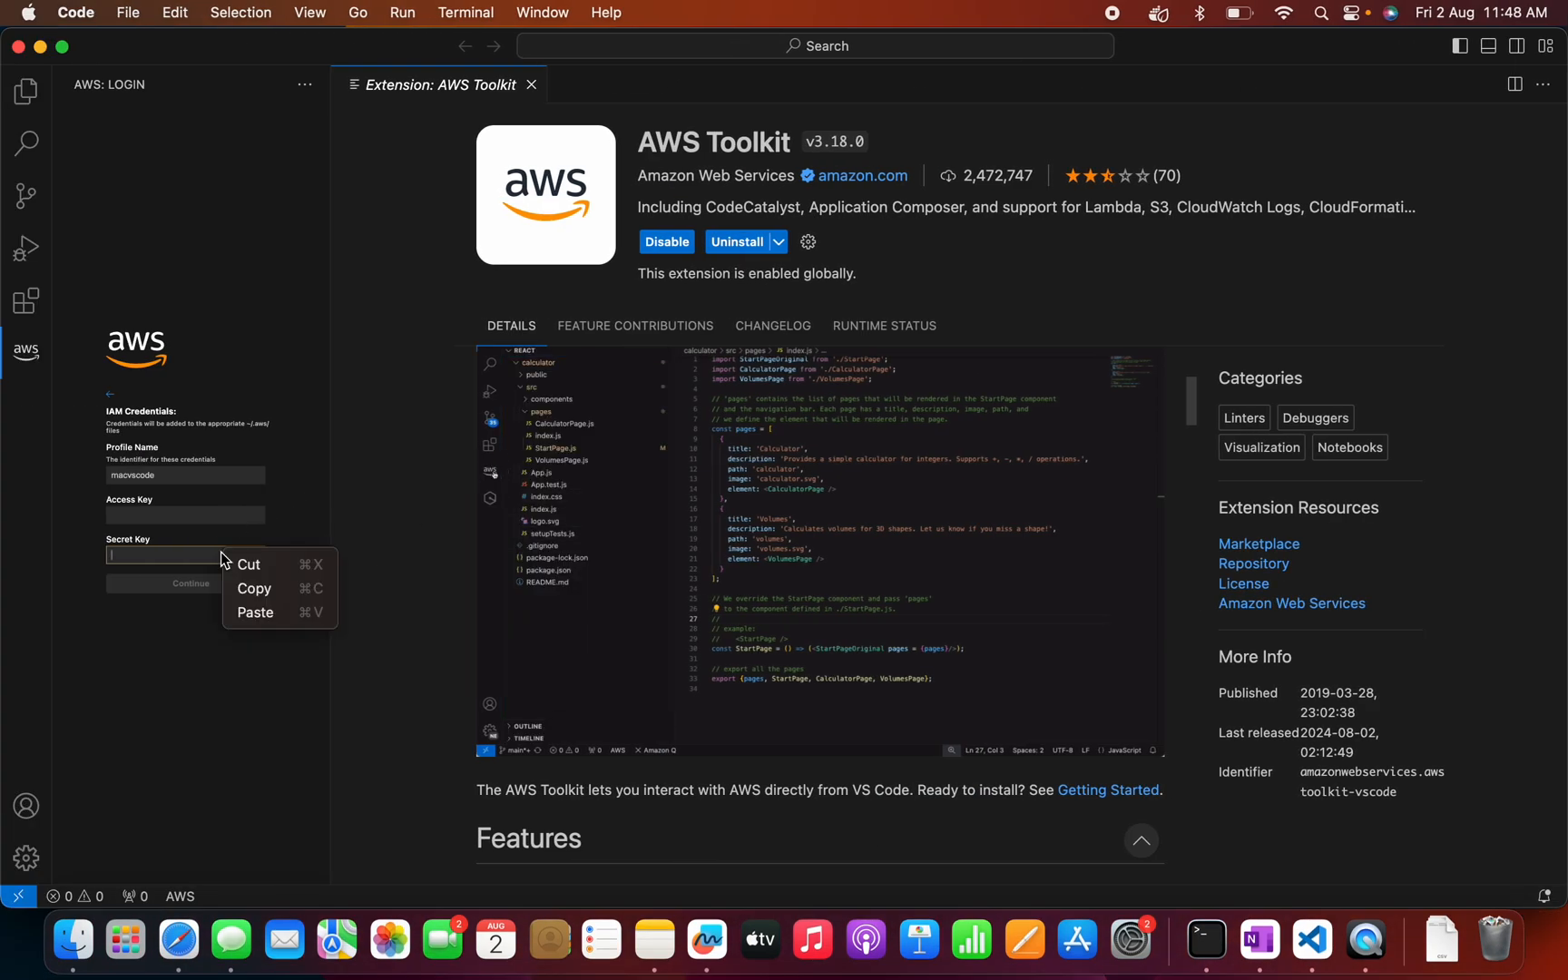
left_click(254, 614)
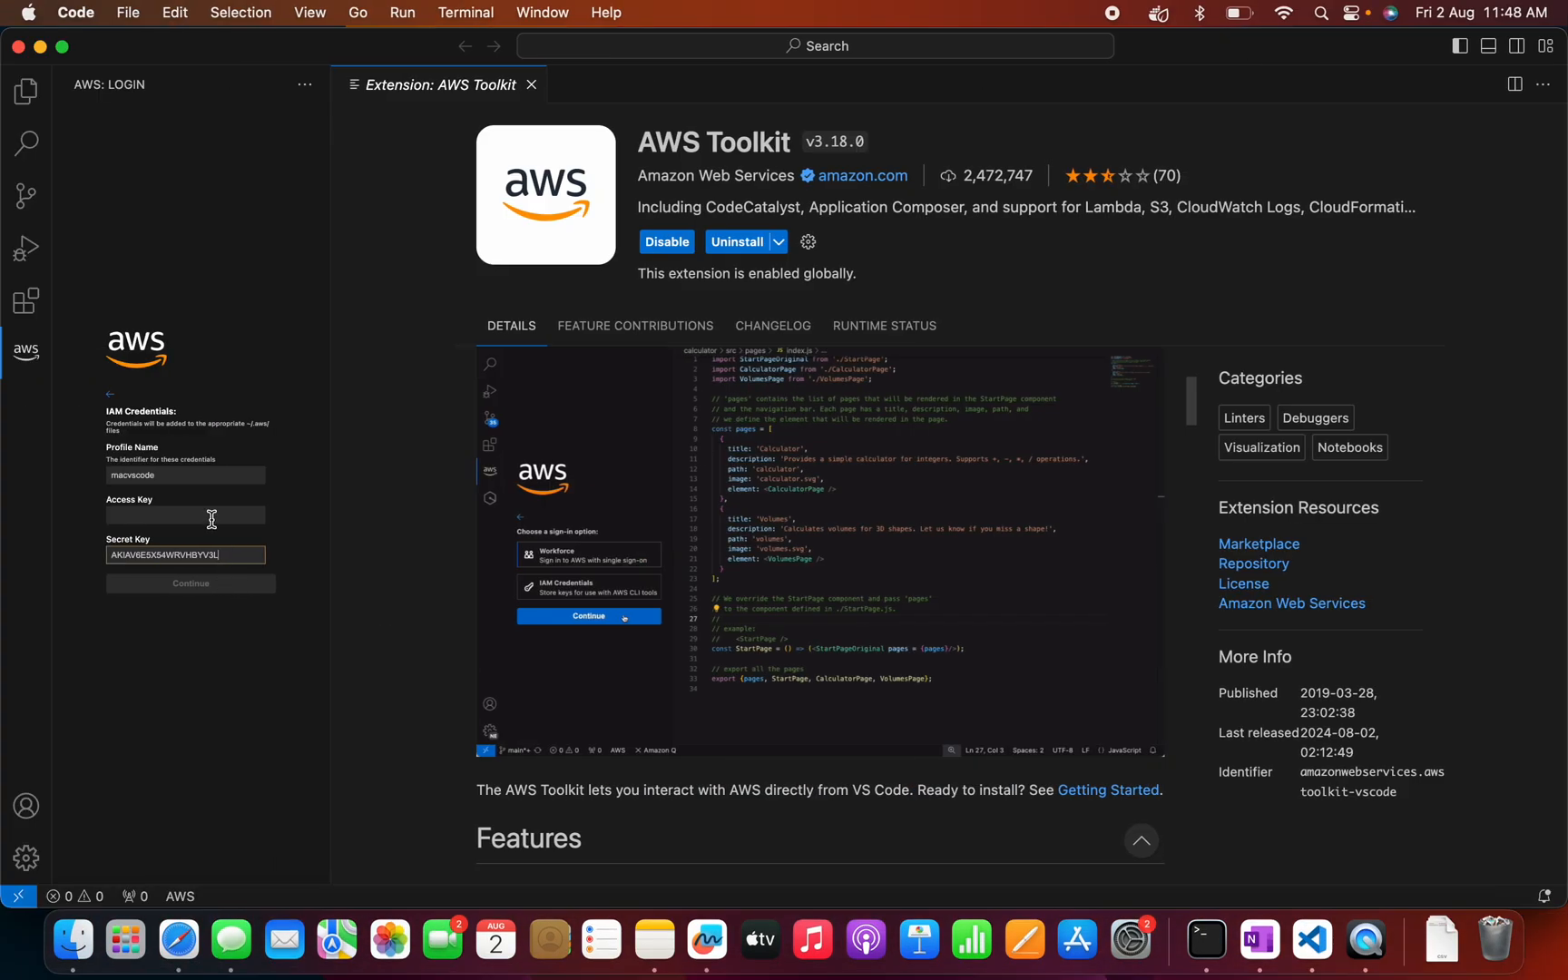
right_click(185, 515)
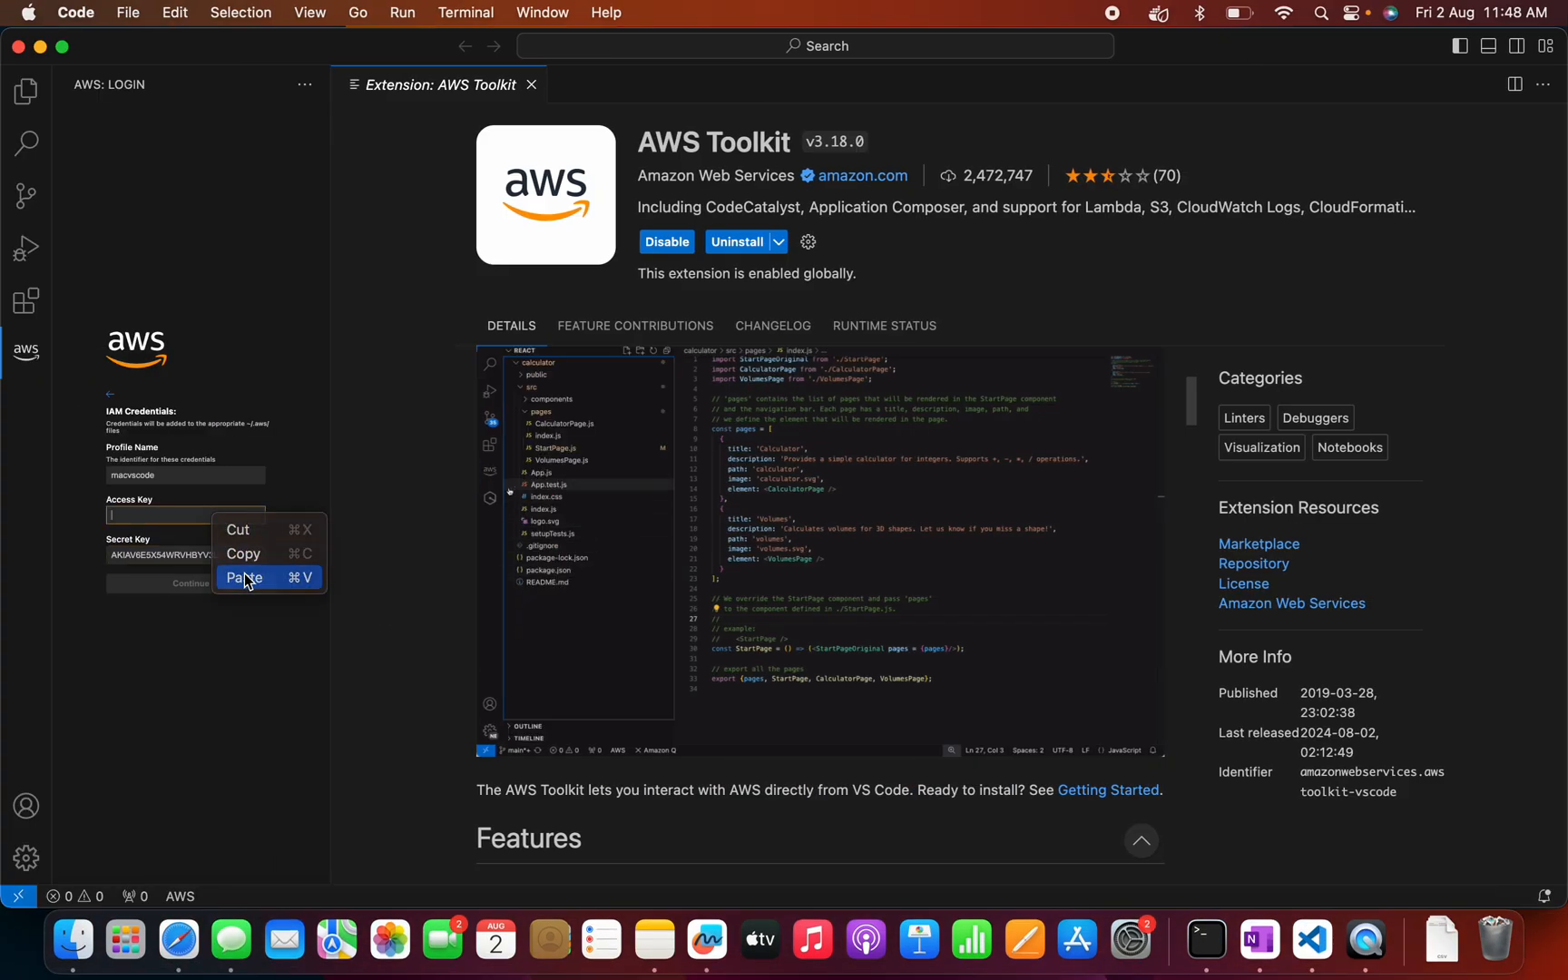
left_click(244, 577)
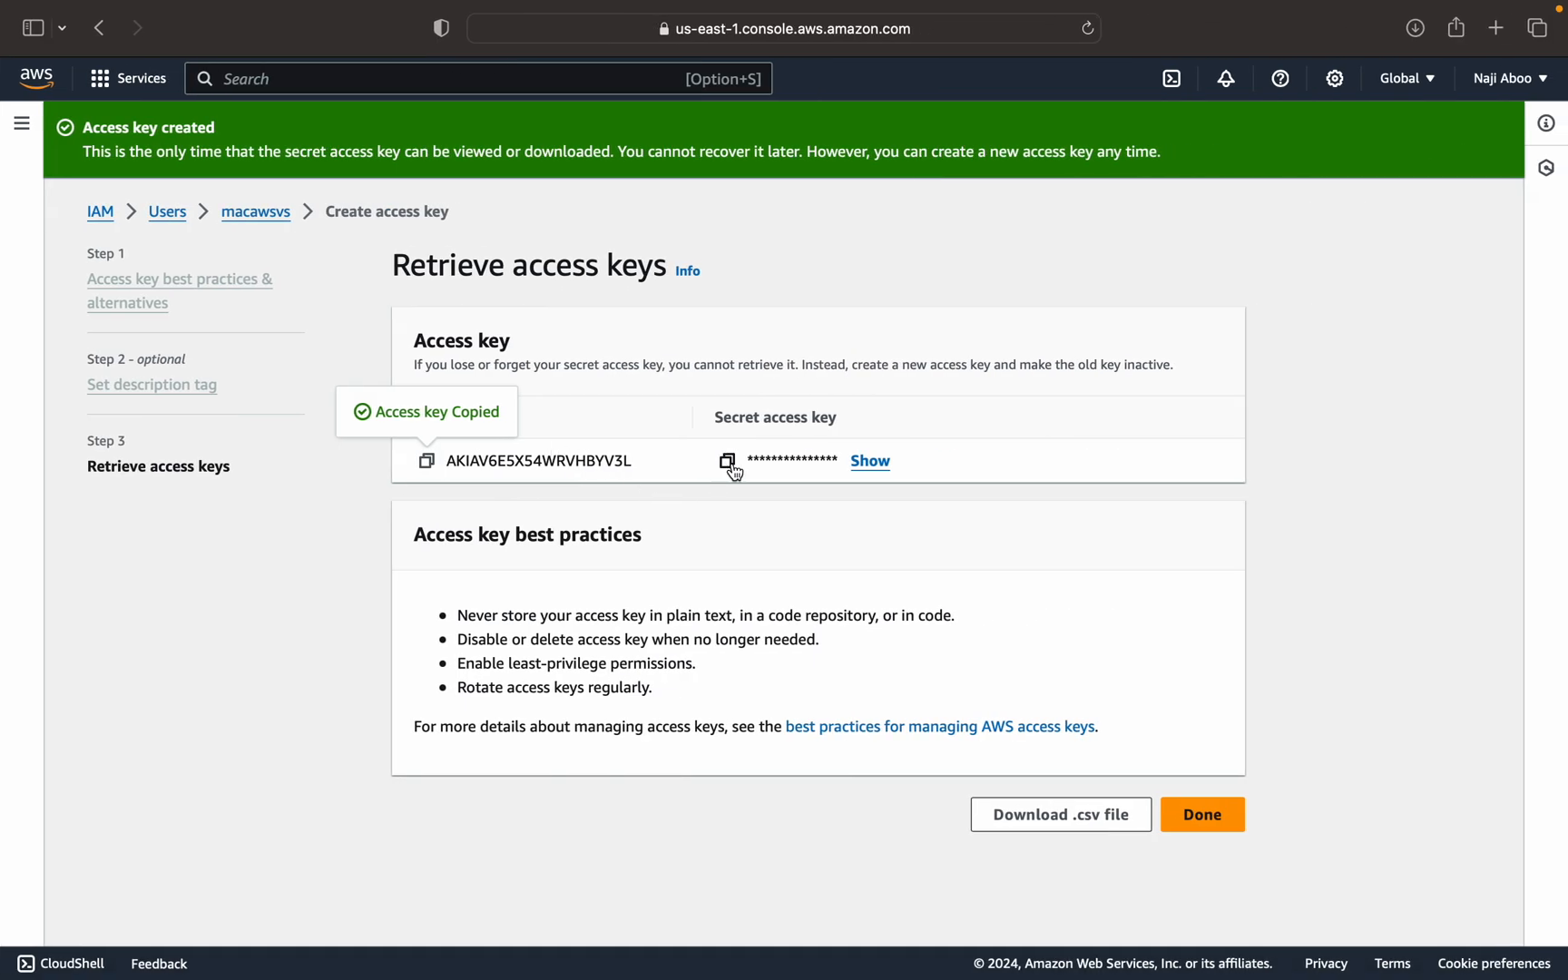
left_click(726, 460)
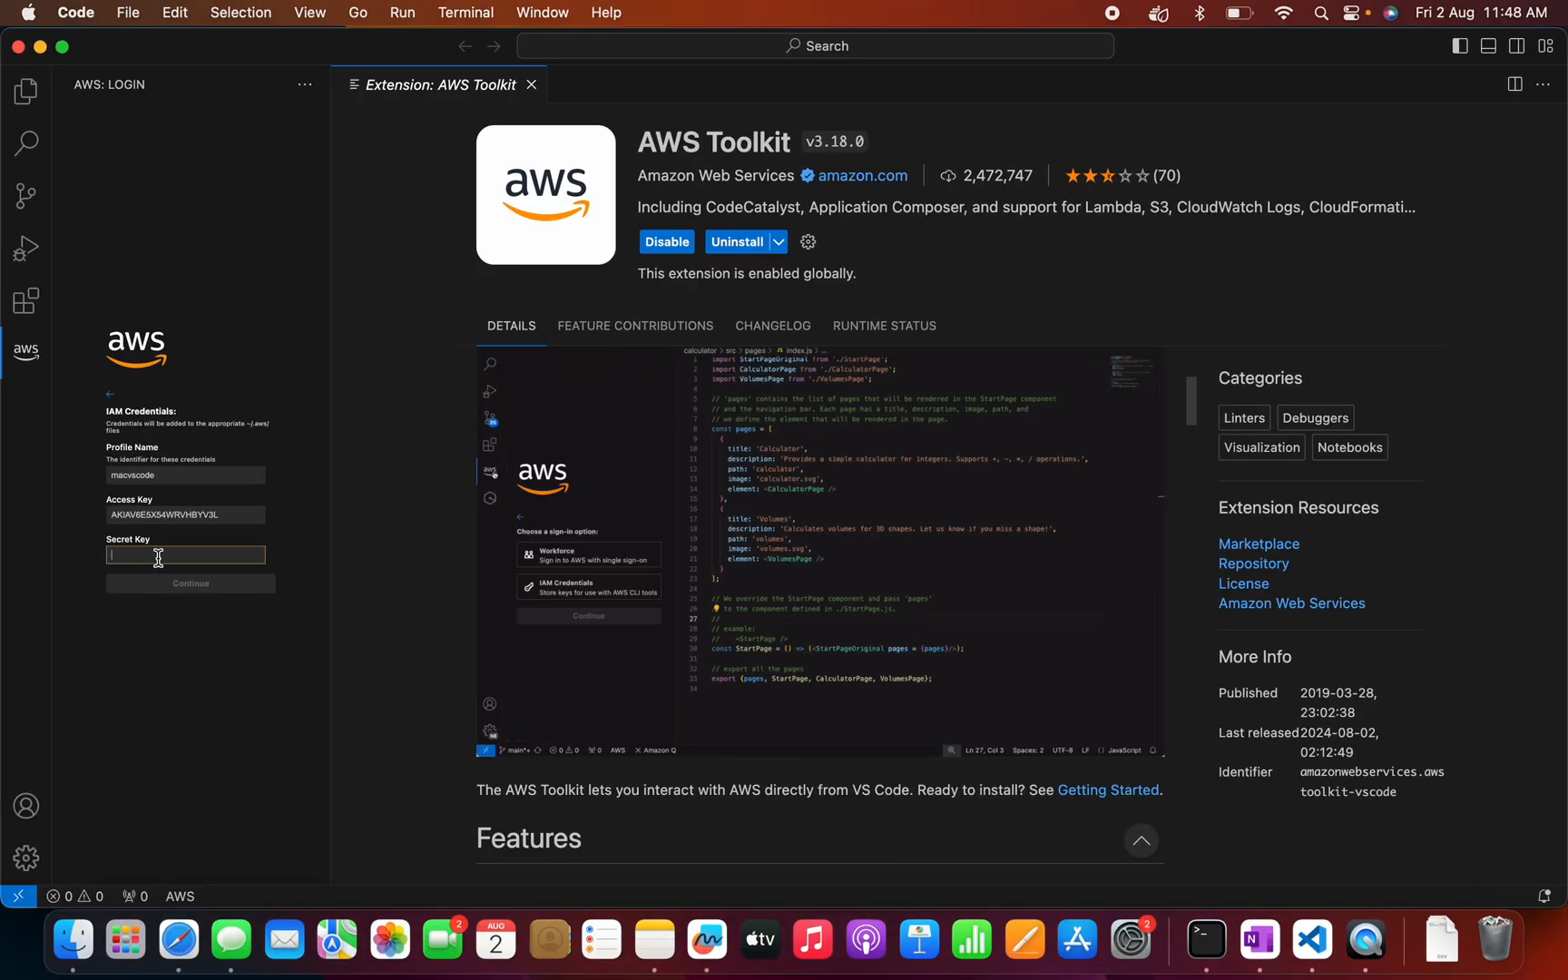
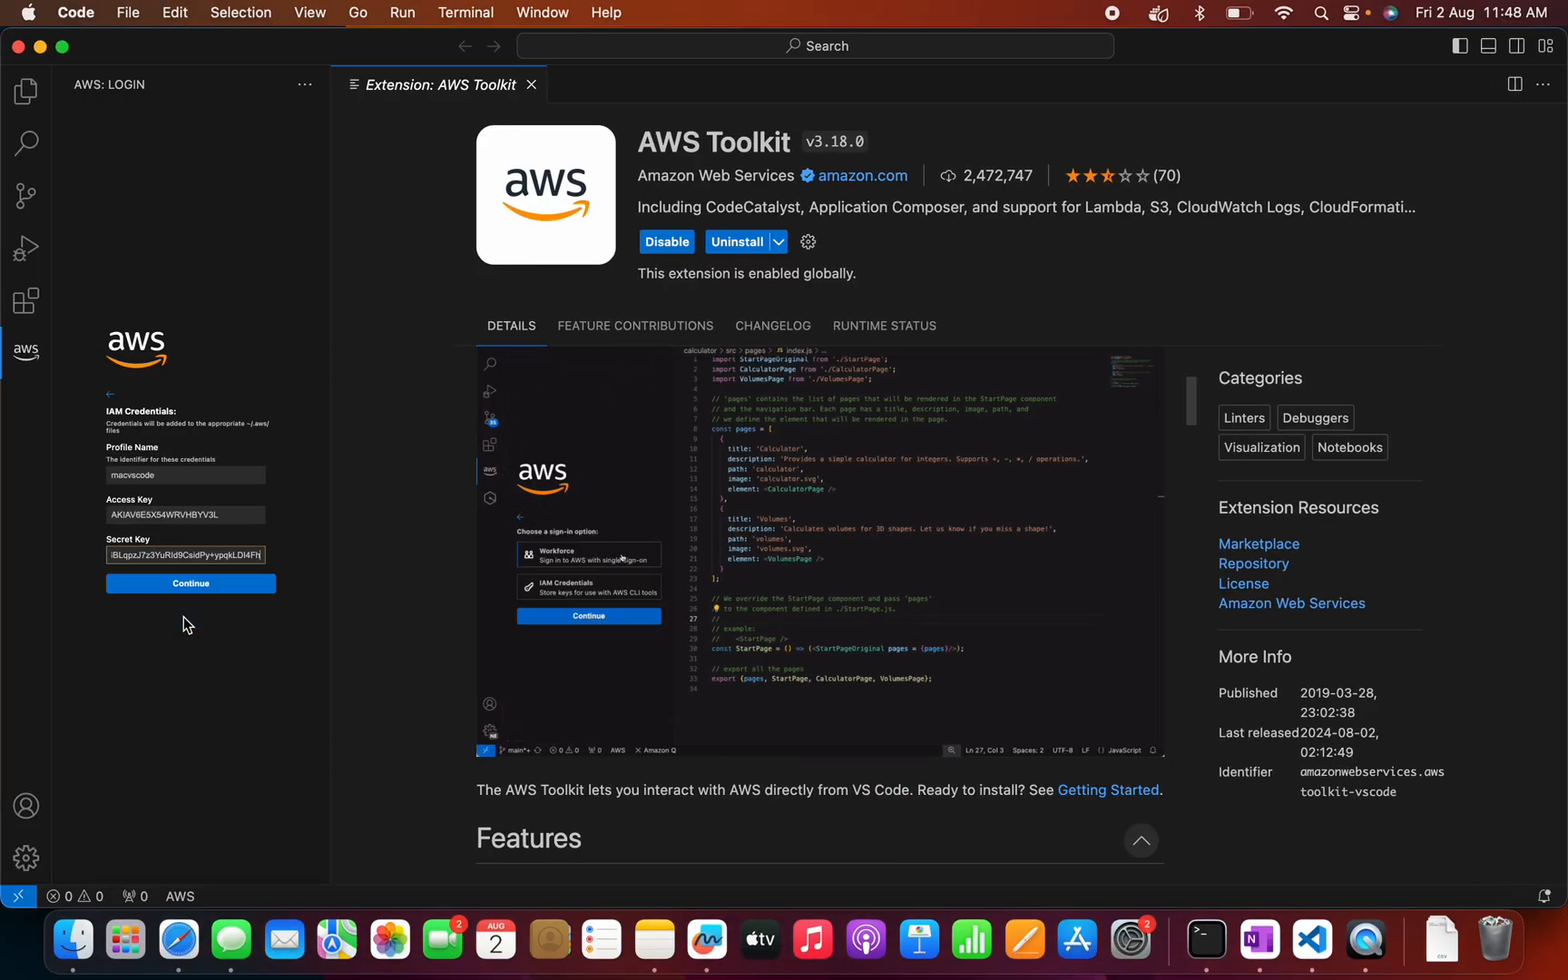
left_click(190, 583)
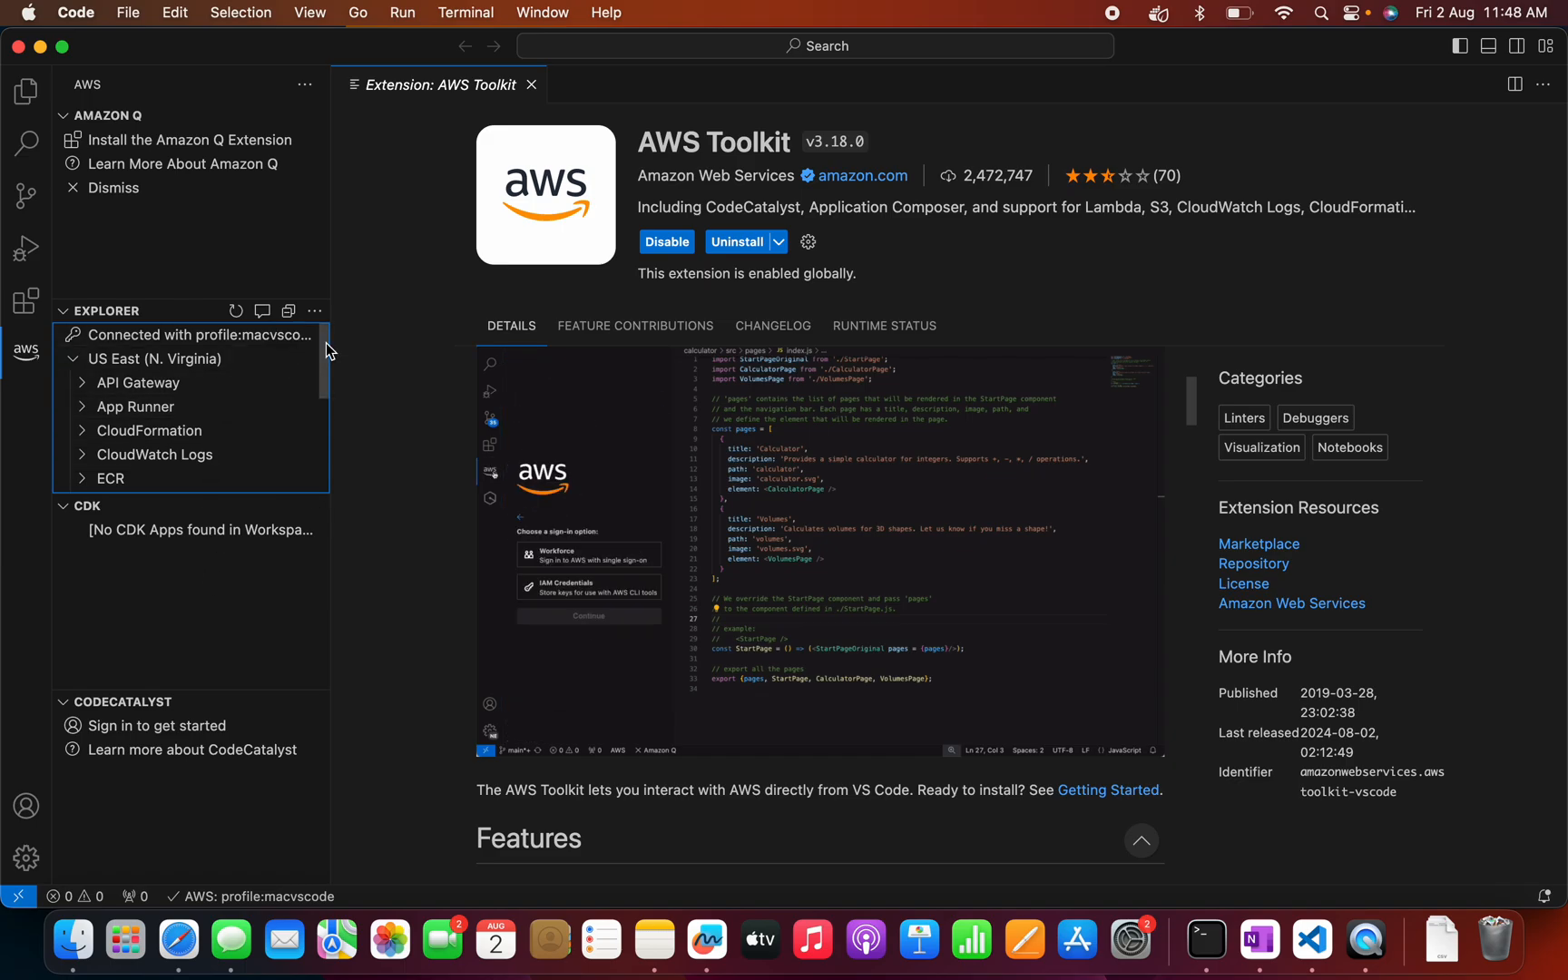
Expand Lambda in AWS Explorer to reveal testFunction and close the extension details page
scroll("down", 3)
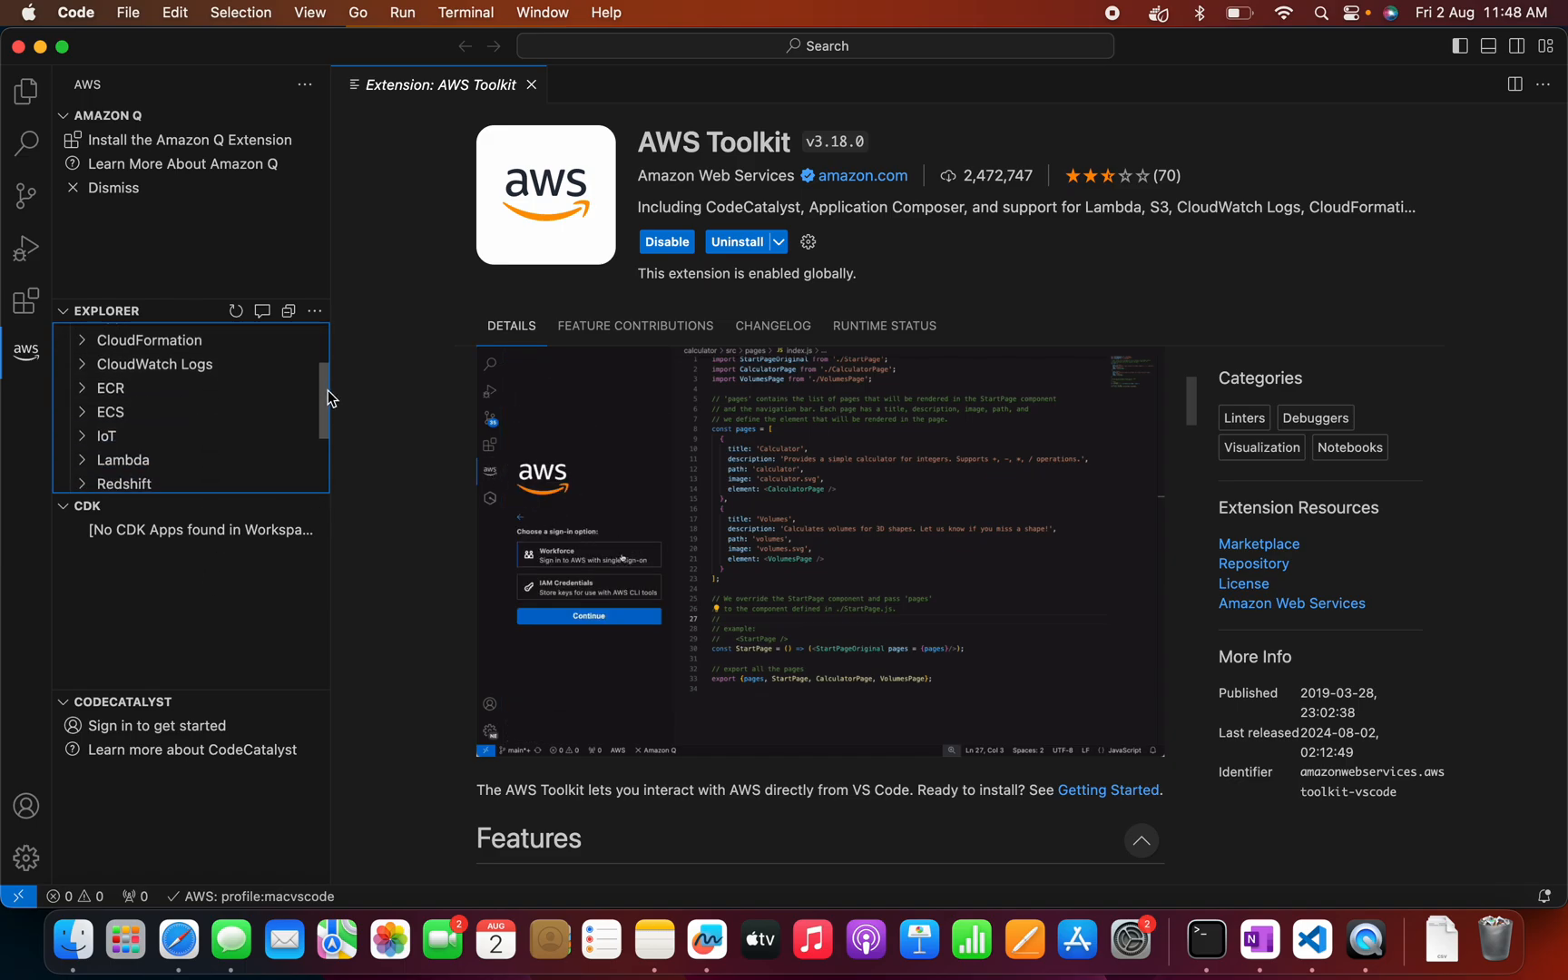
scroll("down", 3)
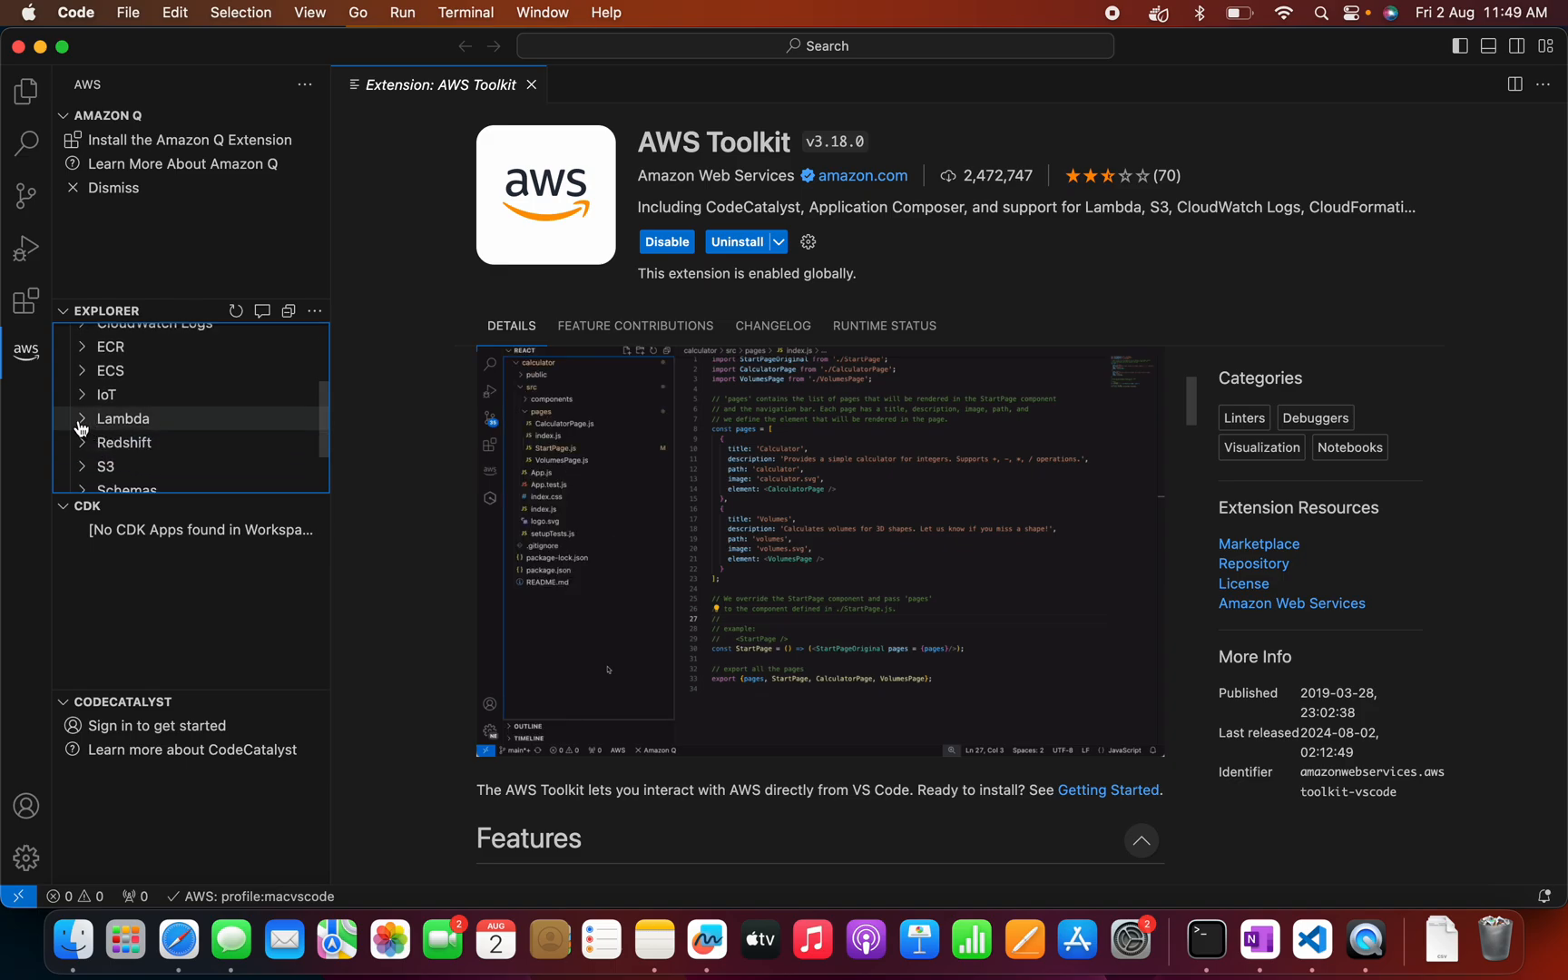
left_click(83, 417)
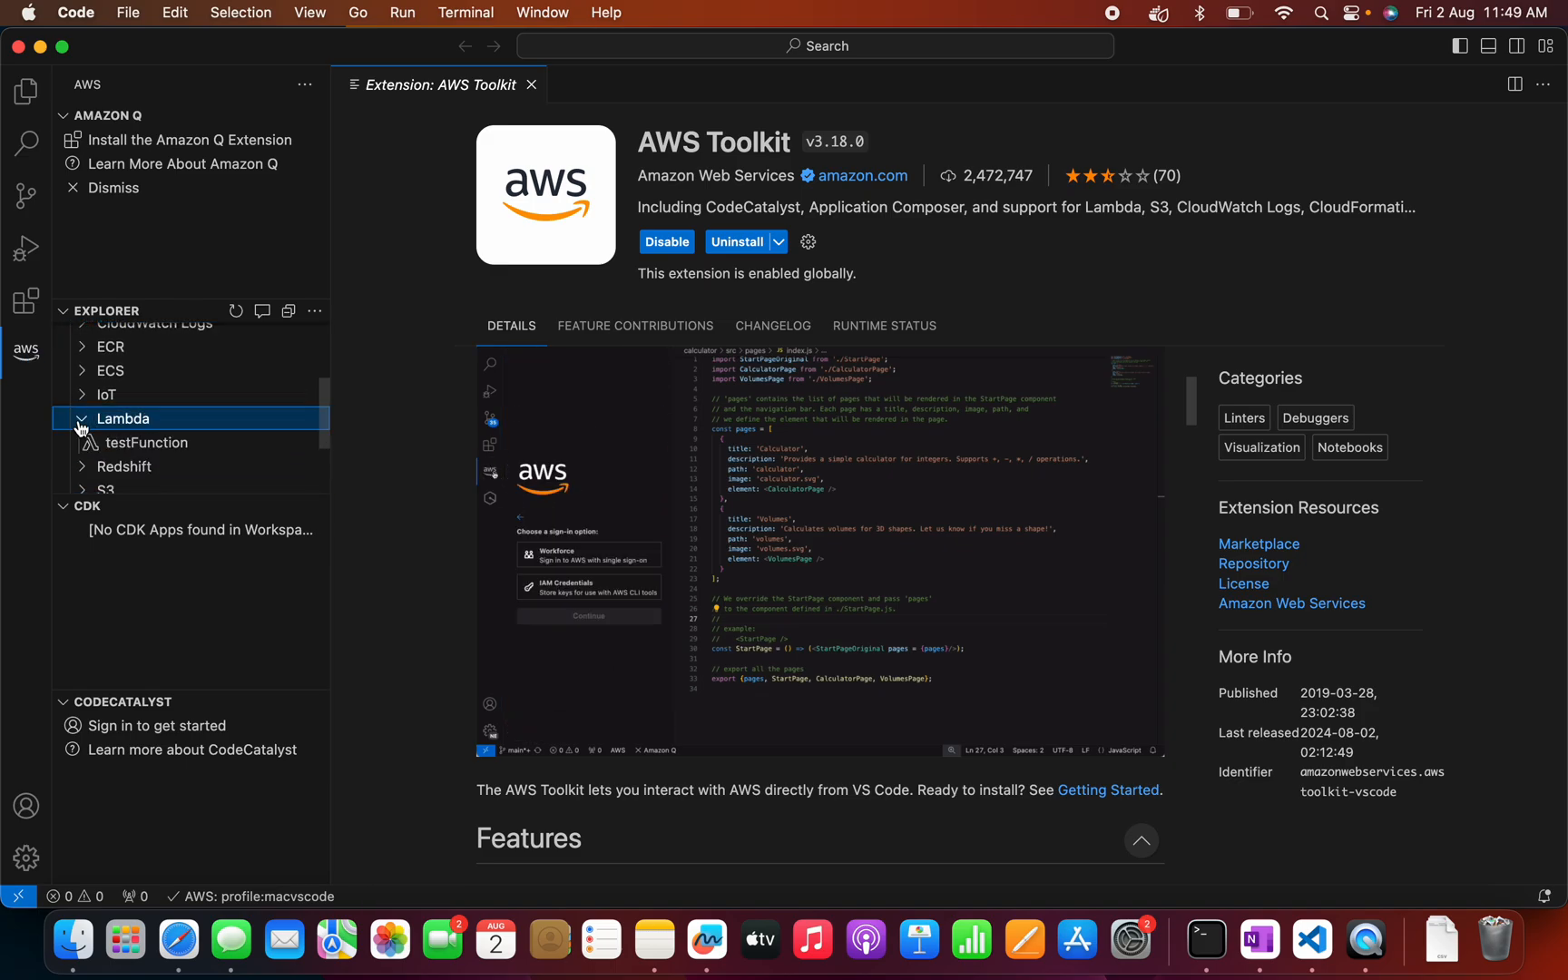
left_click(147, 443)
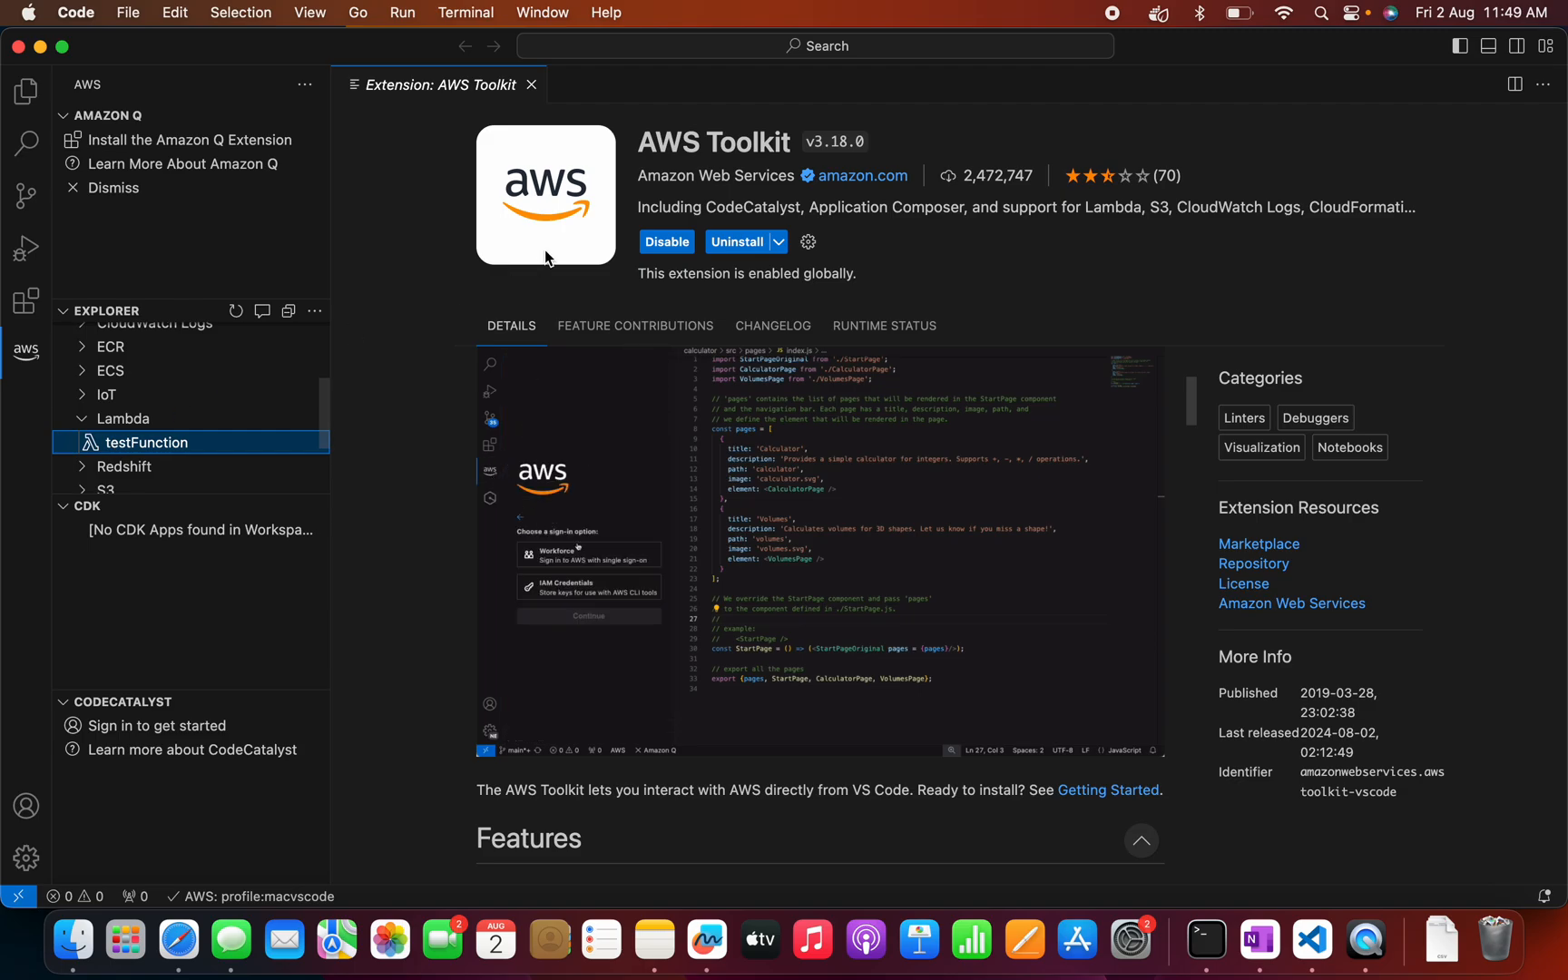
left_click(530, 86)
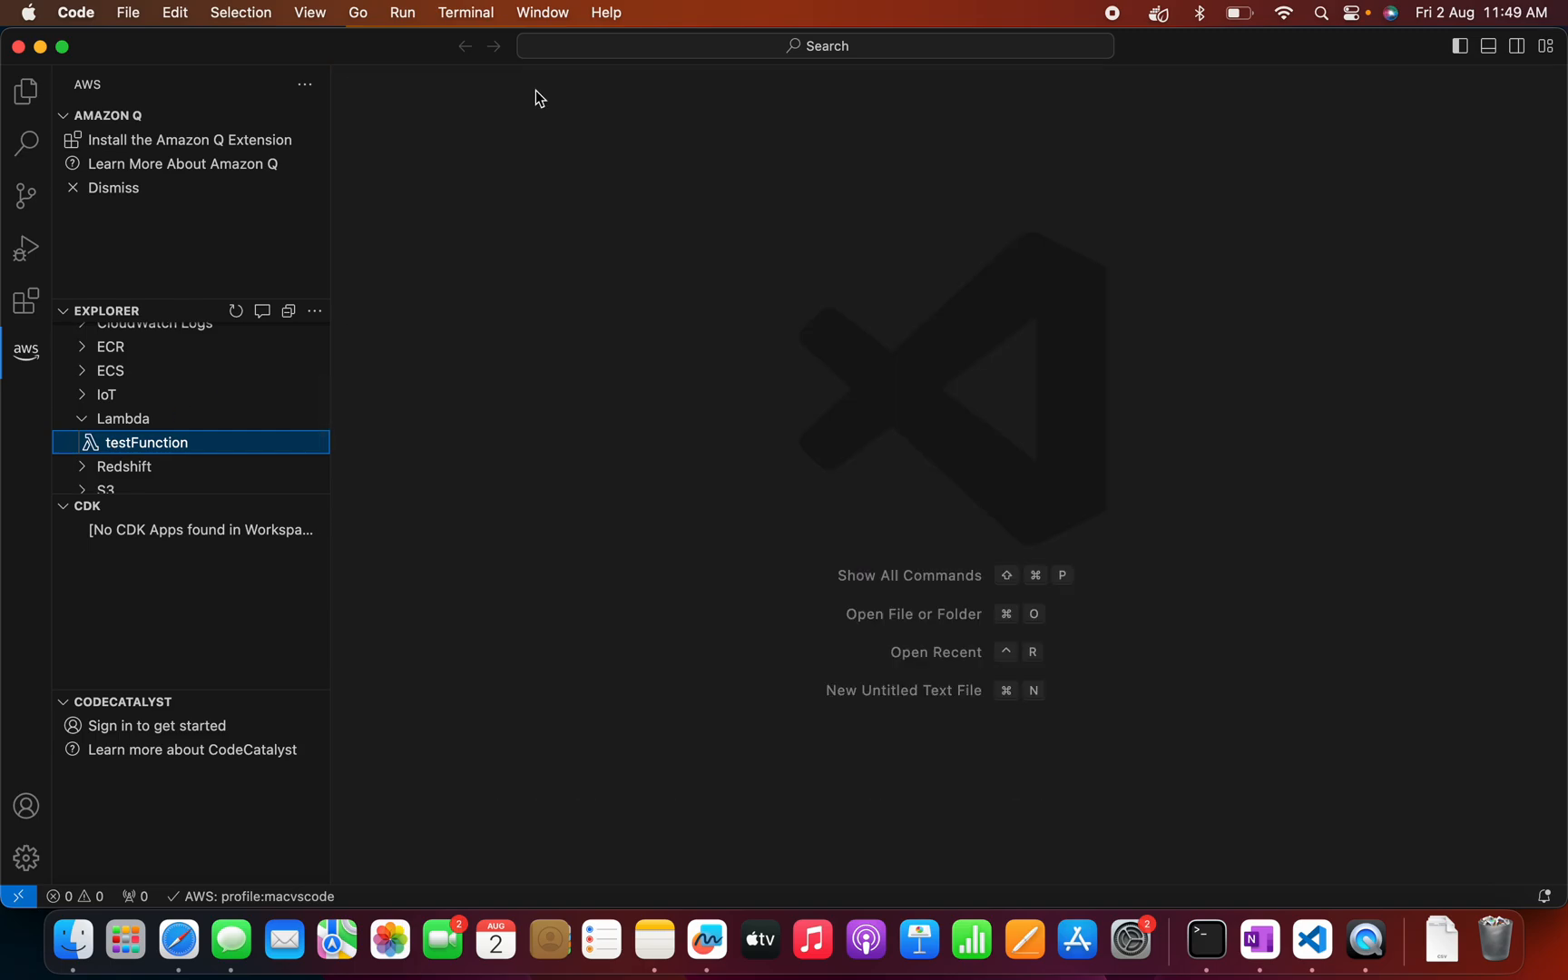
mouse_move(201, 454)
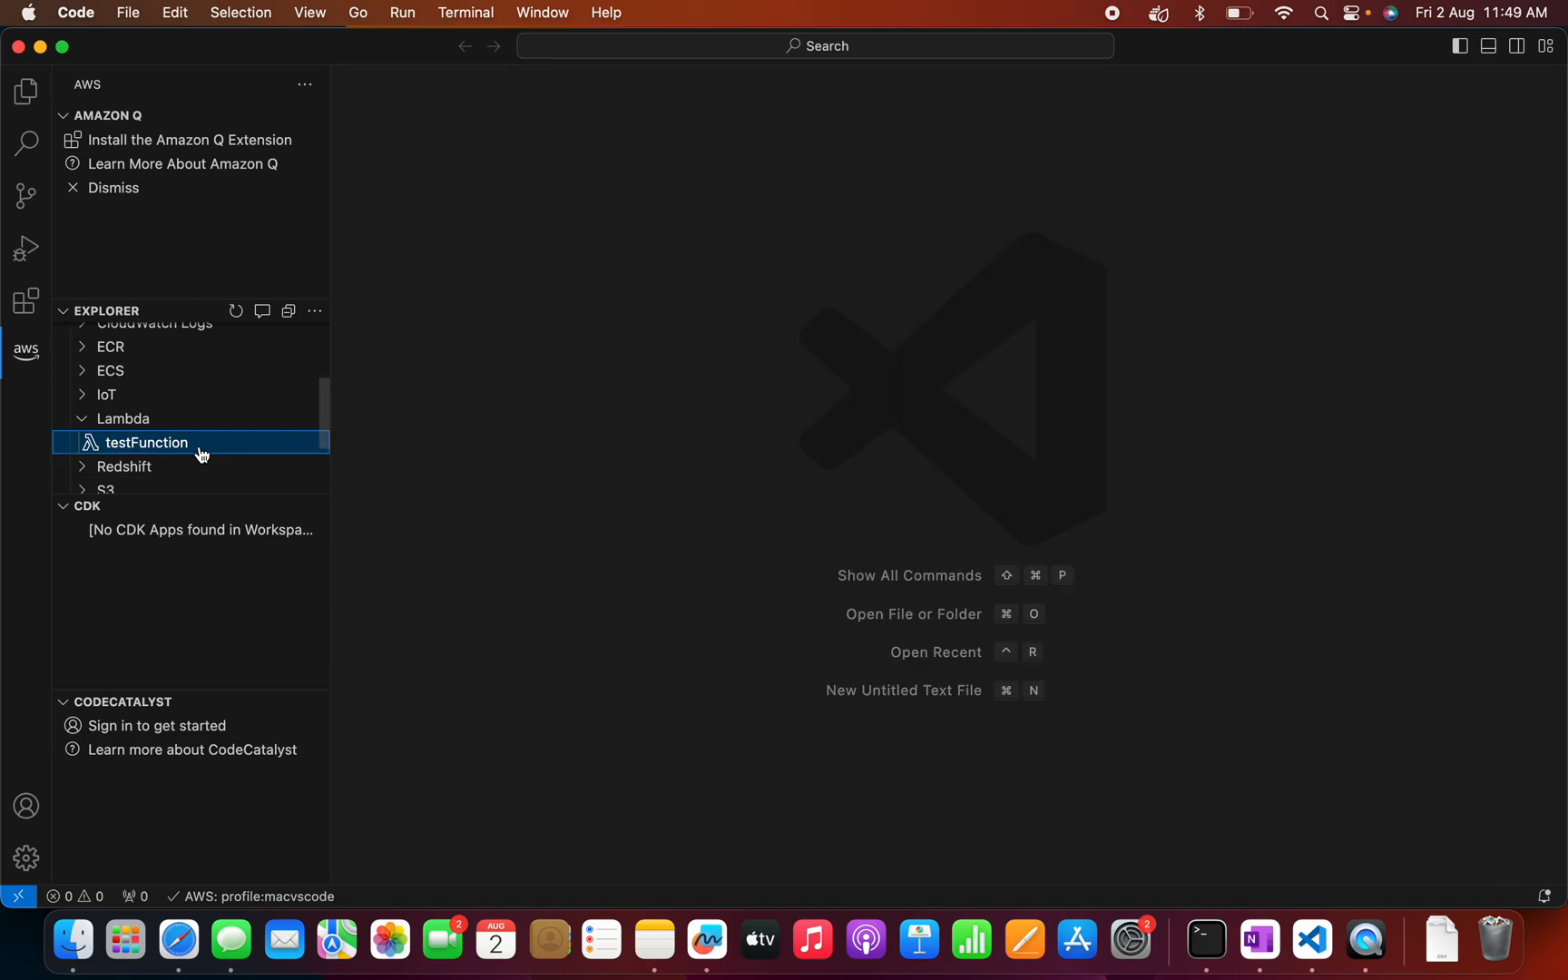
Search "lambda" from the file explorer, then return to the AWS Toolkit area
left_click(25, 89)
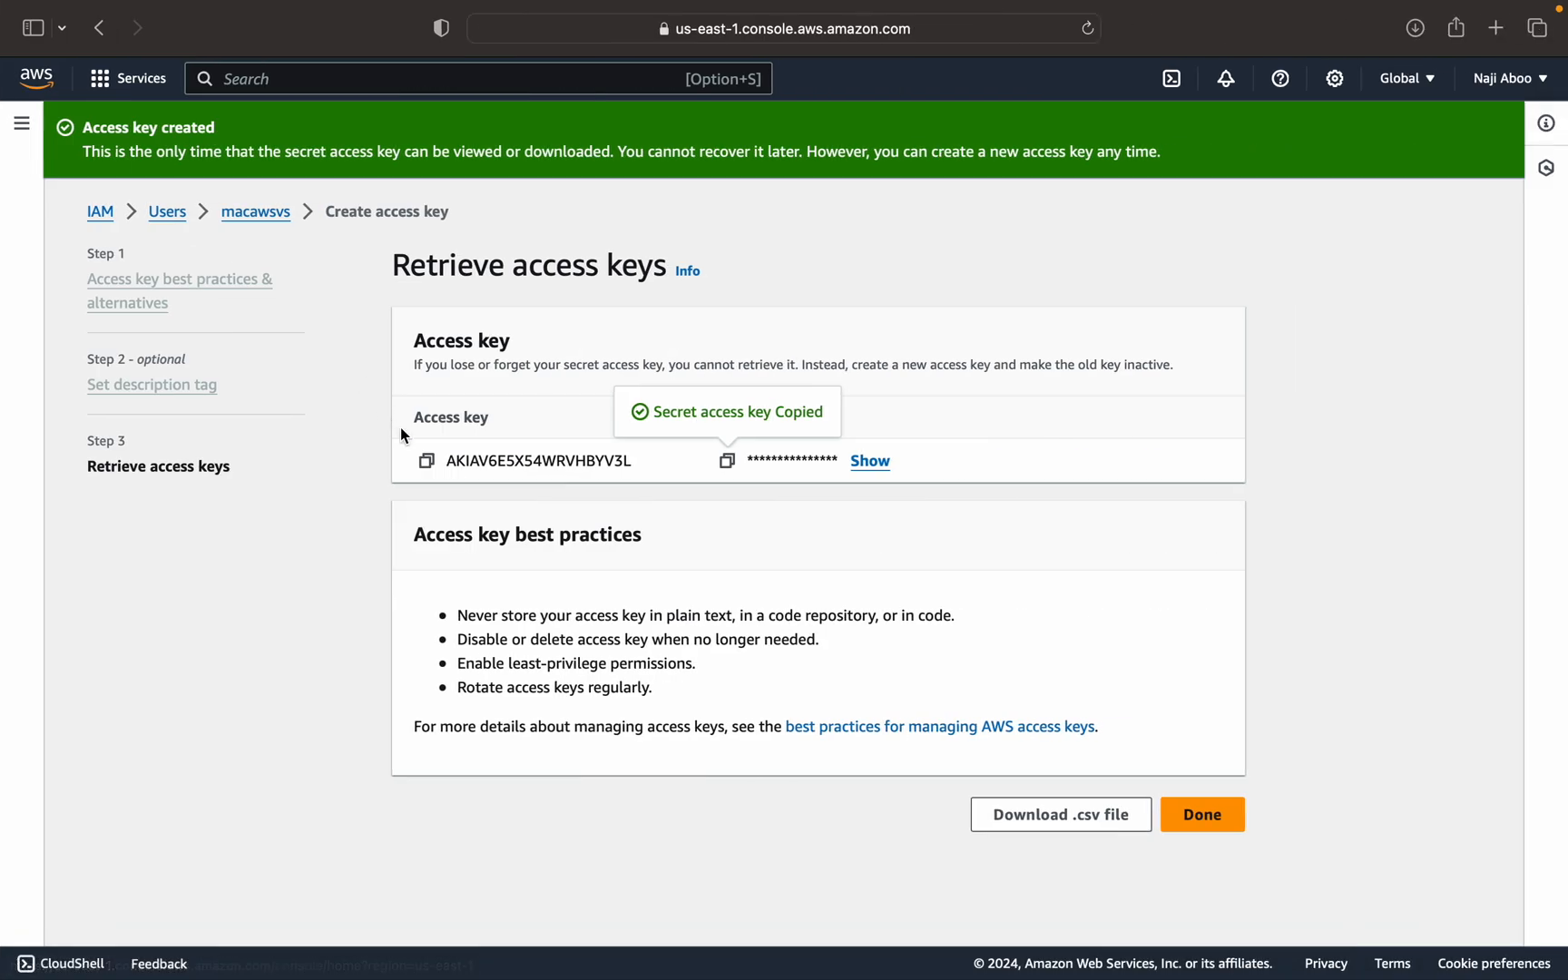
left_click(20, 120)
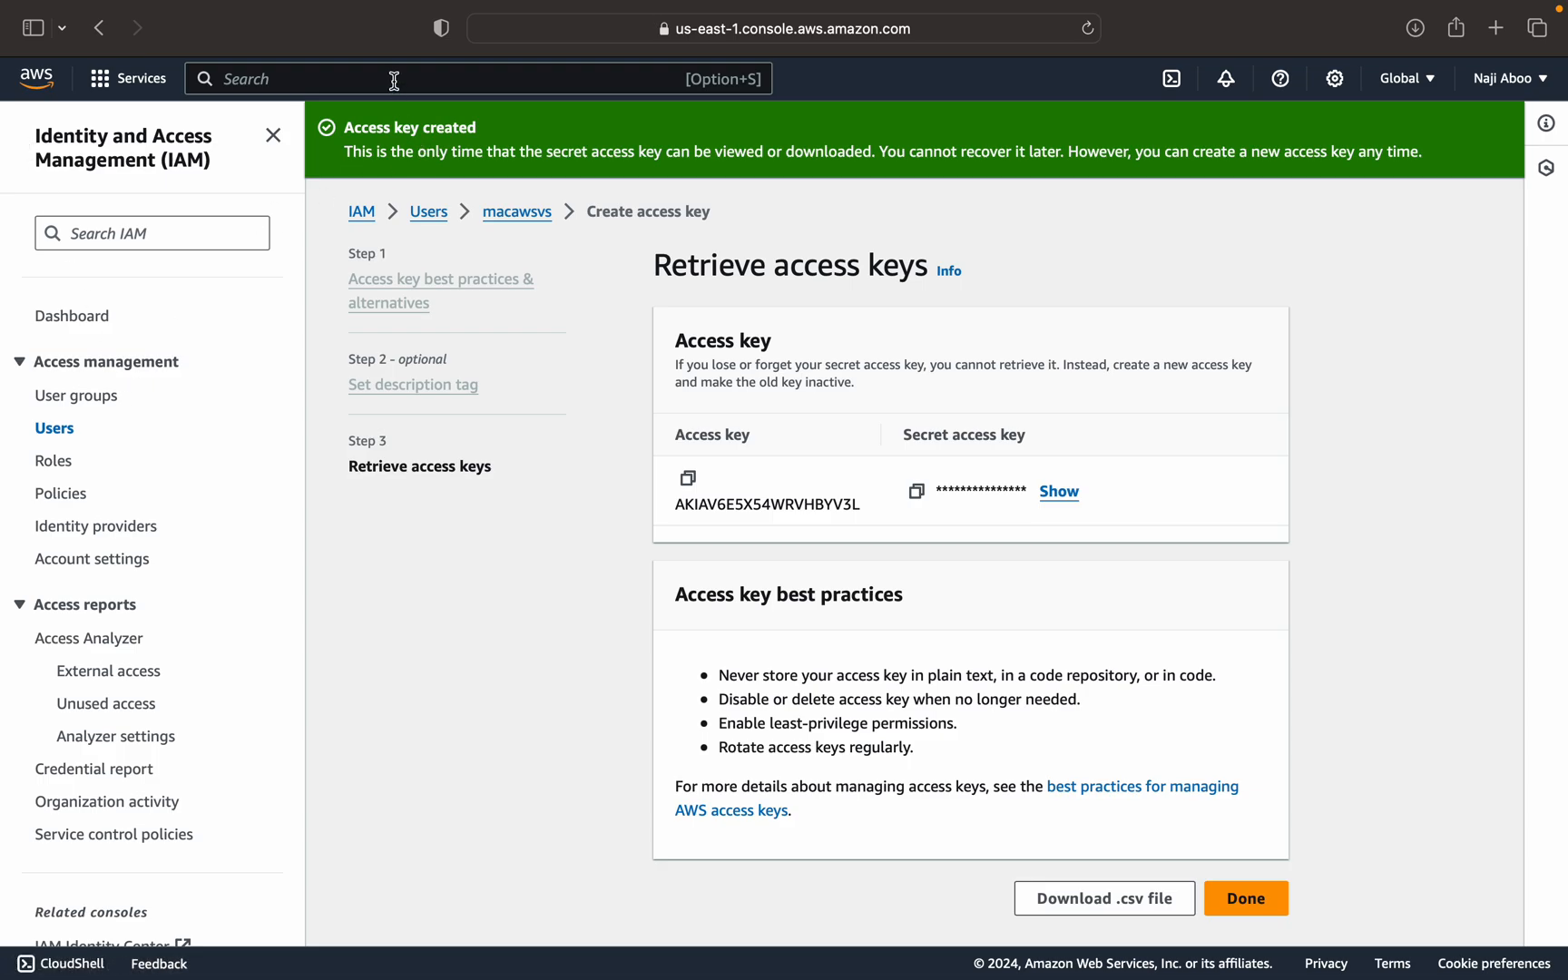
type("lambda")
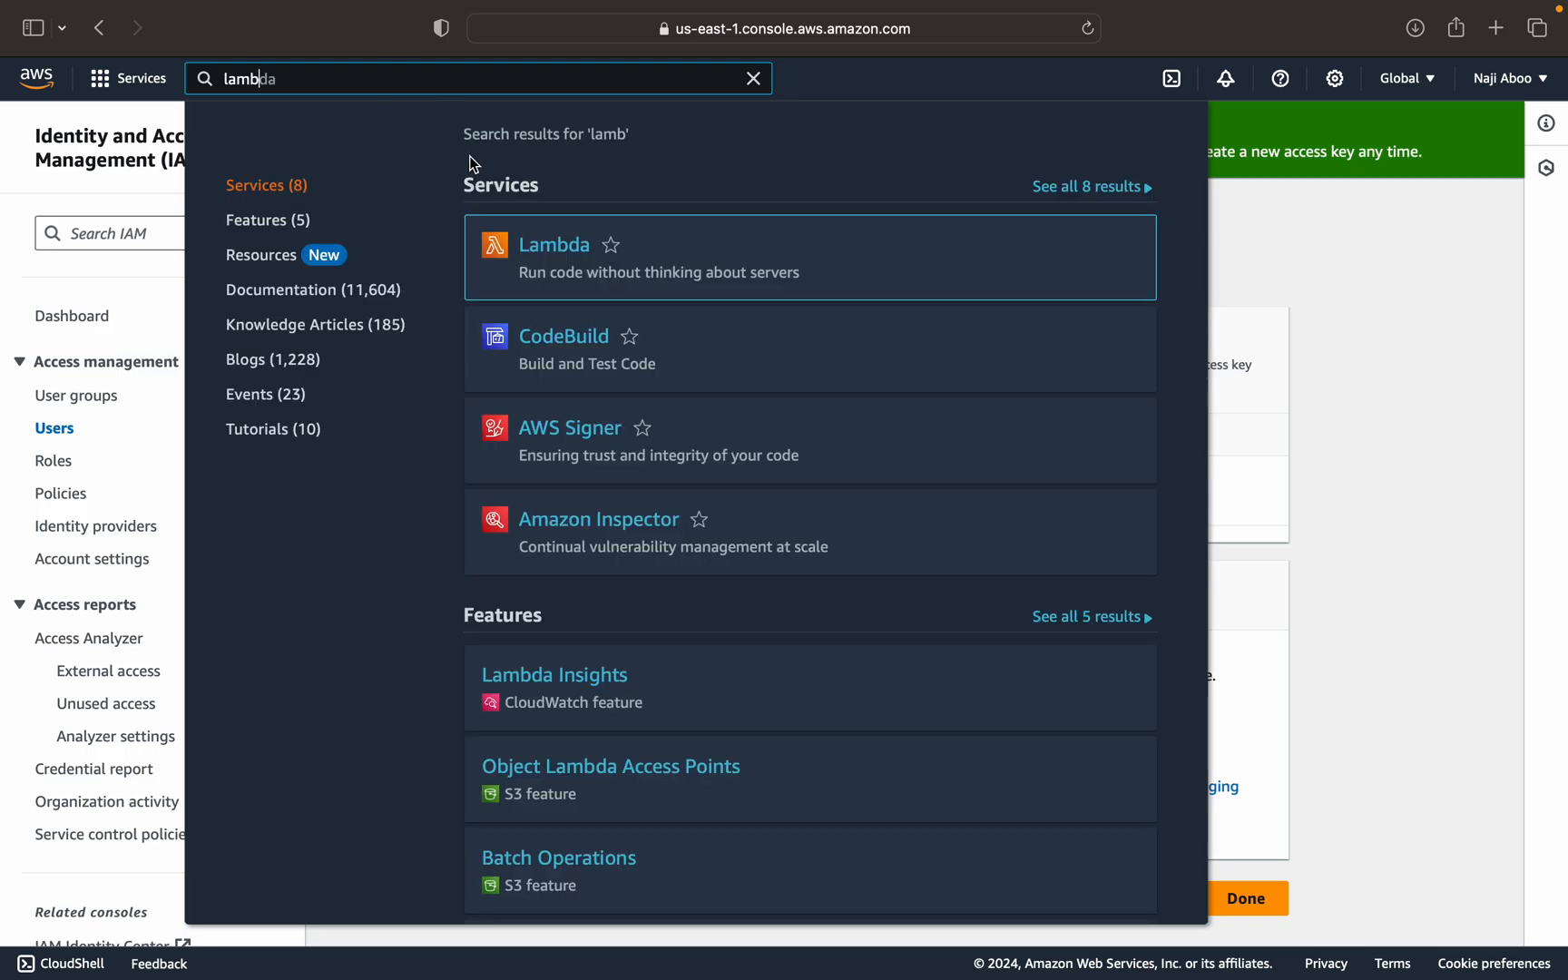
left_click(554, 245)
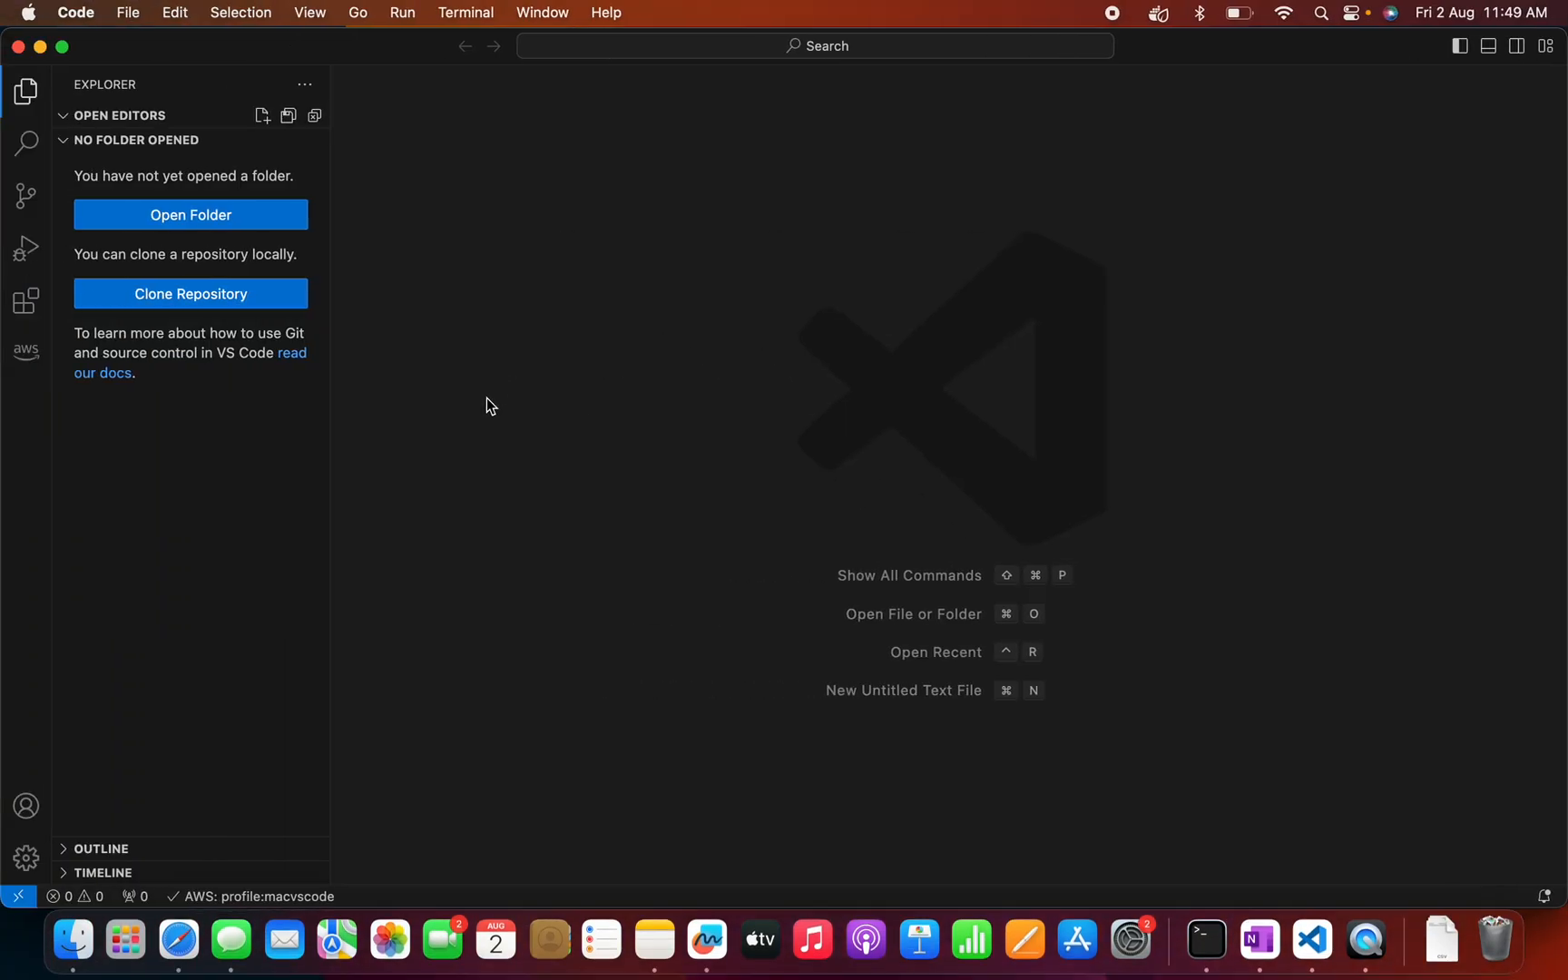
left_click(27, 89)
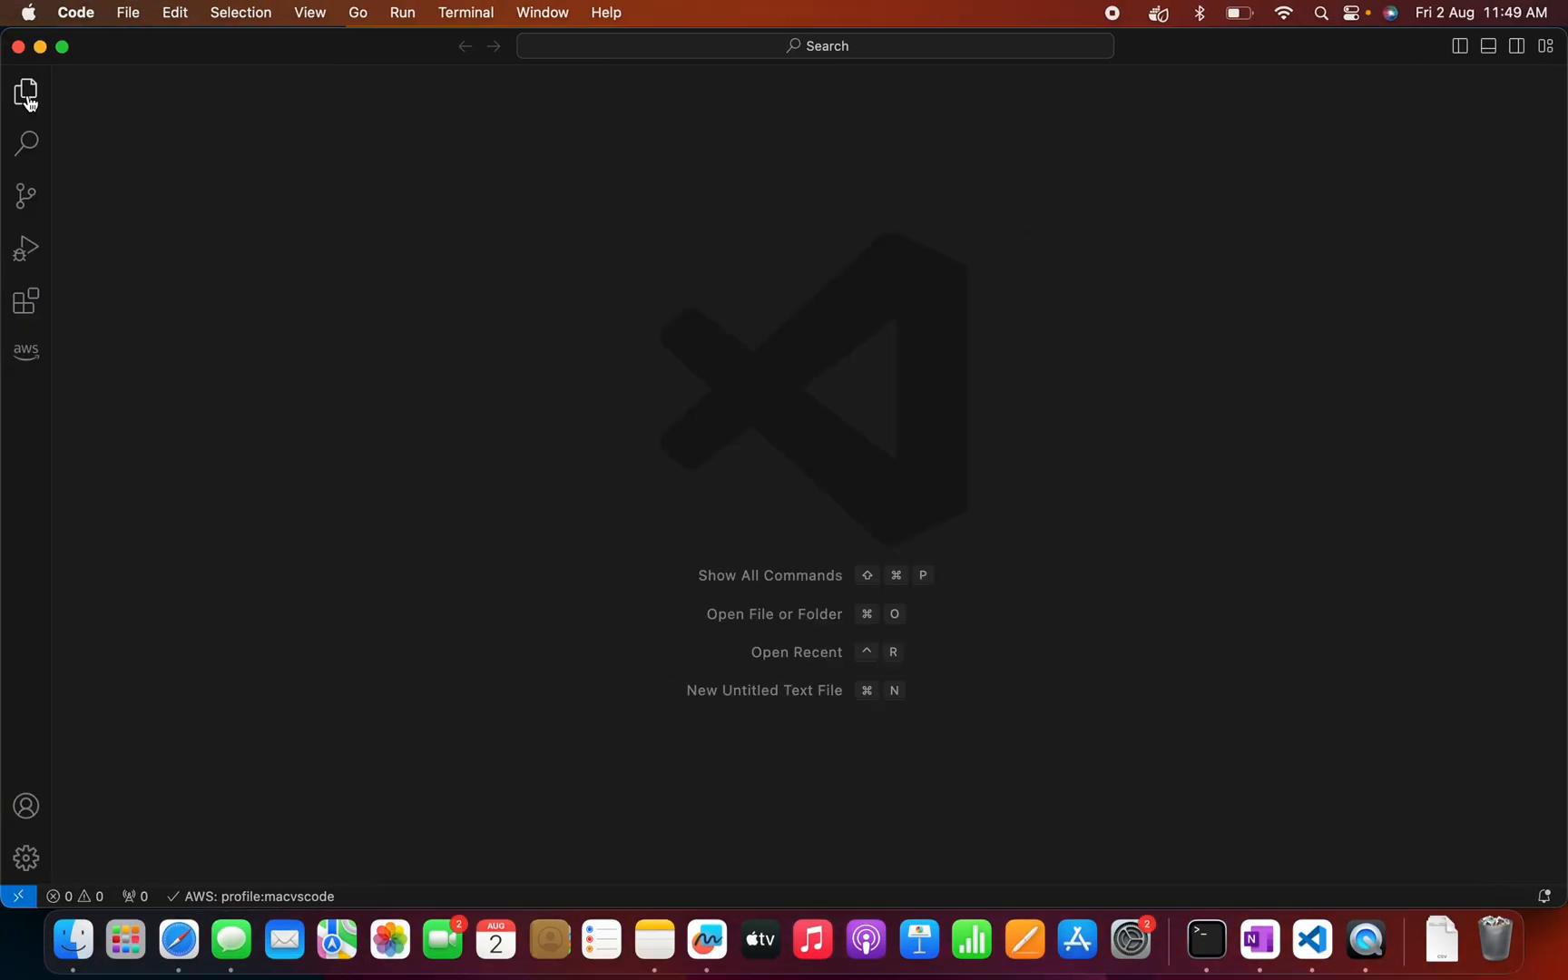
left_click(25, 349)
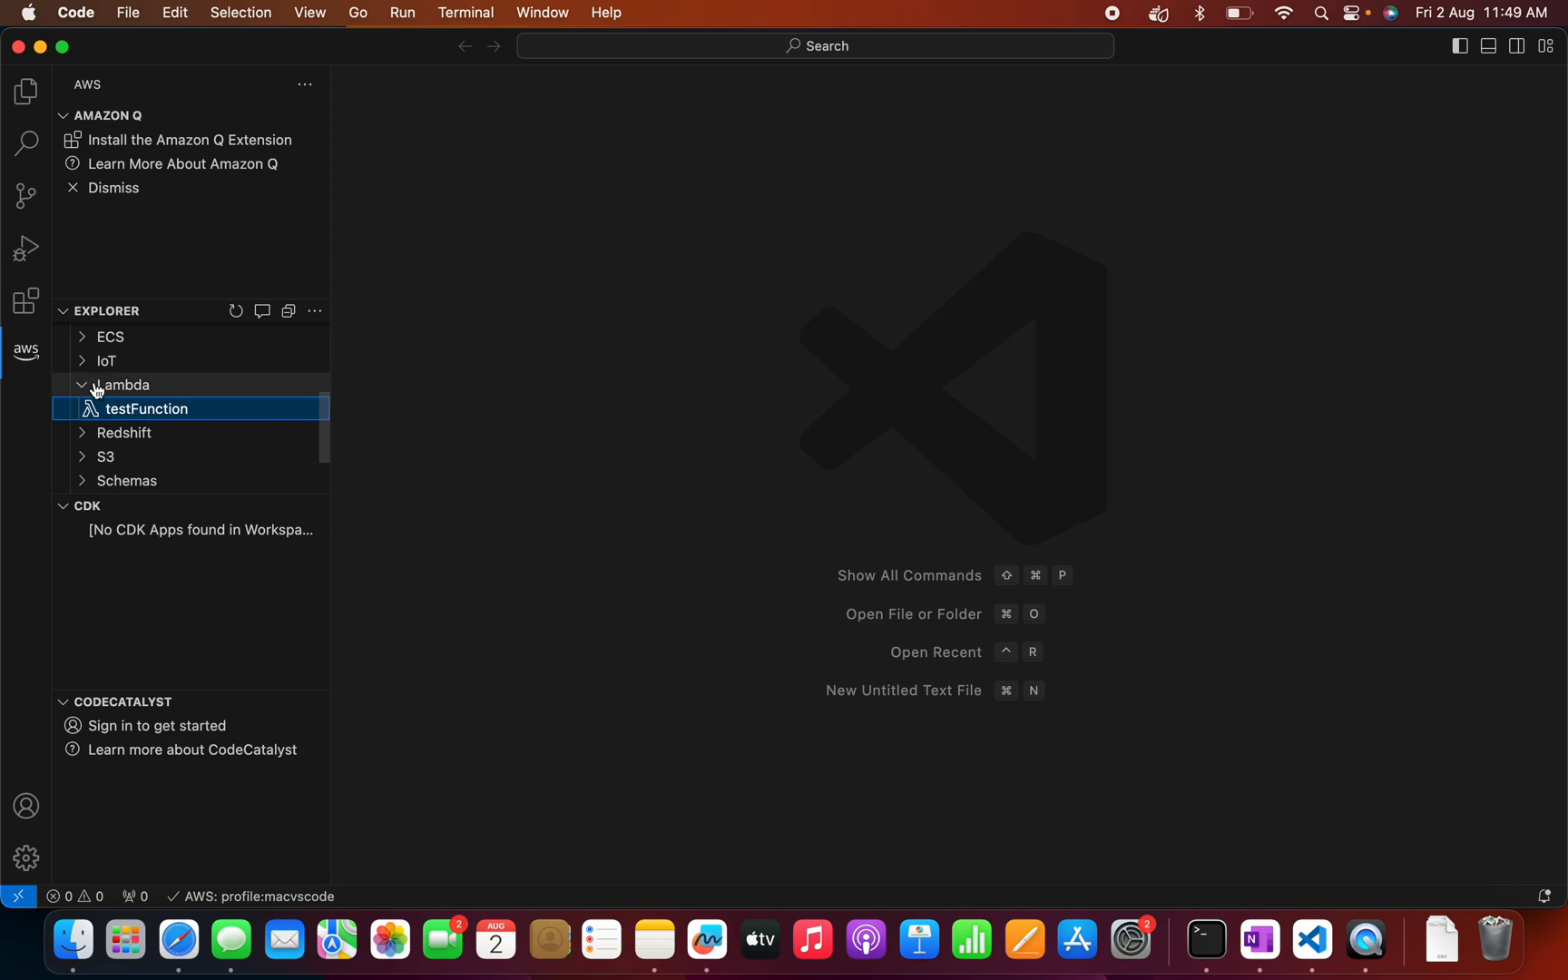
Collapse Lambda and expand S3 to browse buckets such as testnam09811
left_click(83, 384)
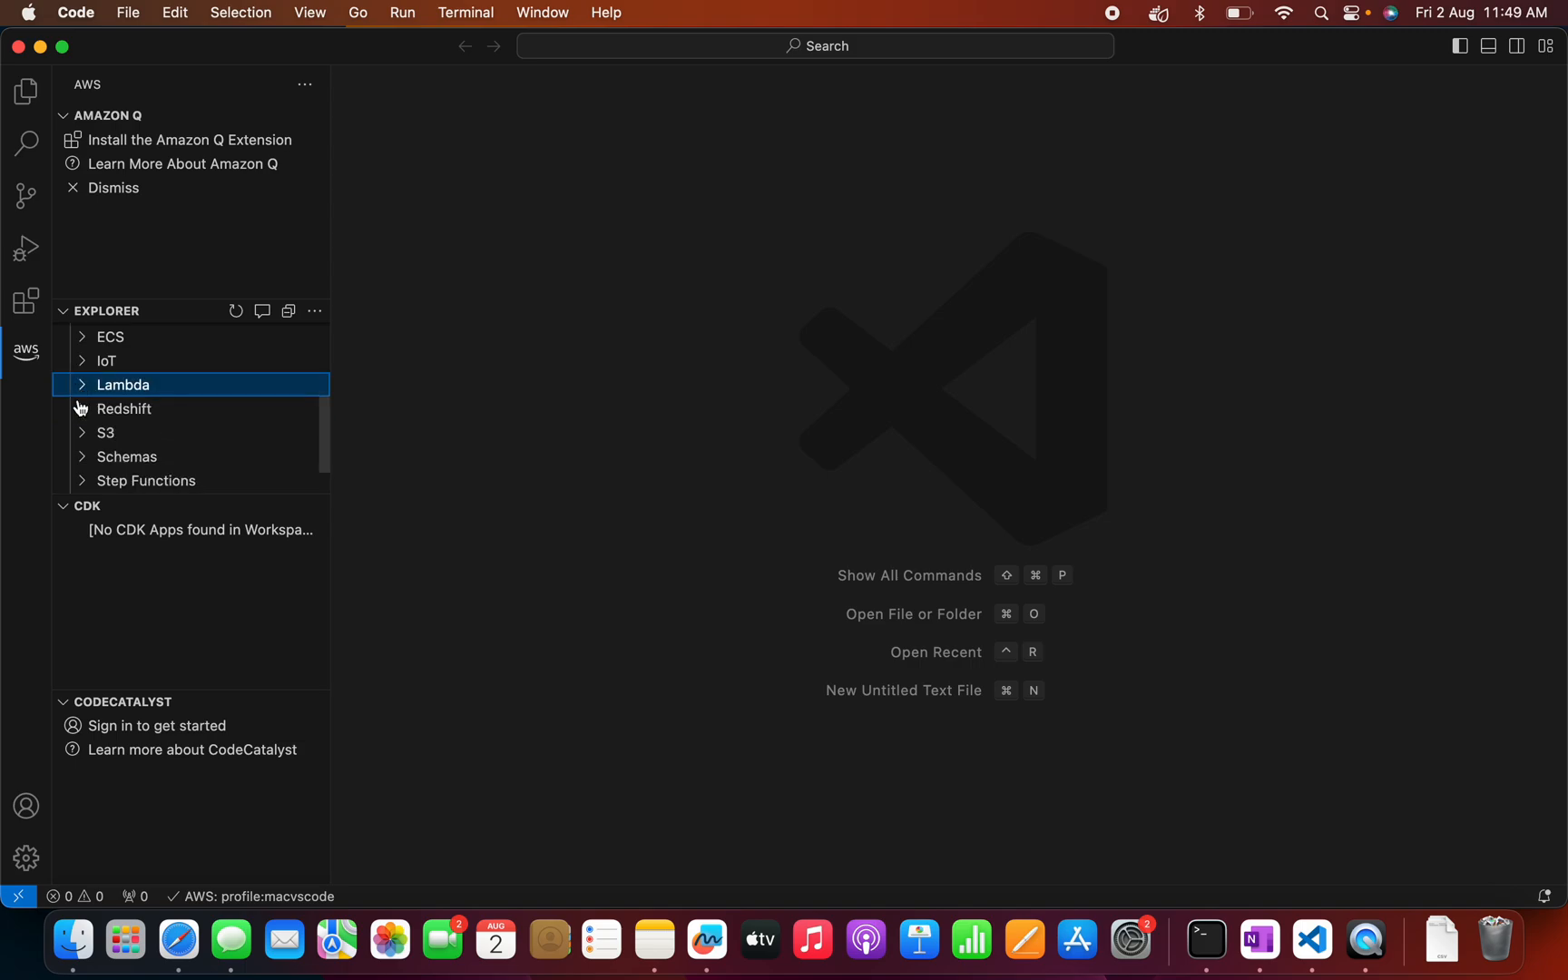
left_click(105, 432)
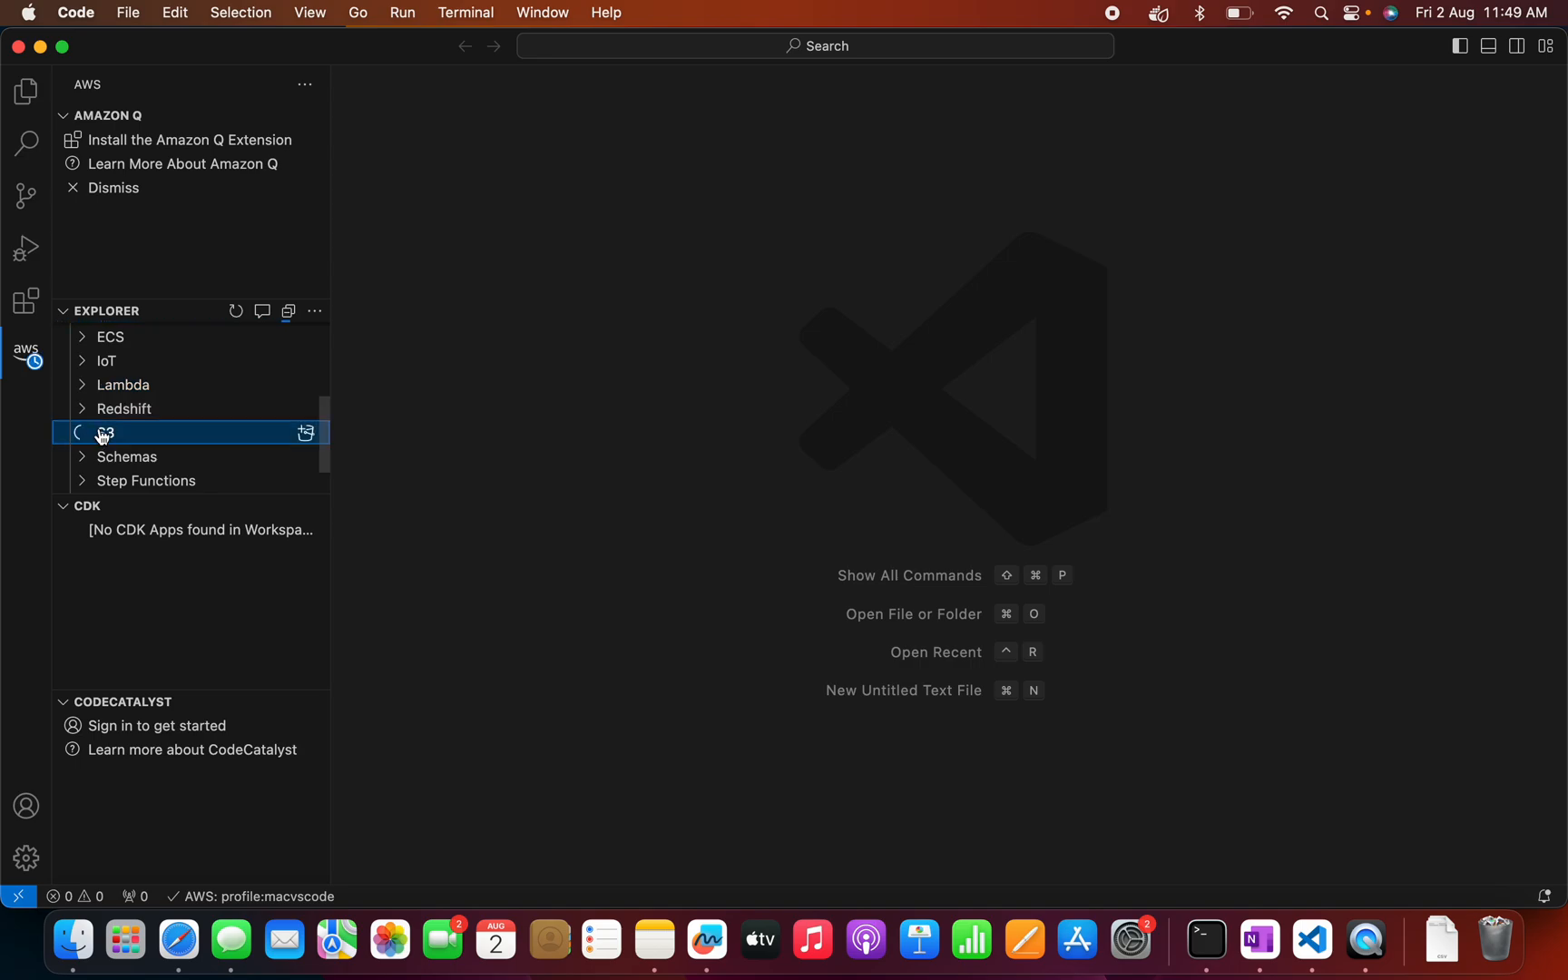
left_click(105, 432)
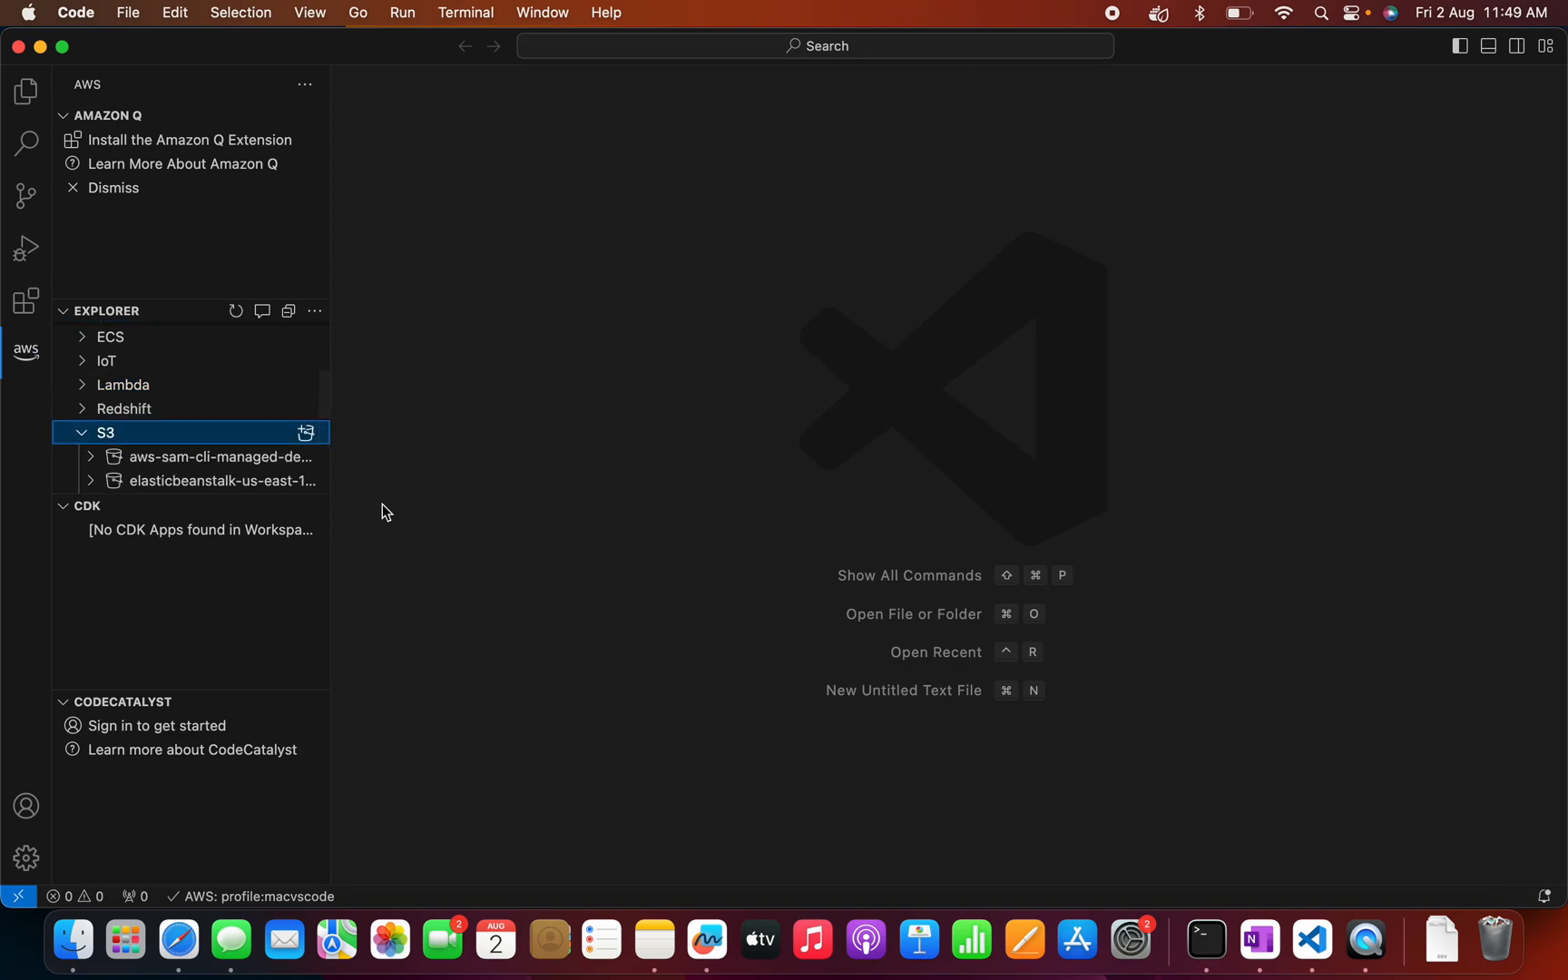
left_click_drag(330, 501, 361, 496)
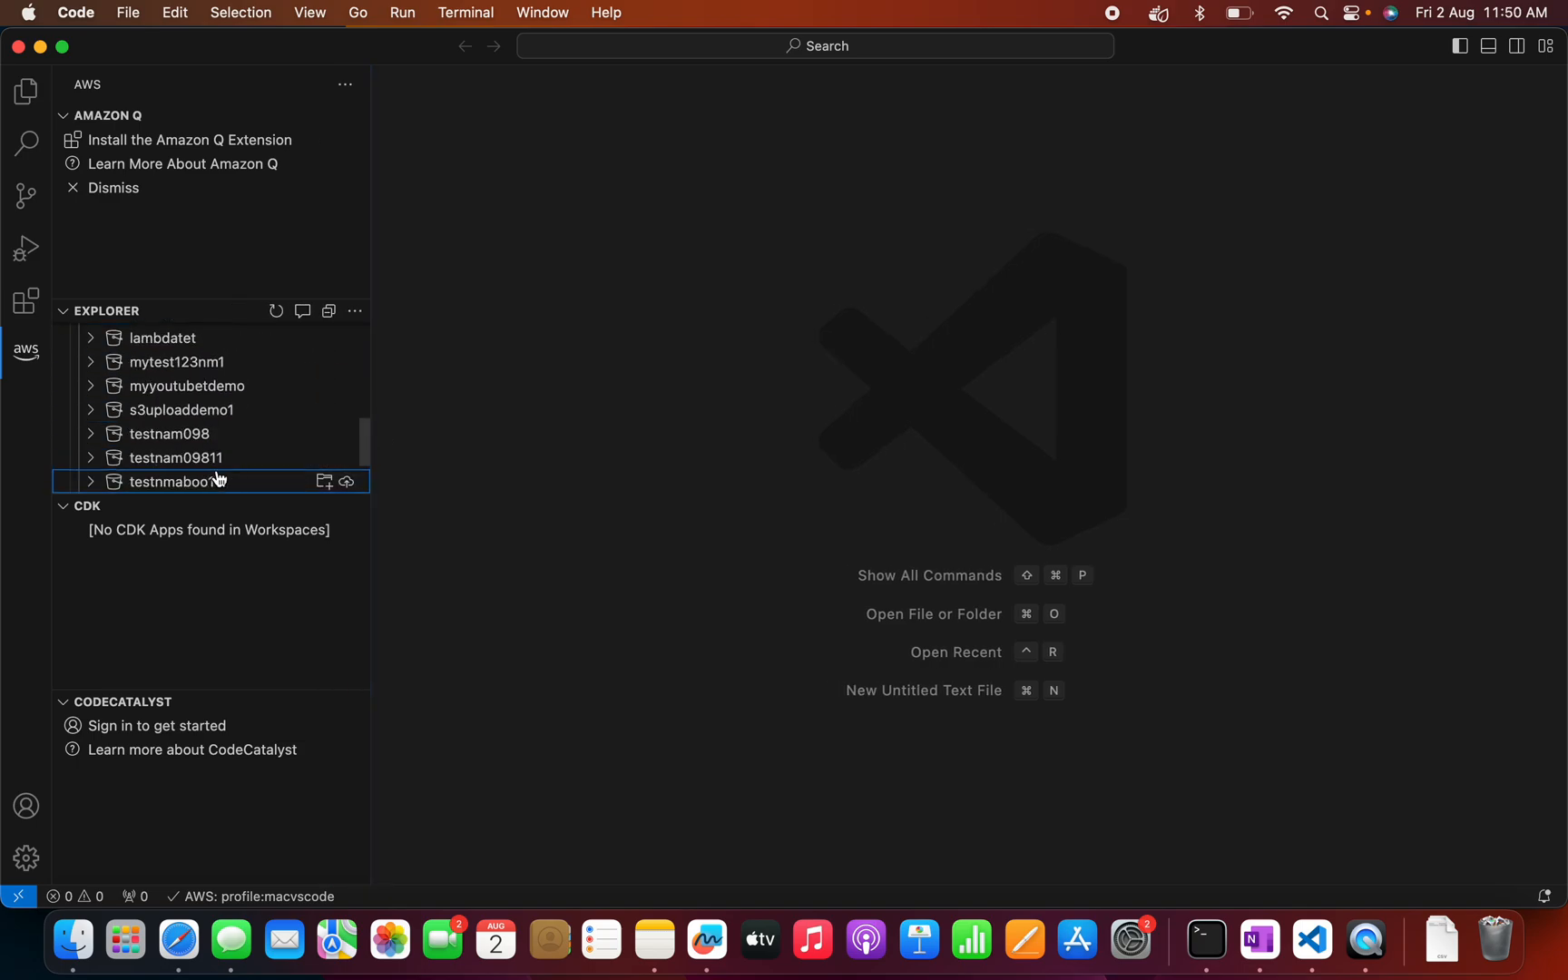
scroll("down", 3)
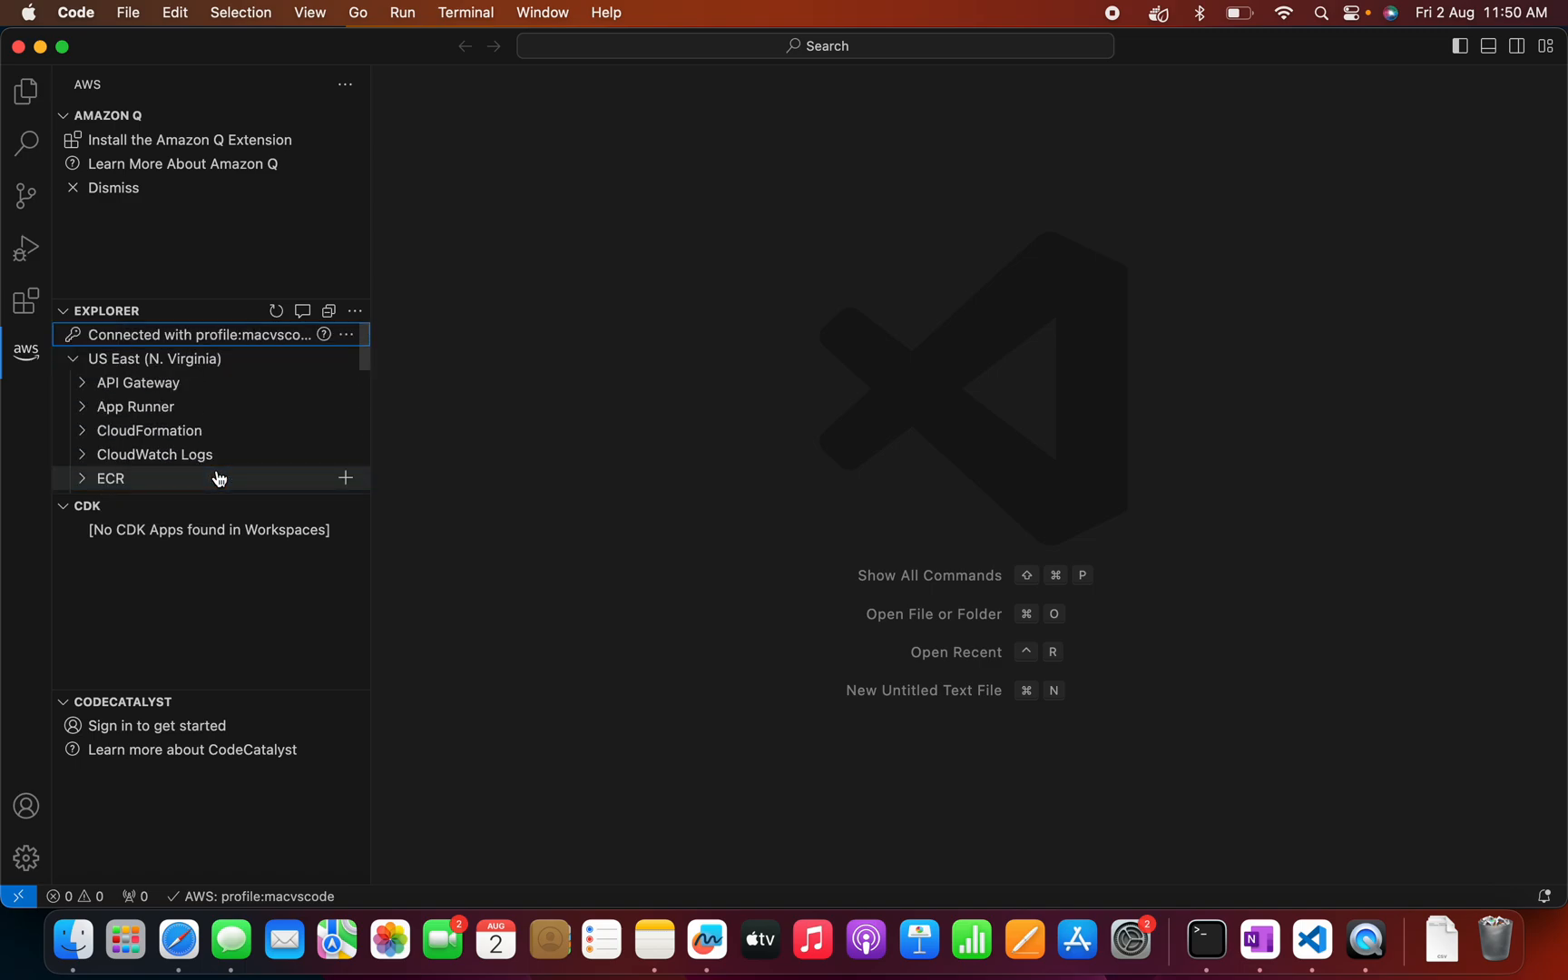
mouse_move(217, 479)
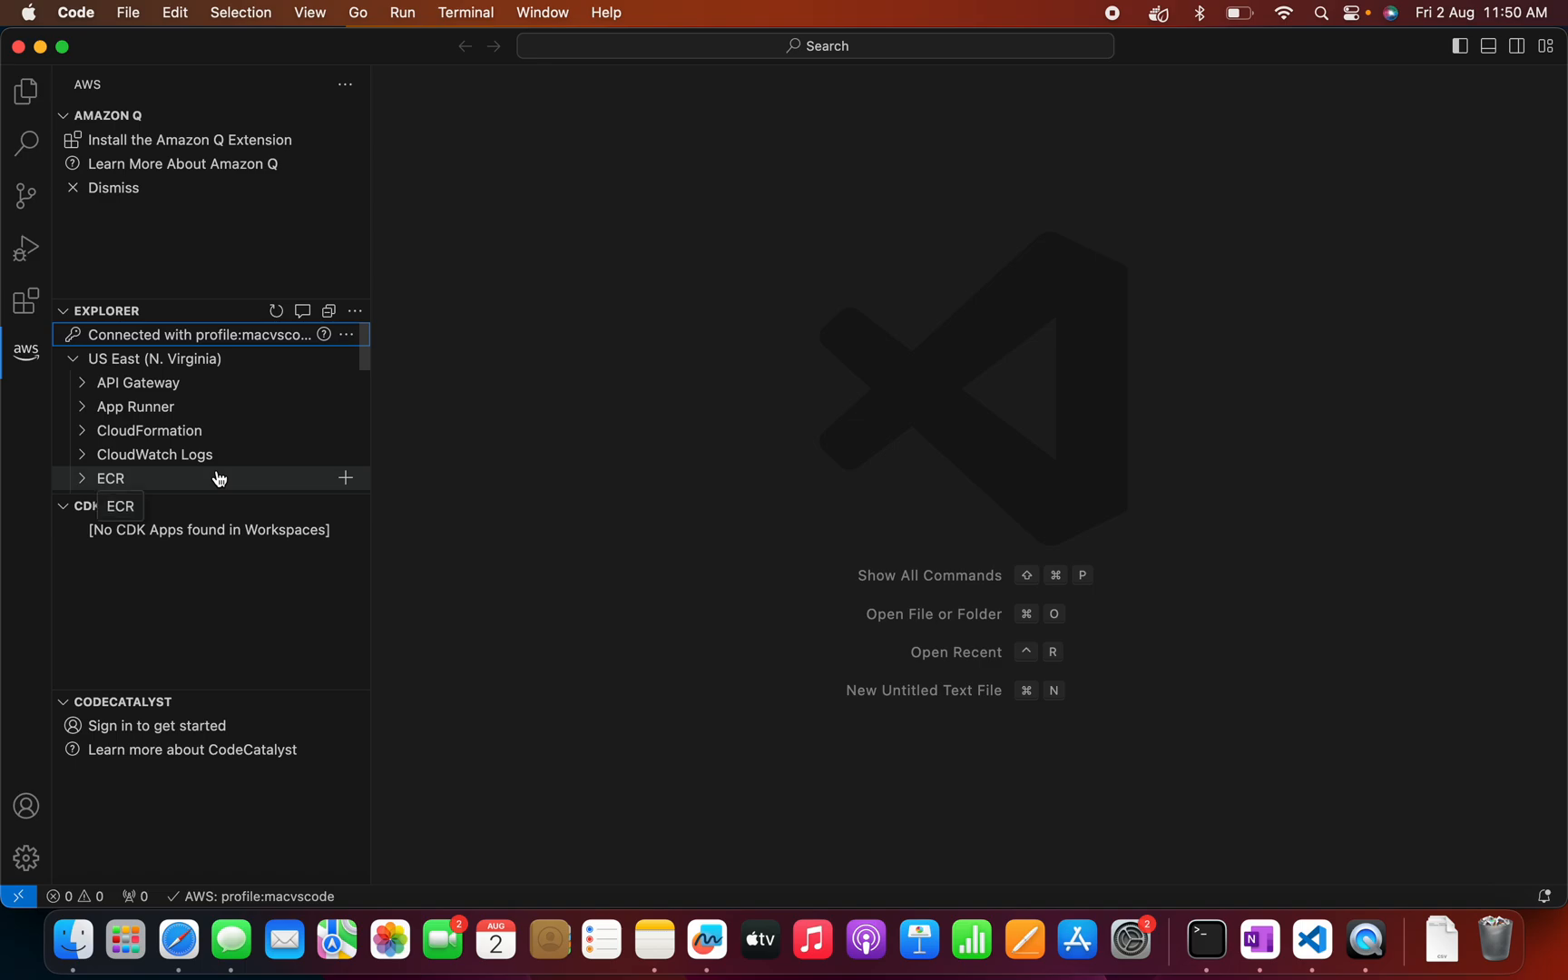
mouse_move(447, 392)
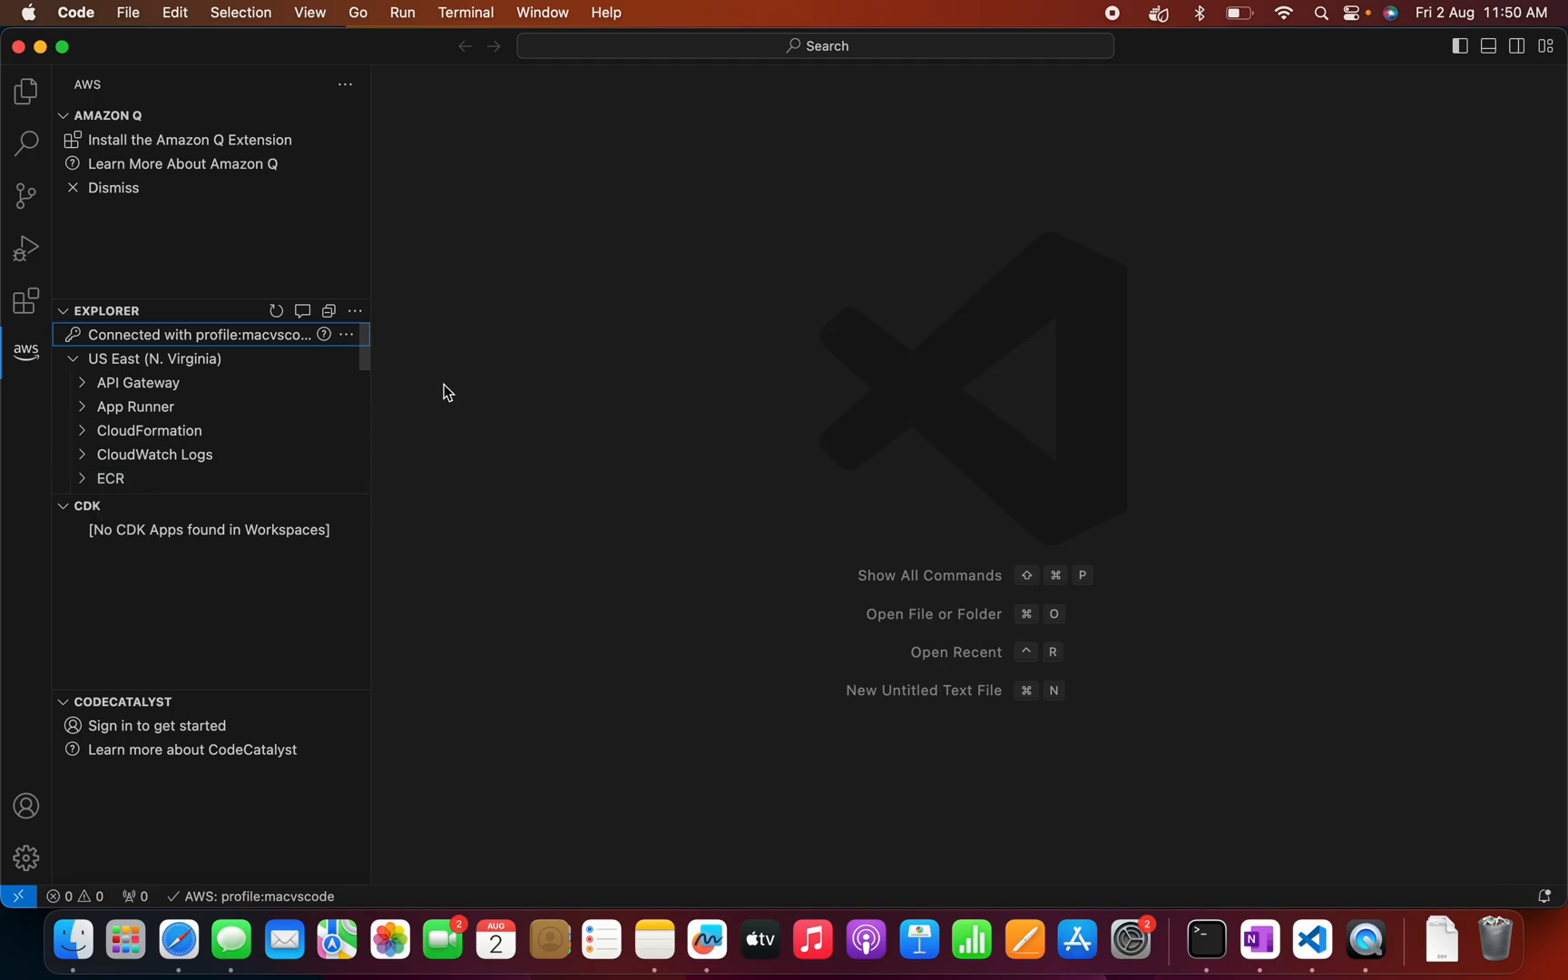